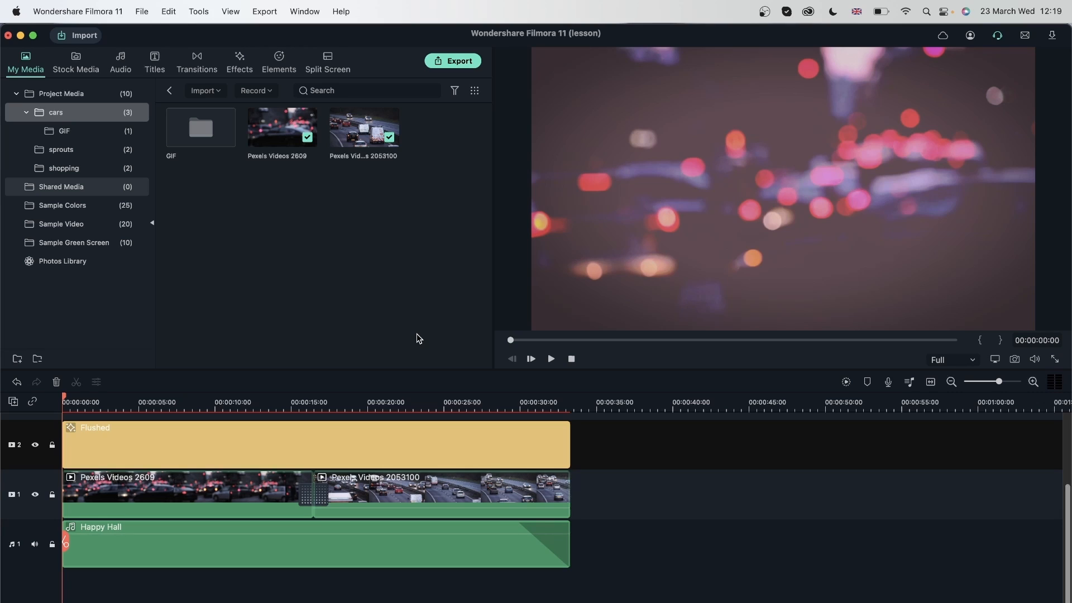
Bring up the Export window for the edited project via the green Export button
click(441, 493)
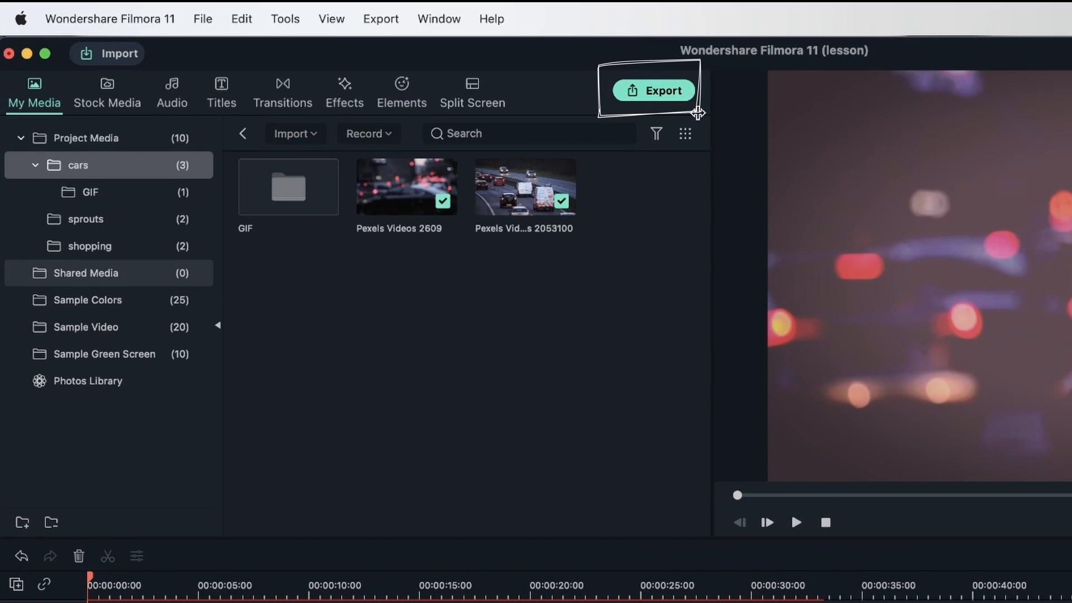
click(381, 19)
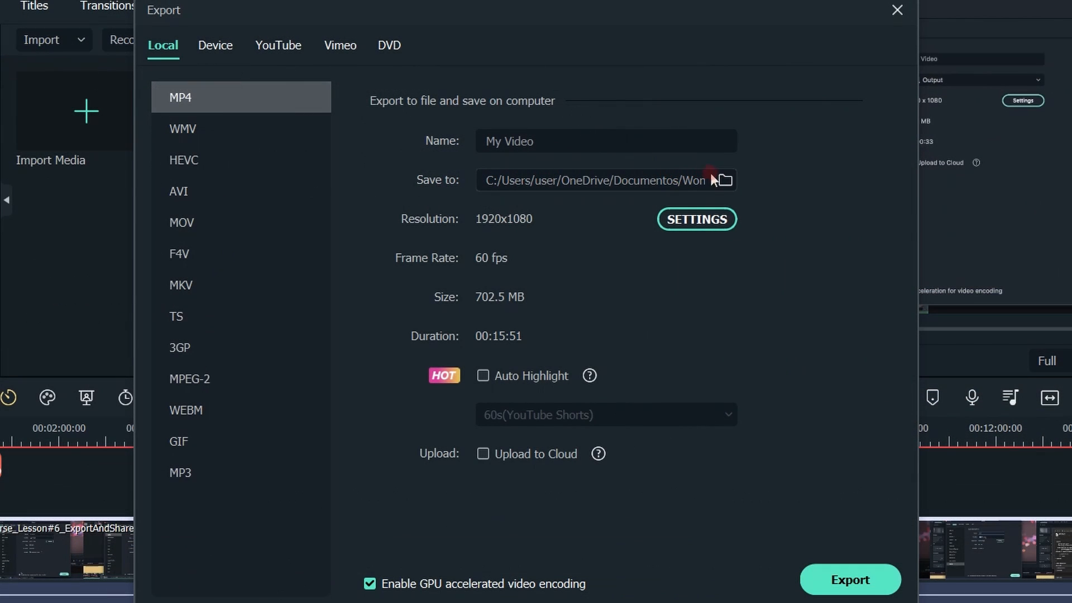
Compare MOV, MPEG-2 and MP3 formats, then settle on MP4 at 1920 x 1080
click(723, 180)
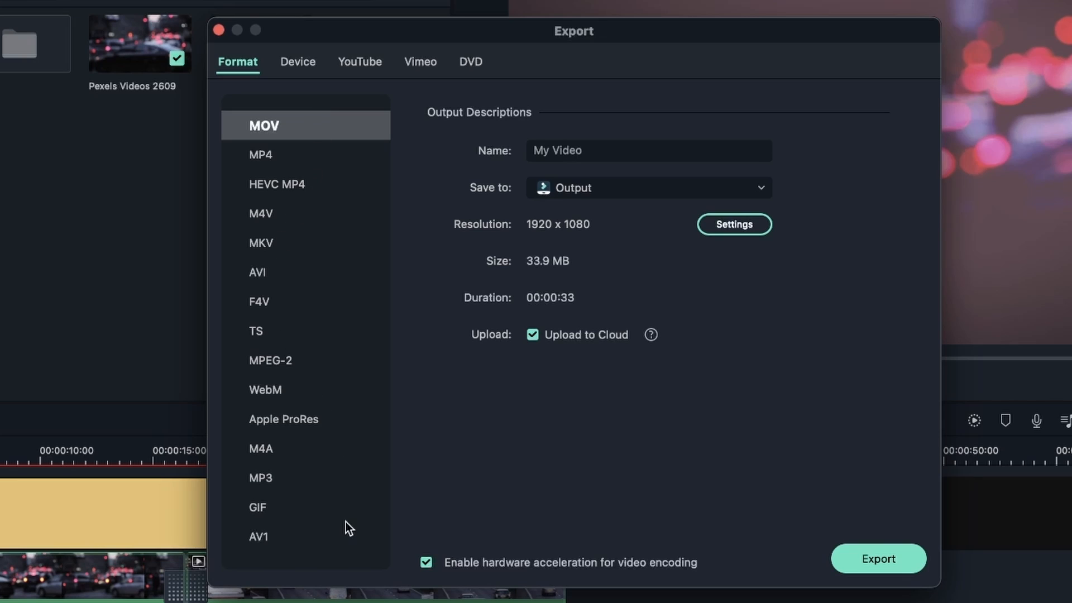
click(274, 361)
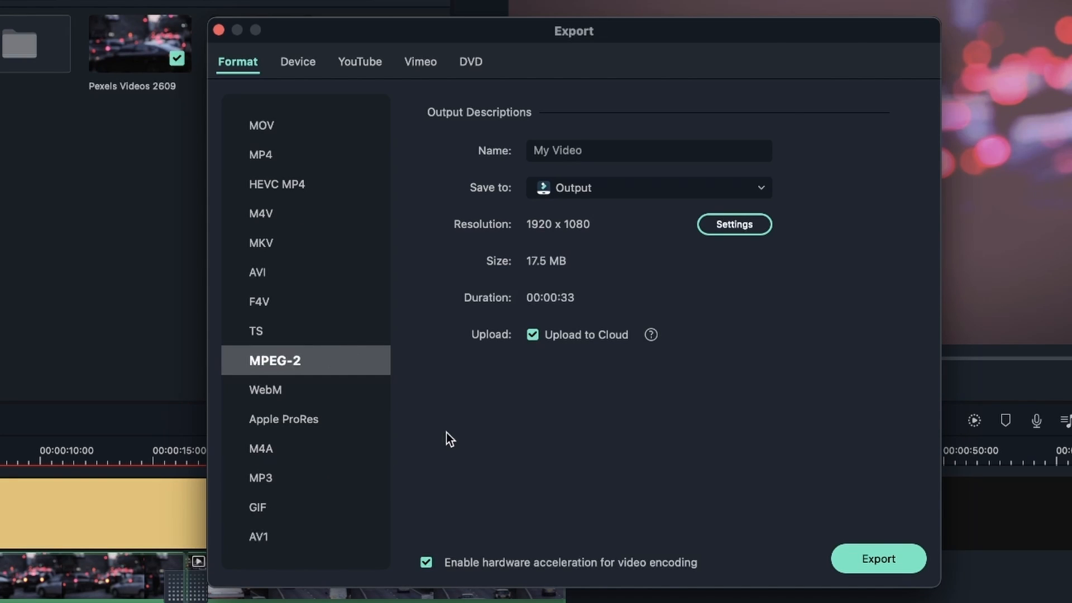
click(261, 125)
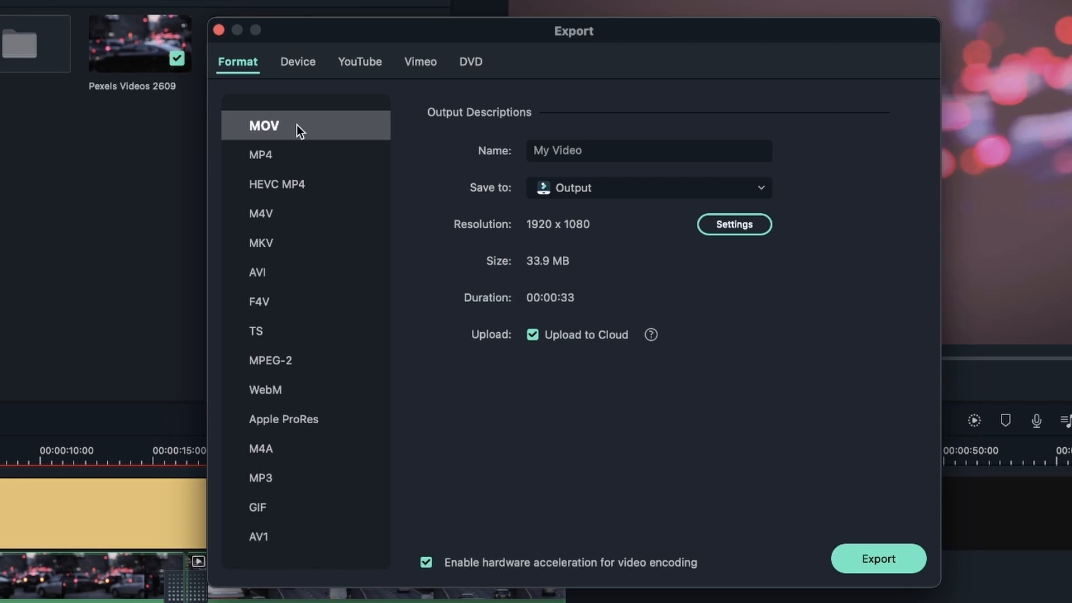
mouse_move(486, 477)
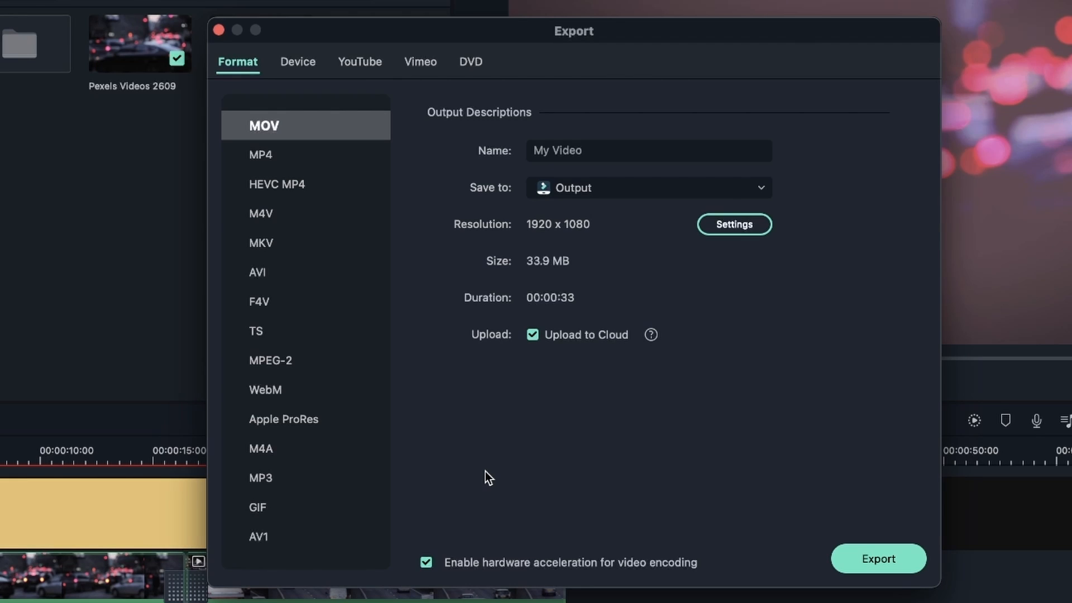
click(260, 154)
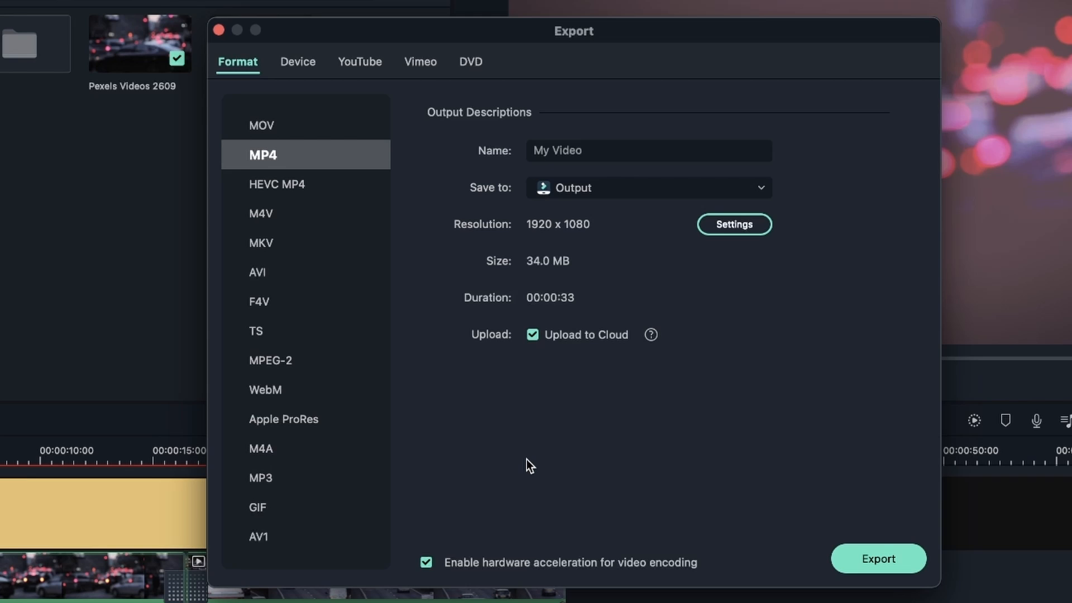
click(263, 477)
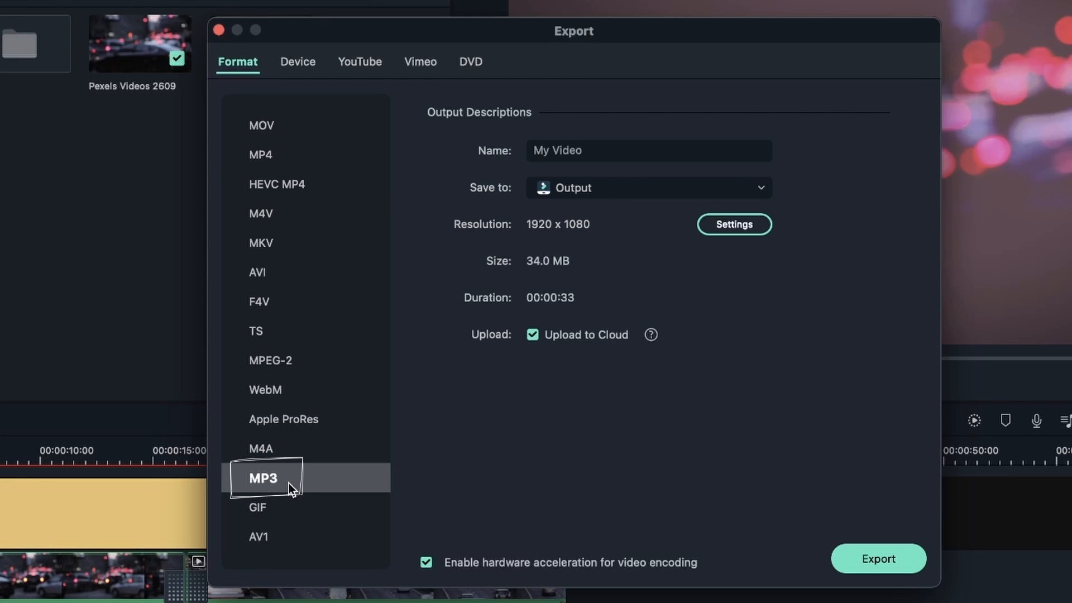
click(264, 478)
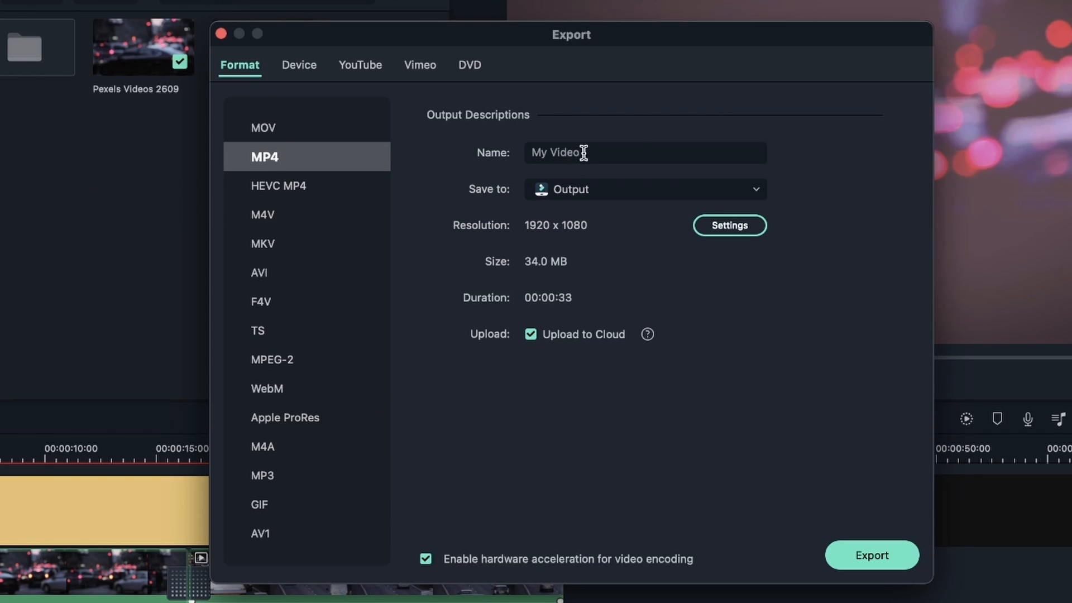
Rename the exported video file to 'Cars'
click(643, 153)
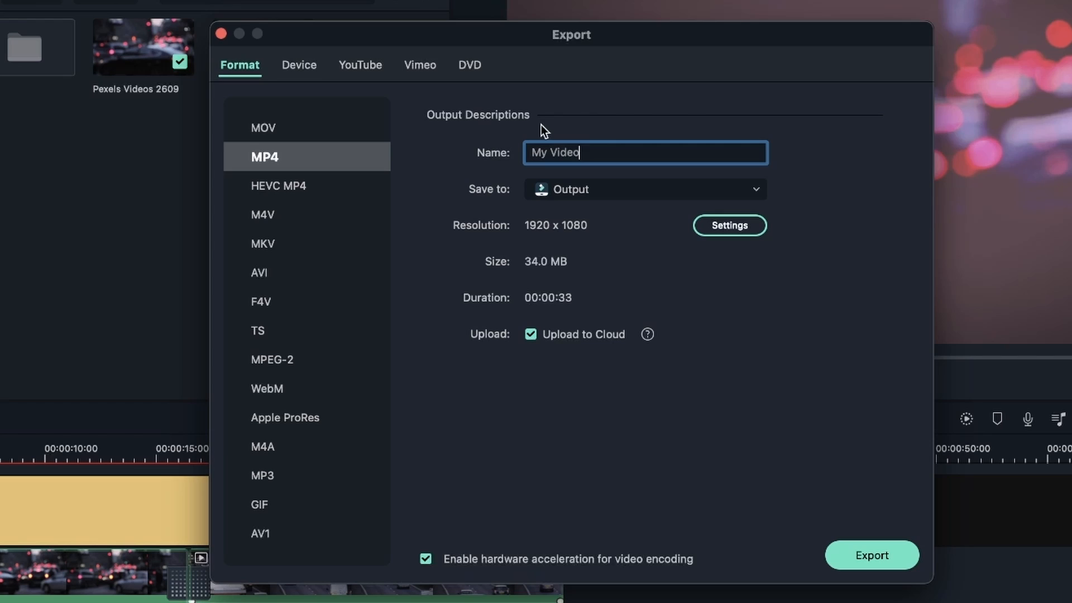
double_click(561, 153)
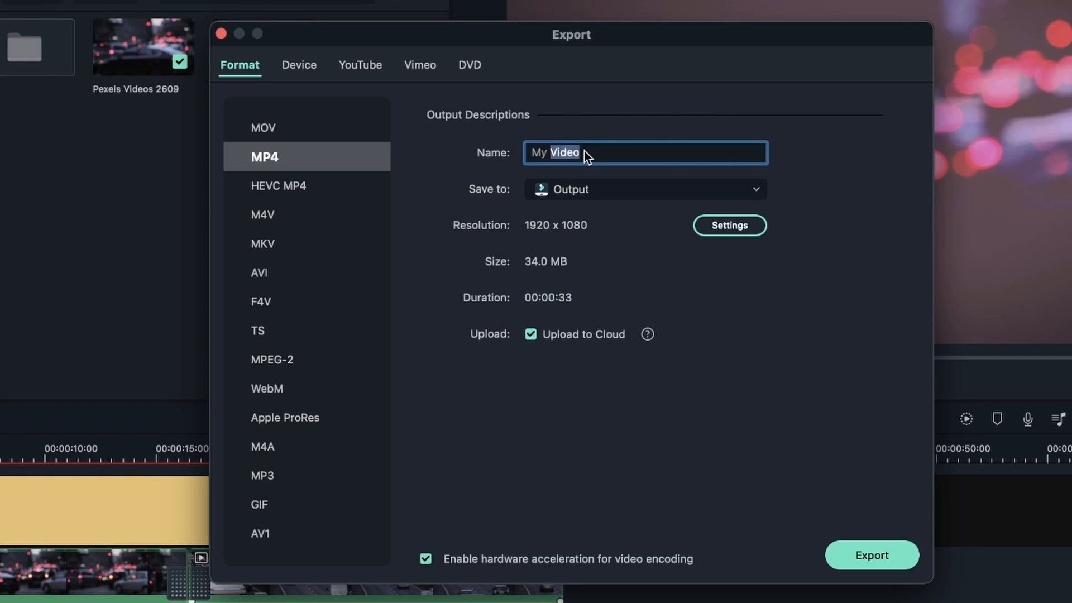
text(Cars)
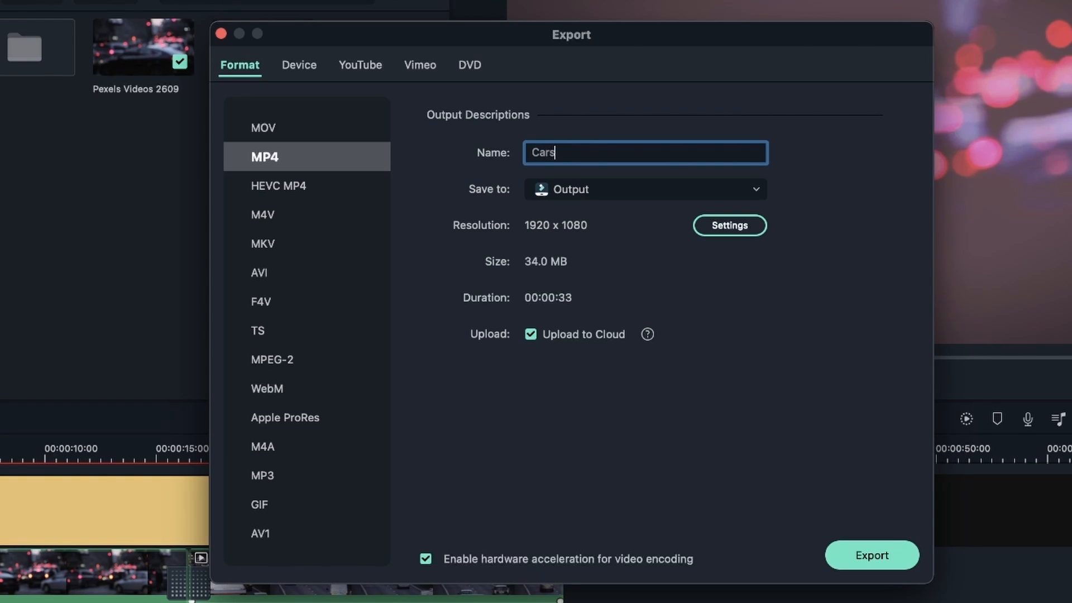
mouse_move(461, 199)
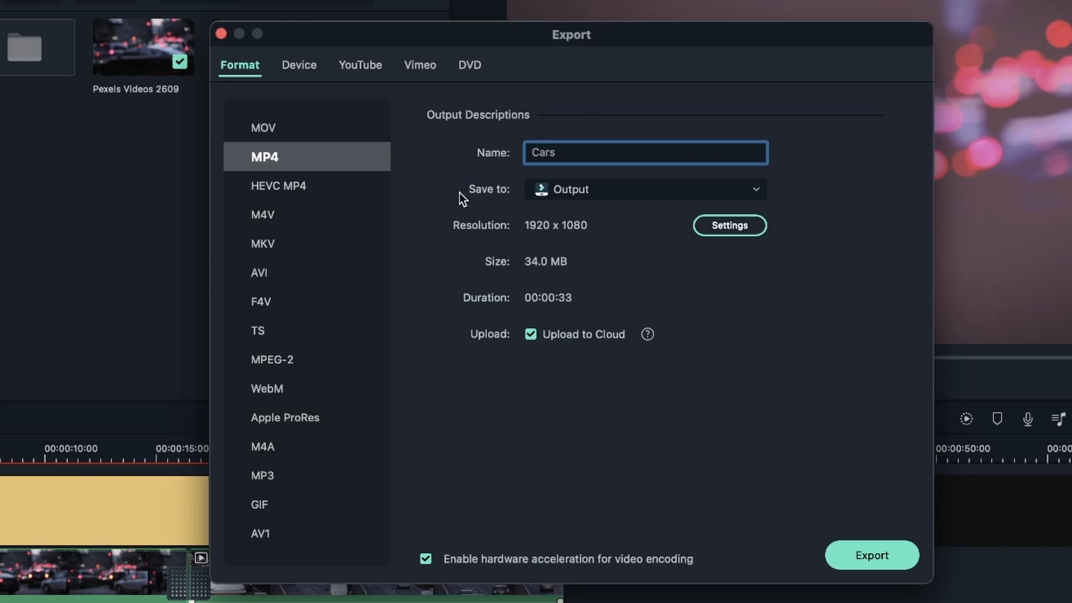
click(643, 153)
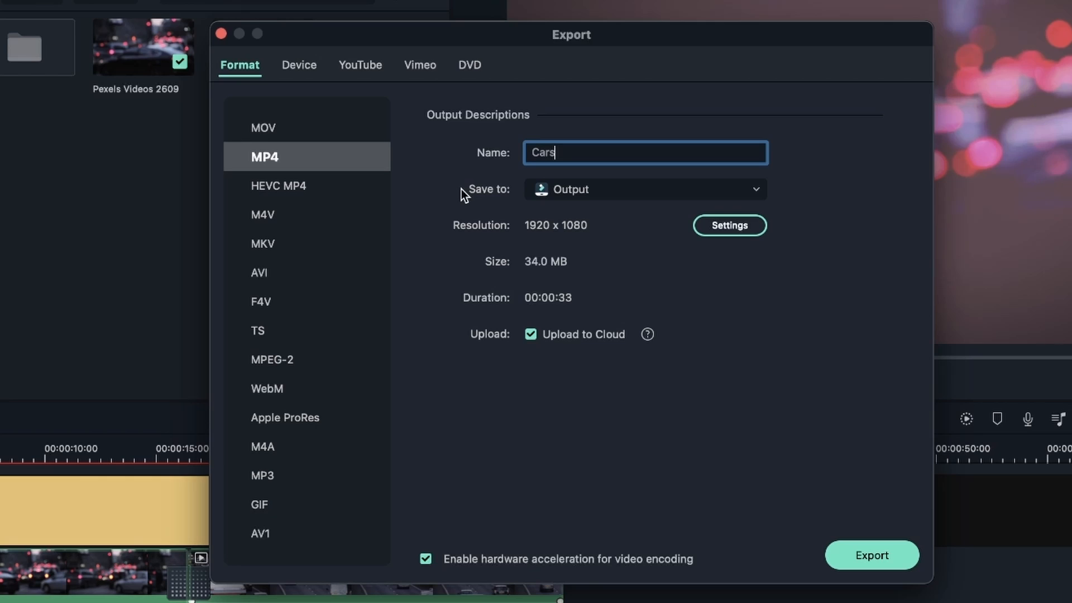
Set the export's save destination to the Desktop
click(645, 190)
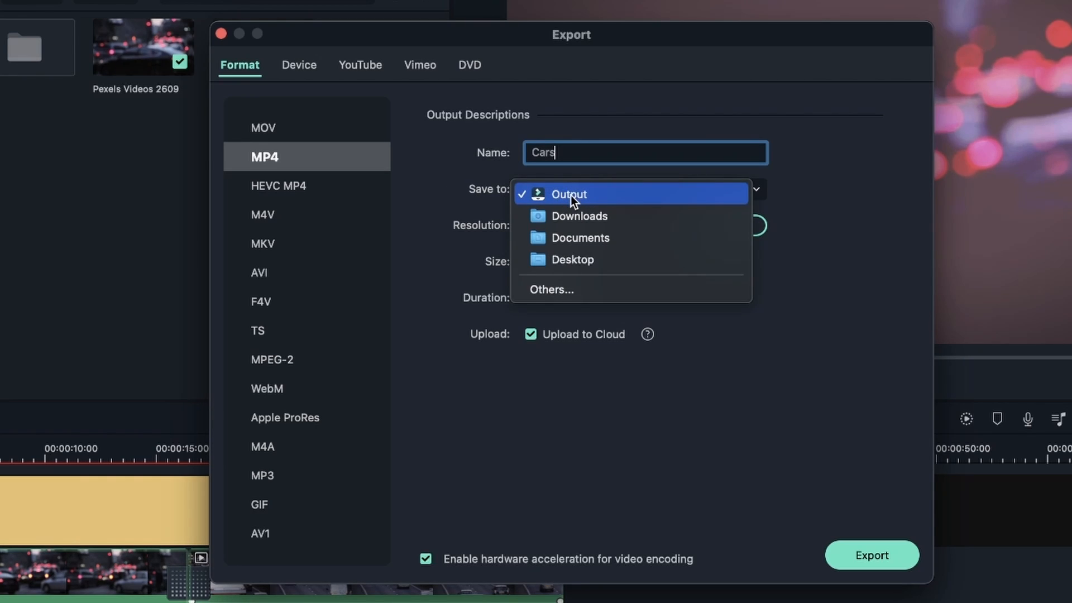
mouse_move(571, 215)
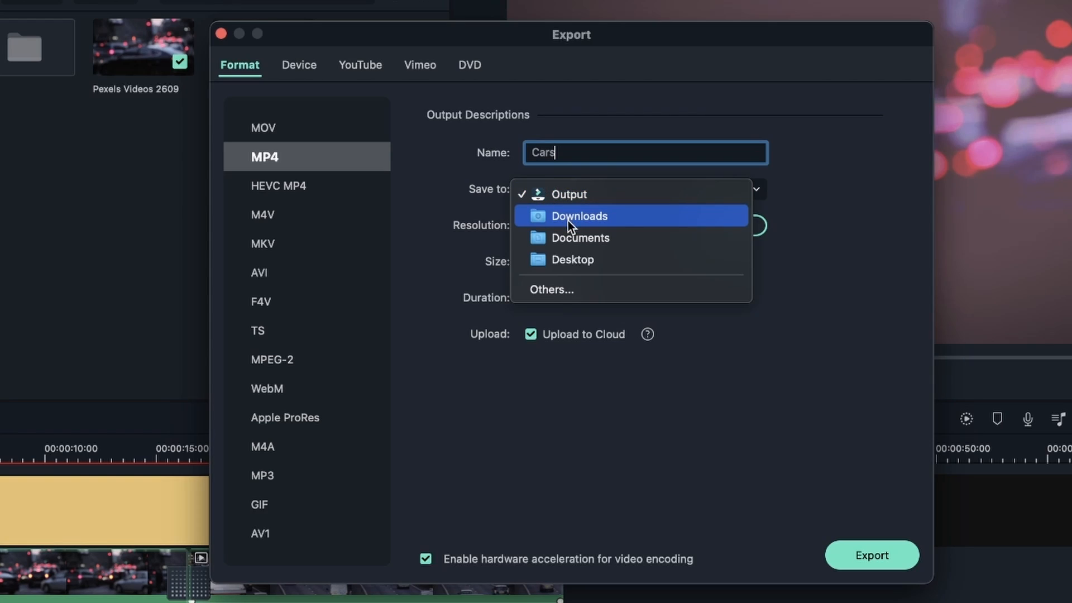
mouse_move(567, 284)
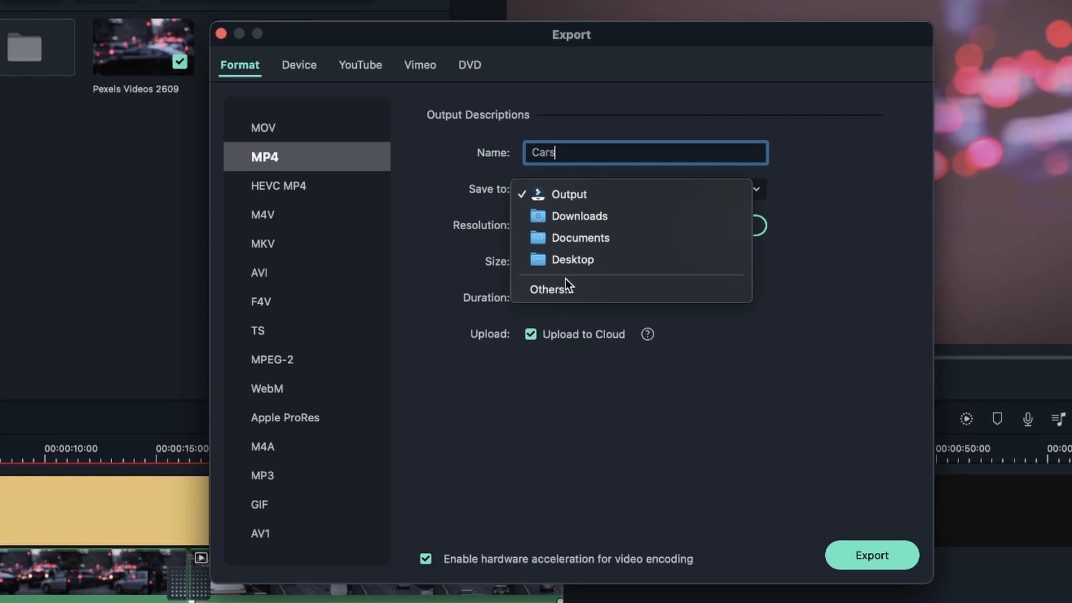
mouse_move(579, 289)
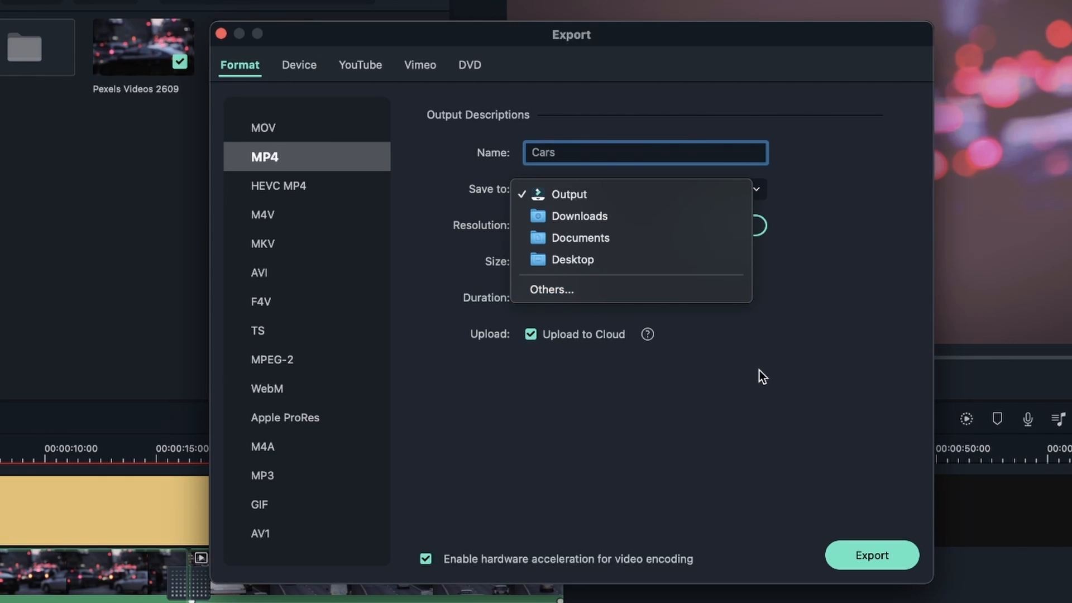
click(572, 259)
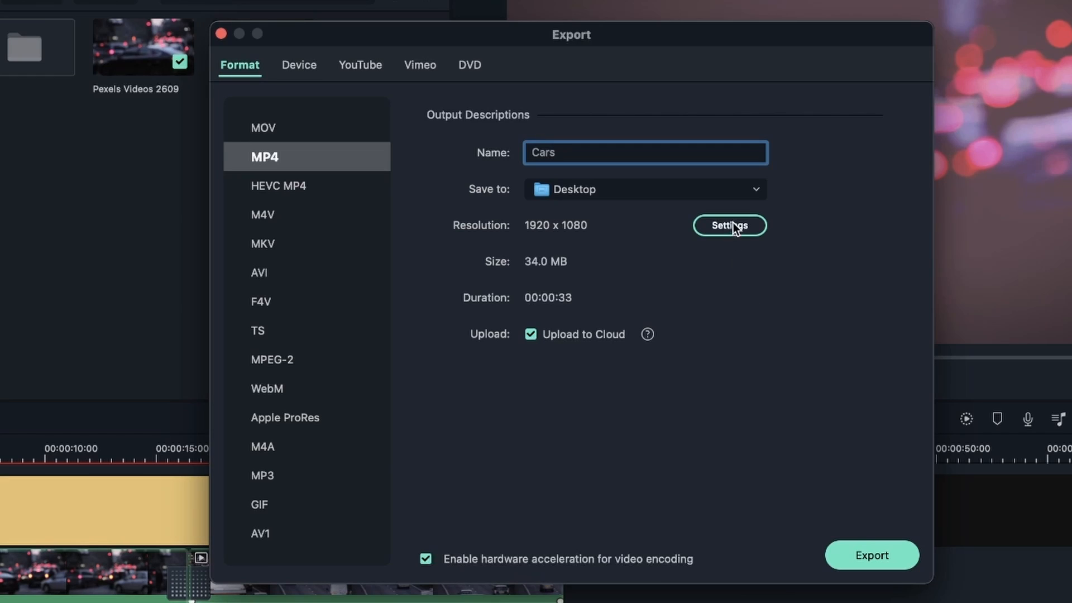
In the MP4 encoding settings, choose Best quality (20000 kbps, H.264) after checking Good and the bit rate list
click(730, 224)
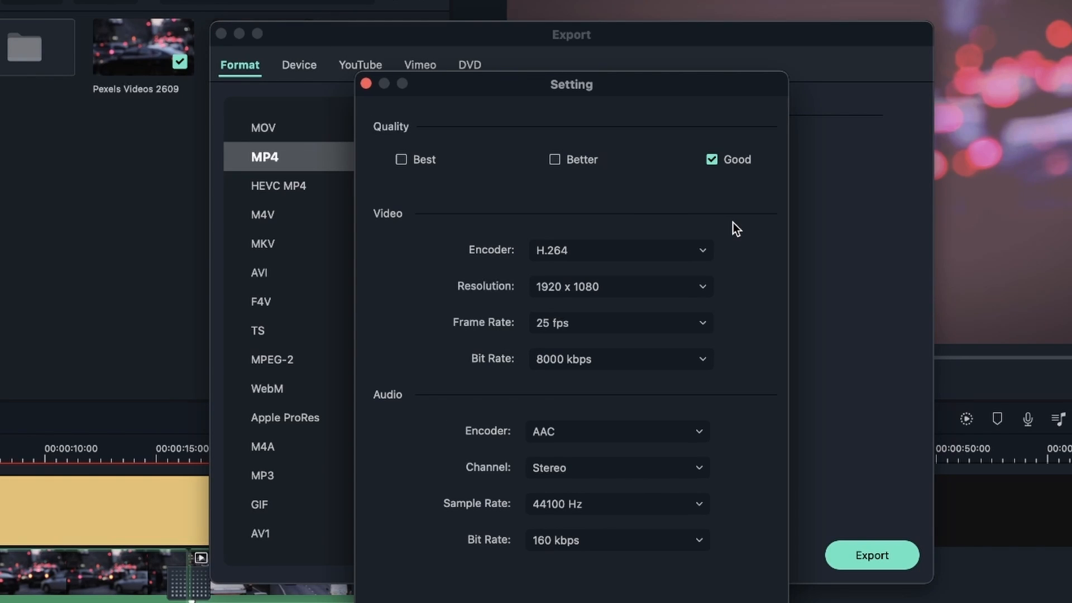
mouse_move(718, 102)
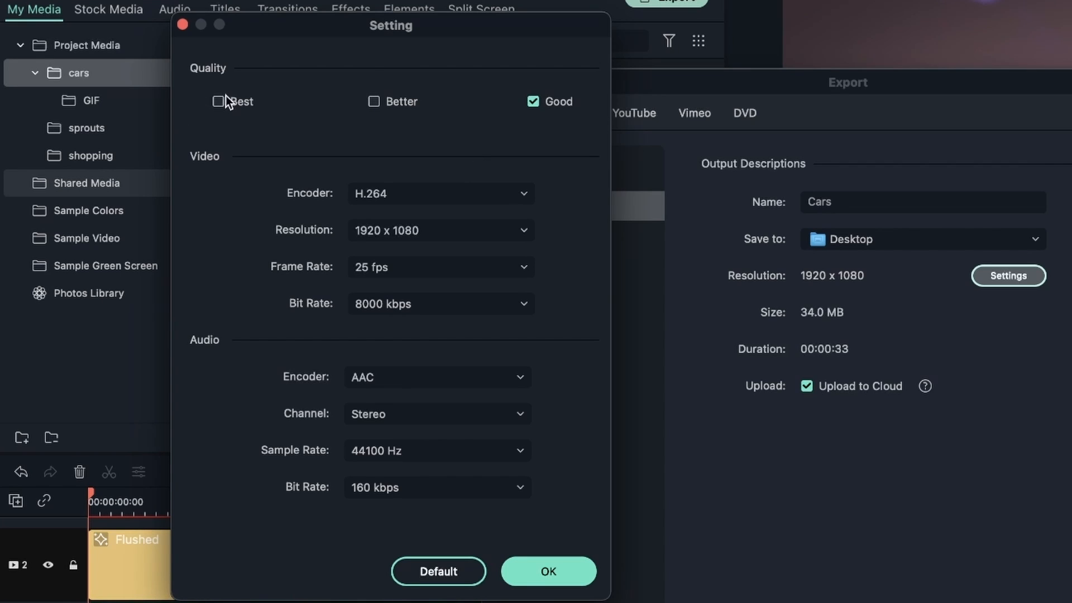
click(217, 102)
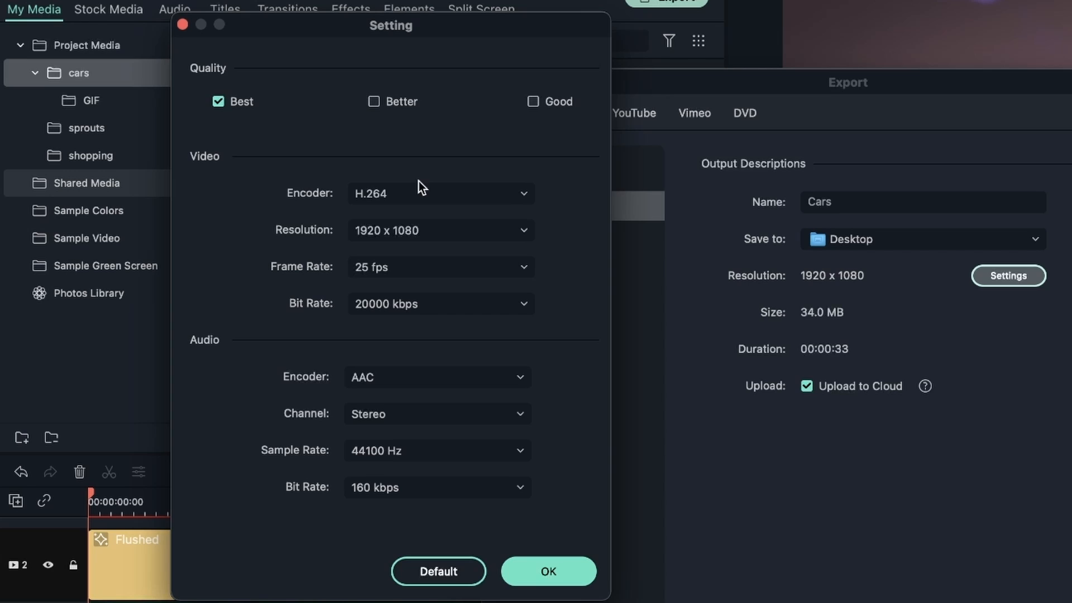
mouse_move(523, 328)
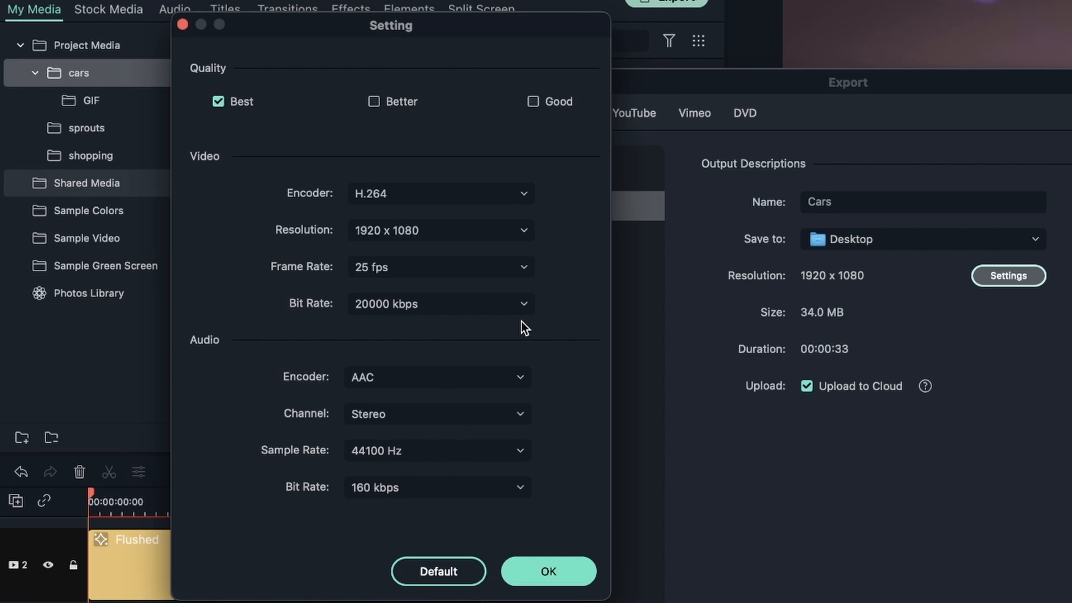
click(534, 102)
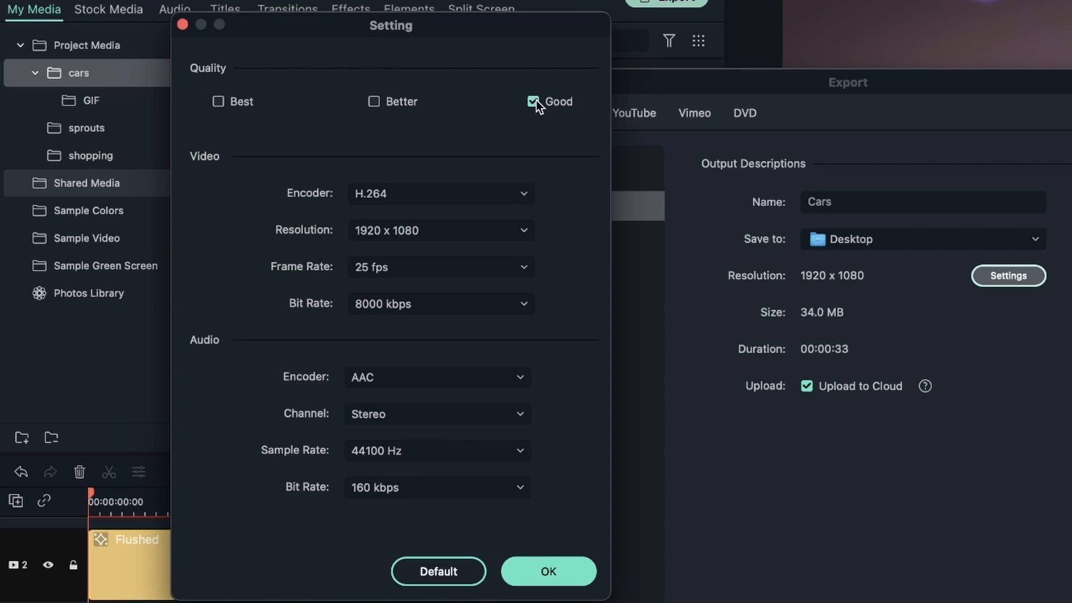
click(442, 303)
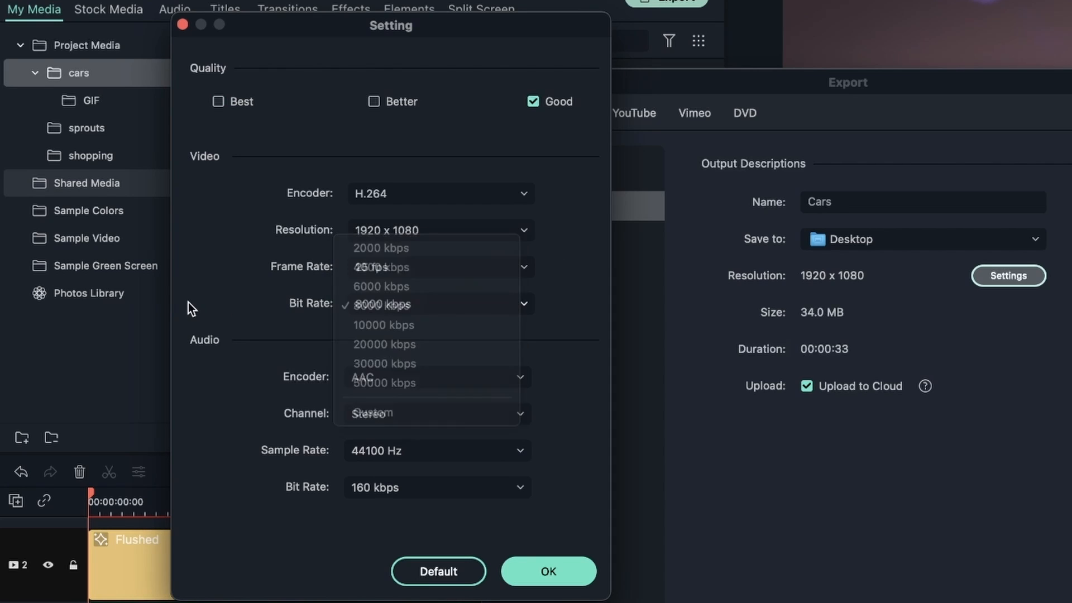
click(382, 303)
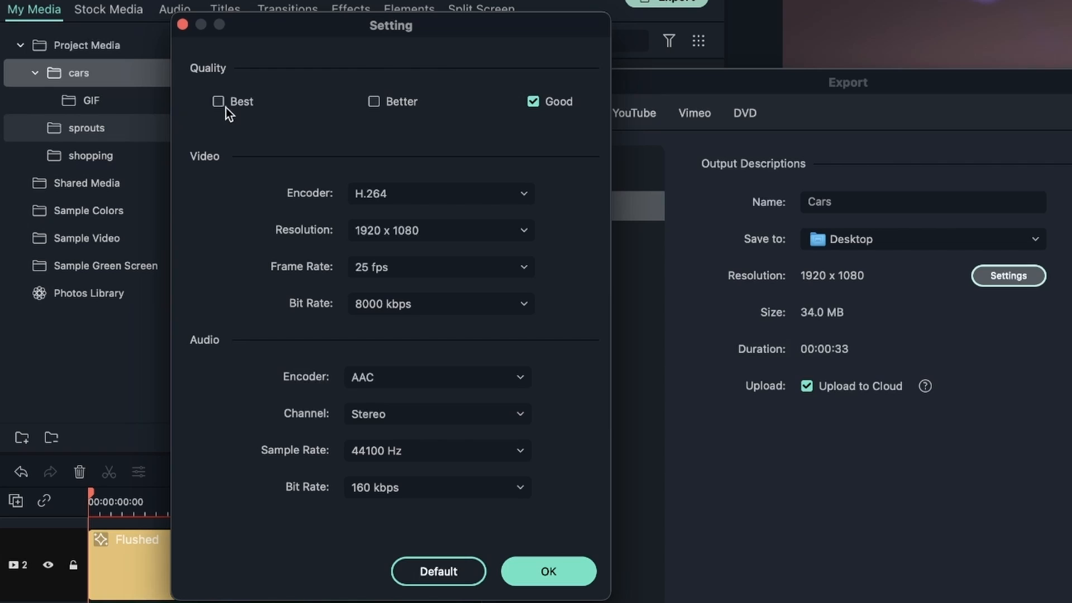
click(219, 101)
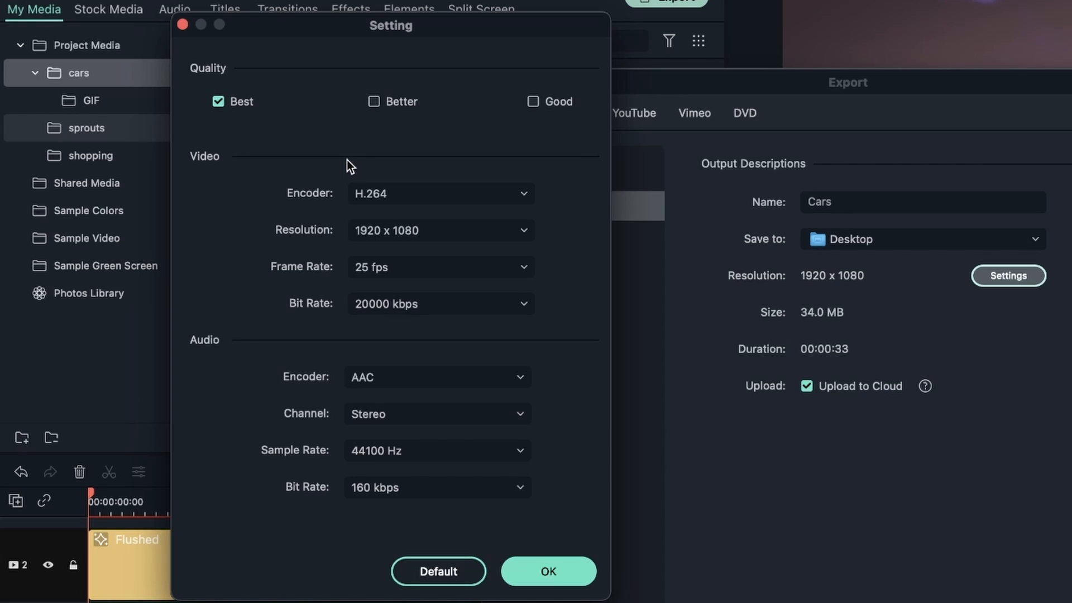
mouse_move(331, 187)
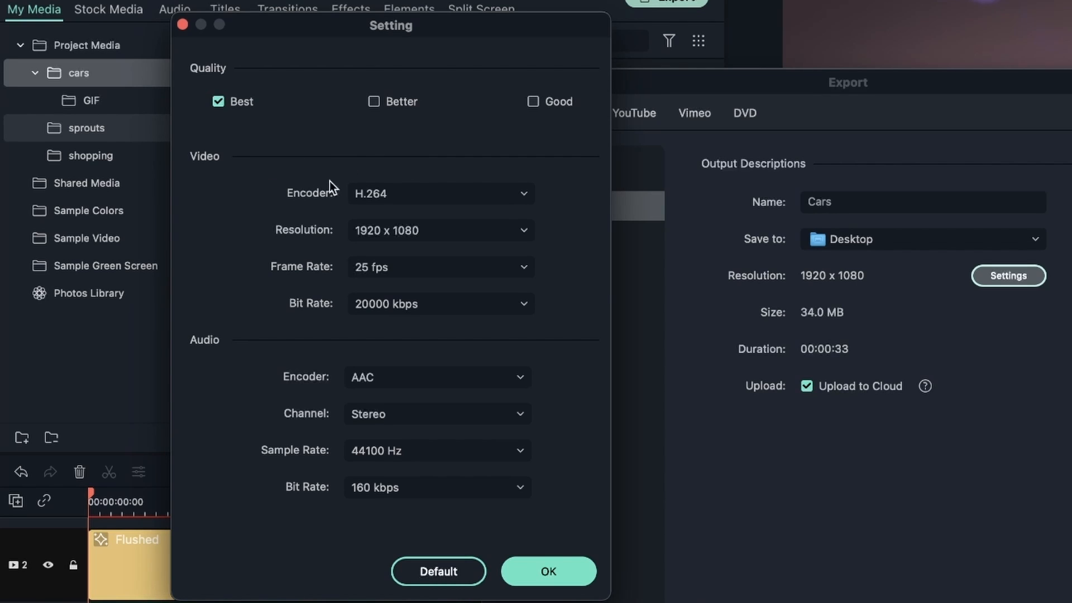
mouse_move(545, 412)
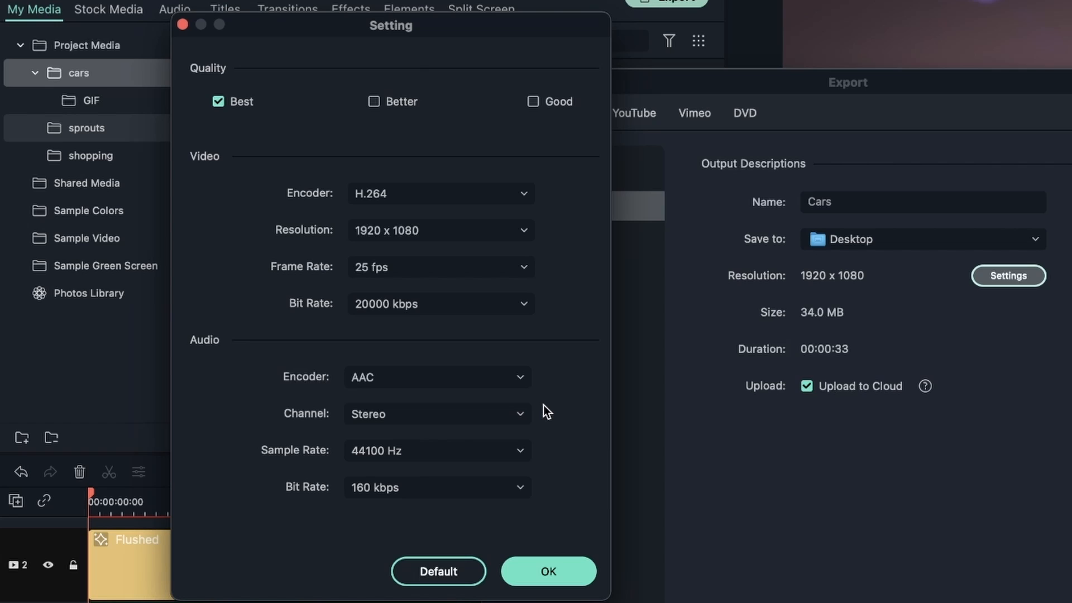
mouse_move(567, 337)
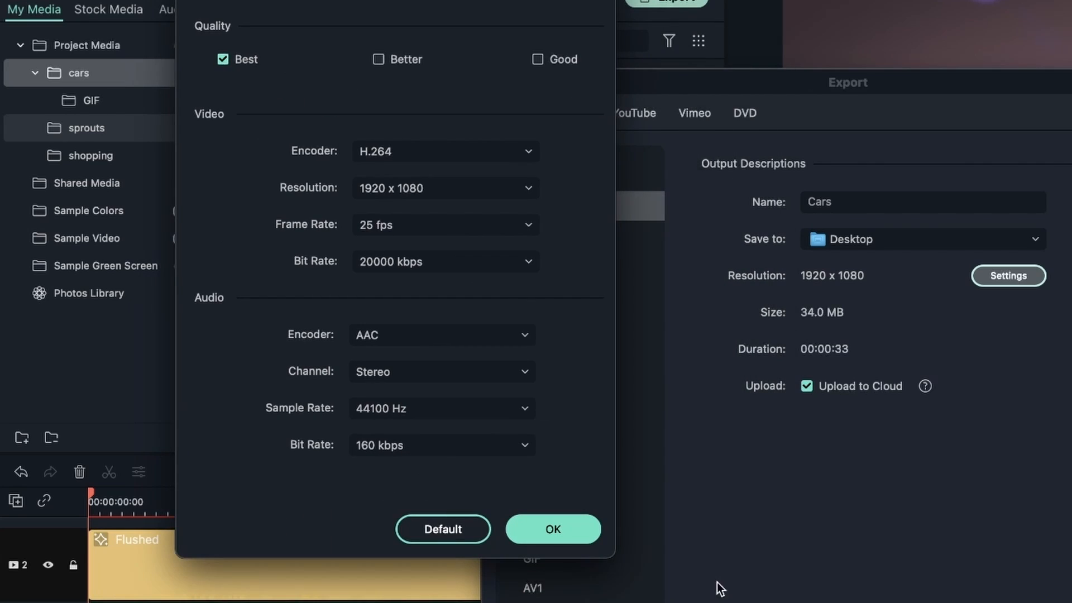
Confirm the settings, then reopen them and choose Better quality at 10000 kbps
click(553, 529)
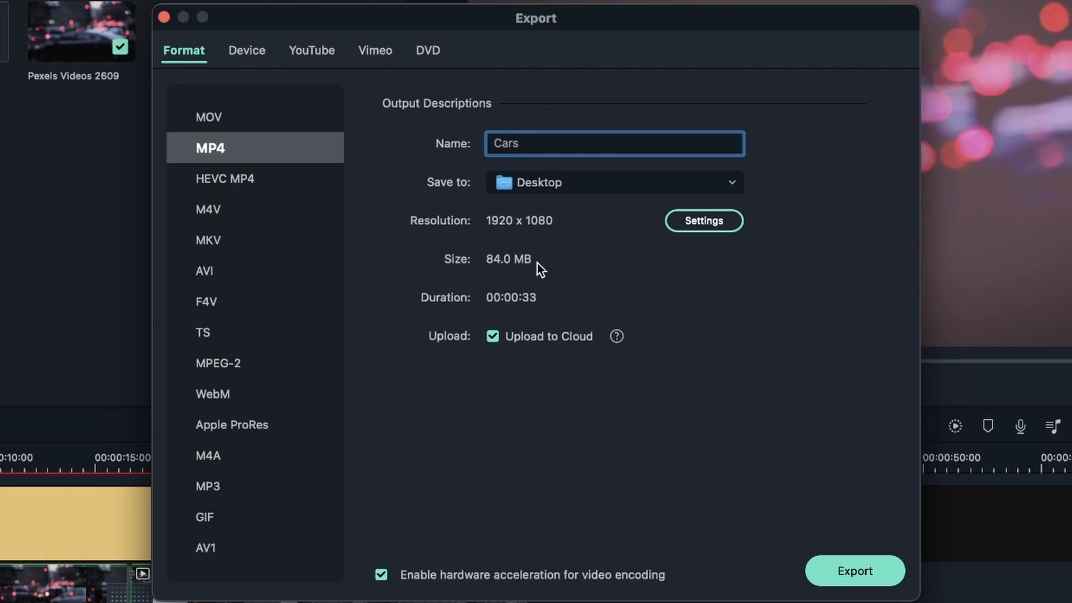
click(520, 144)
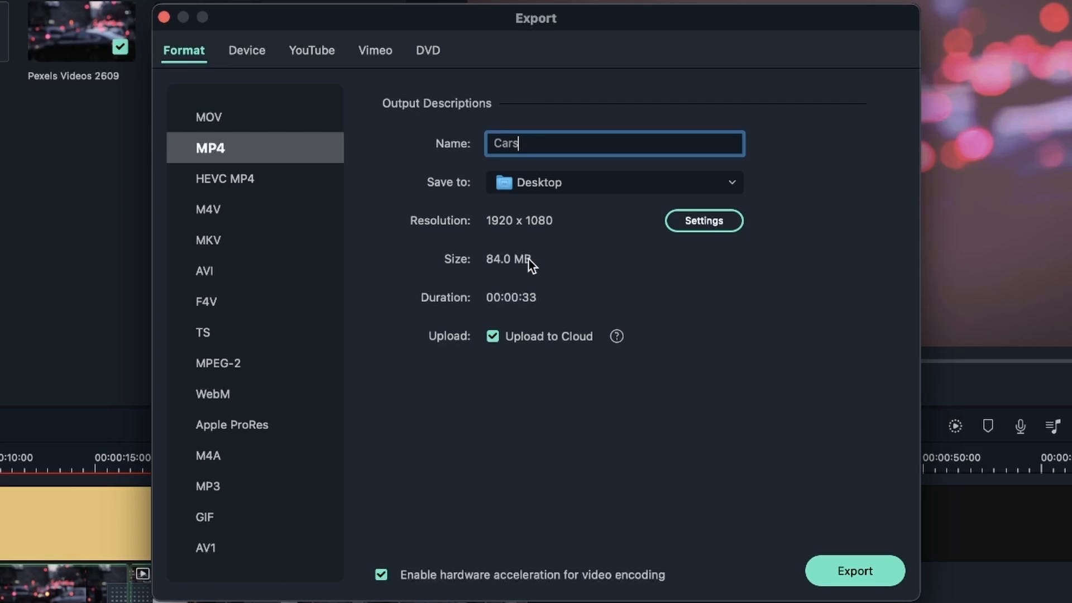
mouse_move(700, 198)
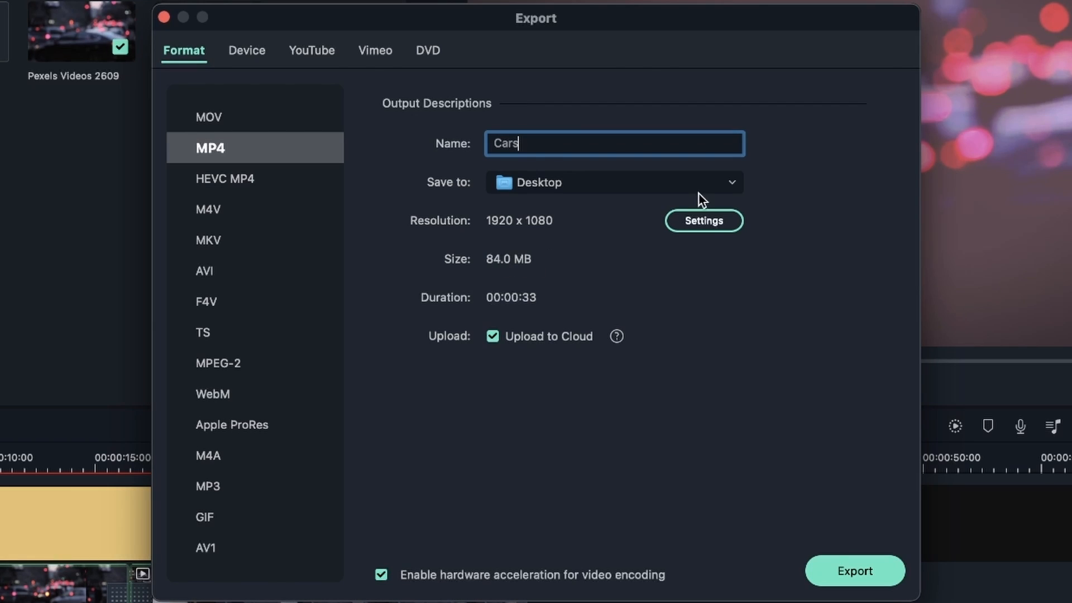
mouse_move(497, 245)
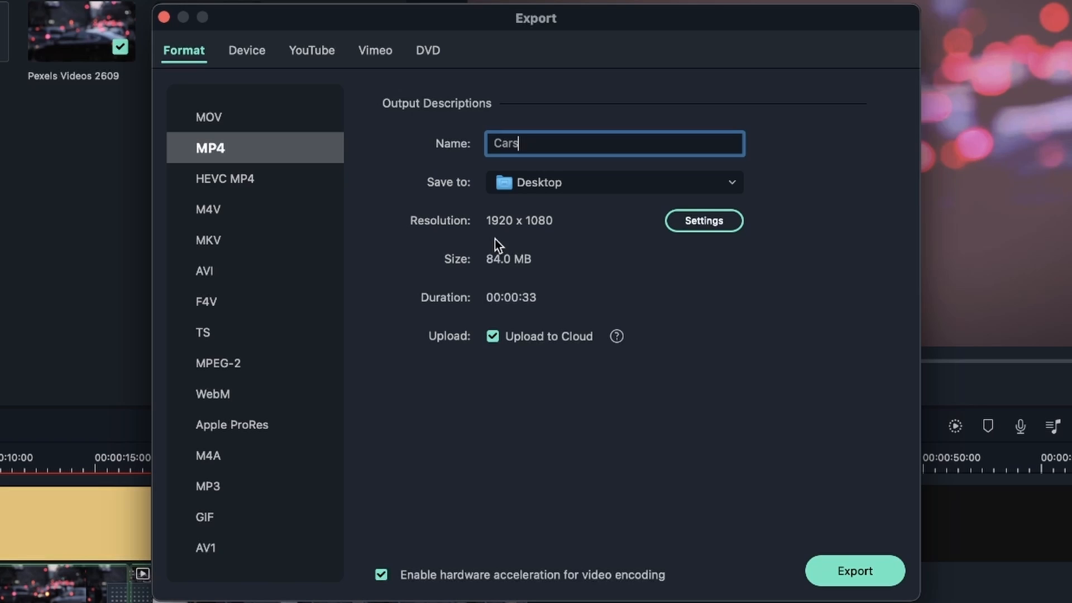
click(703, 221)
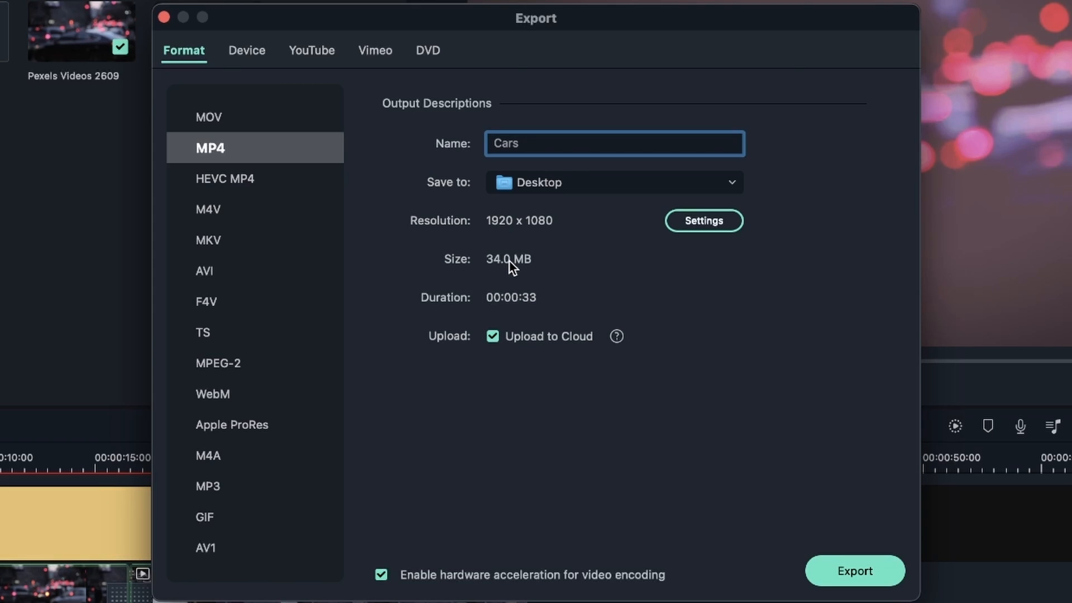
click(613, 144)
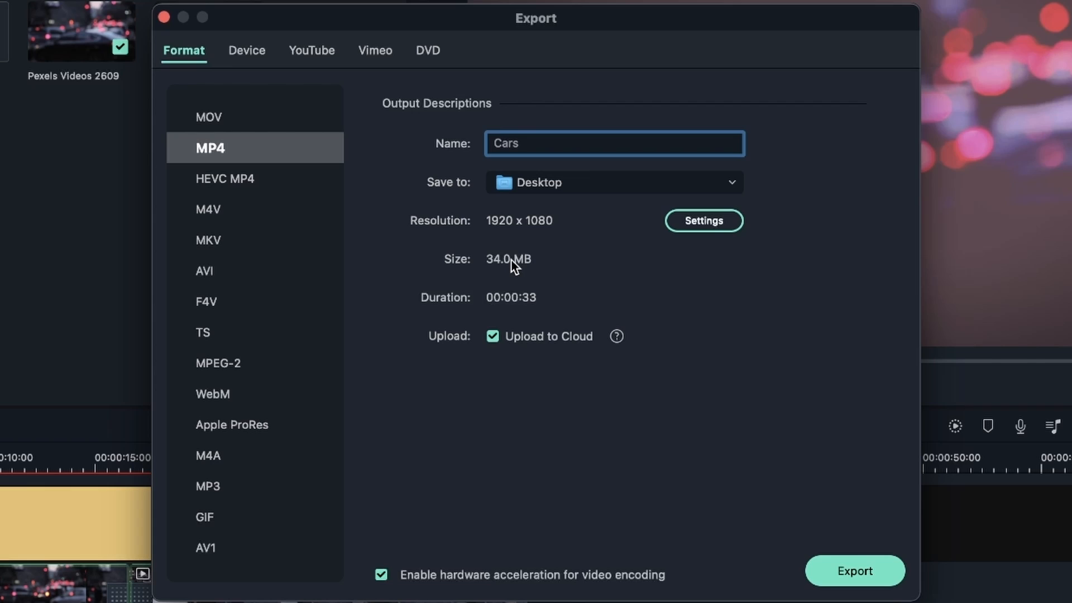
click(702, 220)
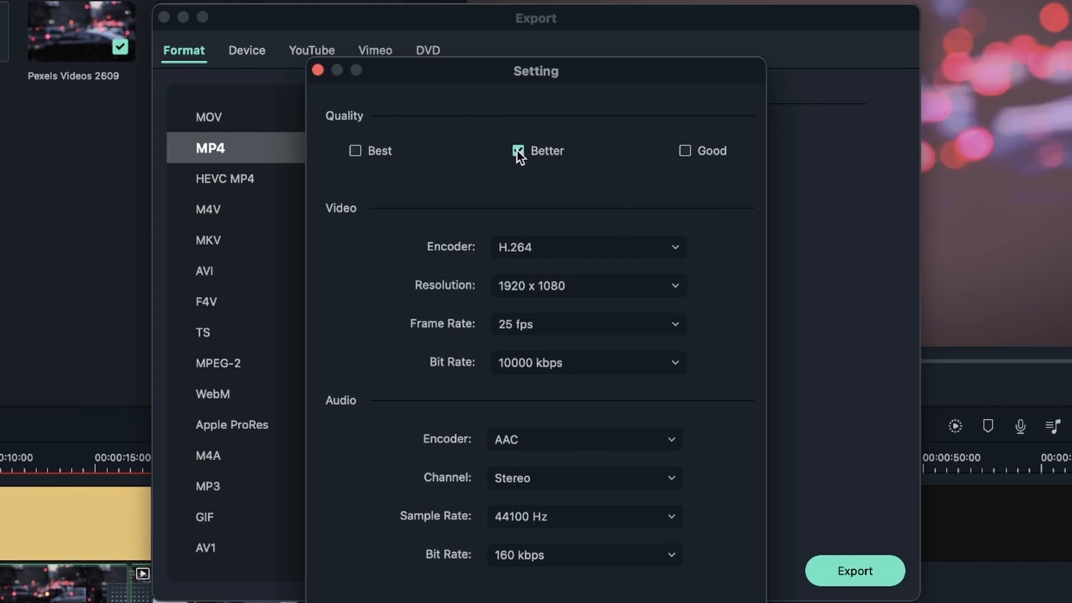
Apply Better quality (42.3 MB estimate) and toggle cloud upload off and back on
click(316, 70)
text(Cars)
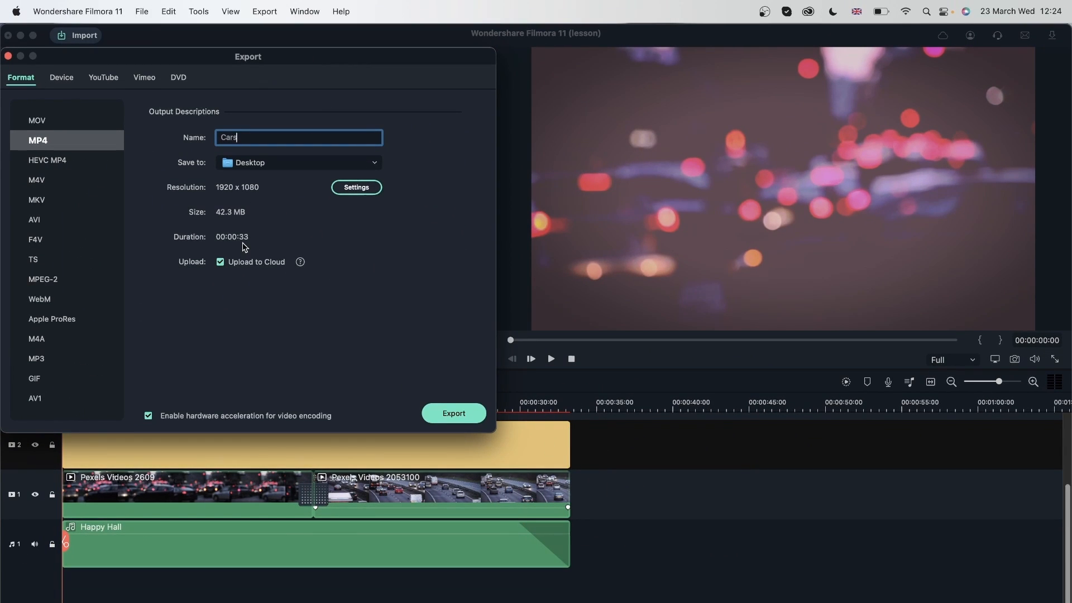
mouse_move(294, 54)
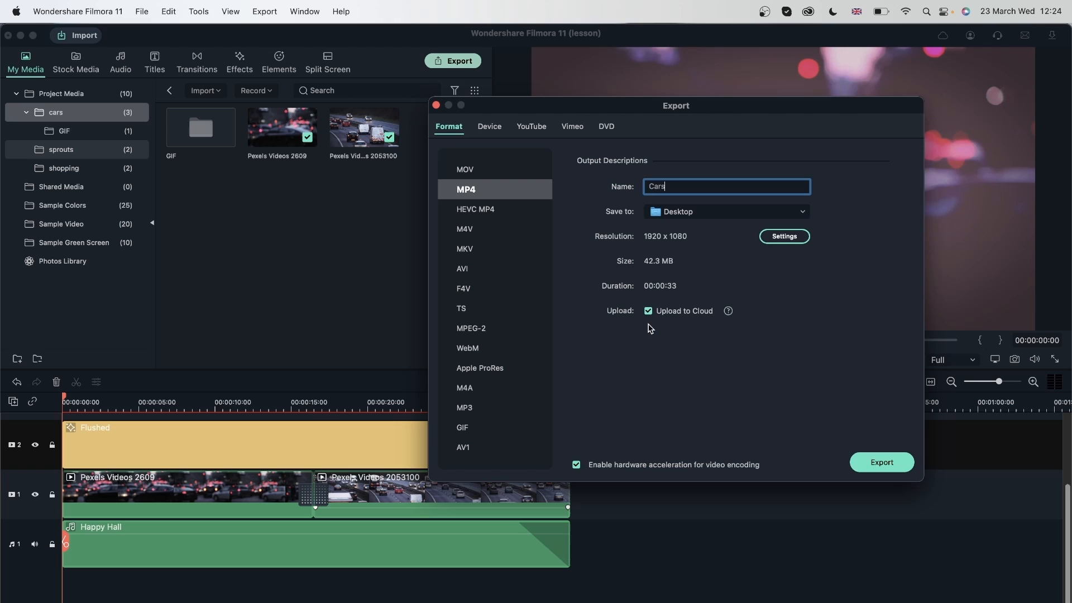
click(647, 312)
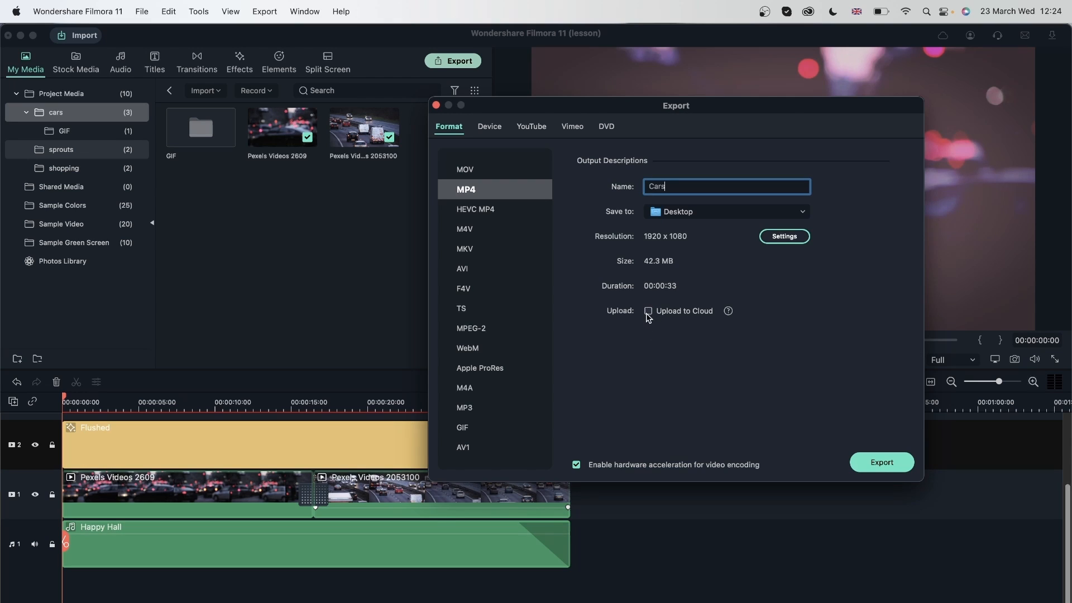
click(648, 312)
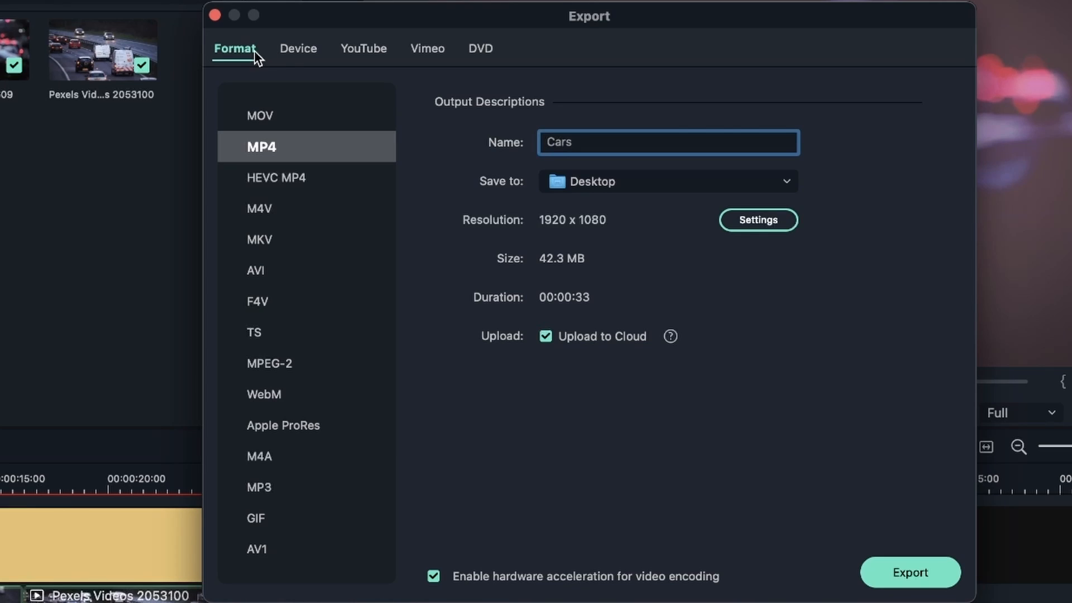
Switch to Device presets and choose iPod for 640 x 480 output
click(296, 48)
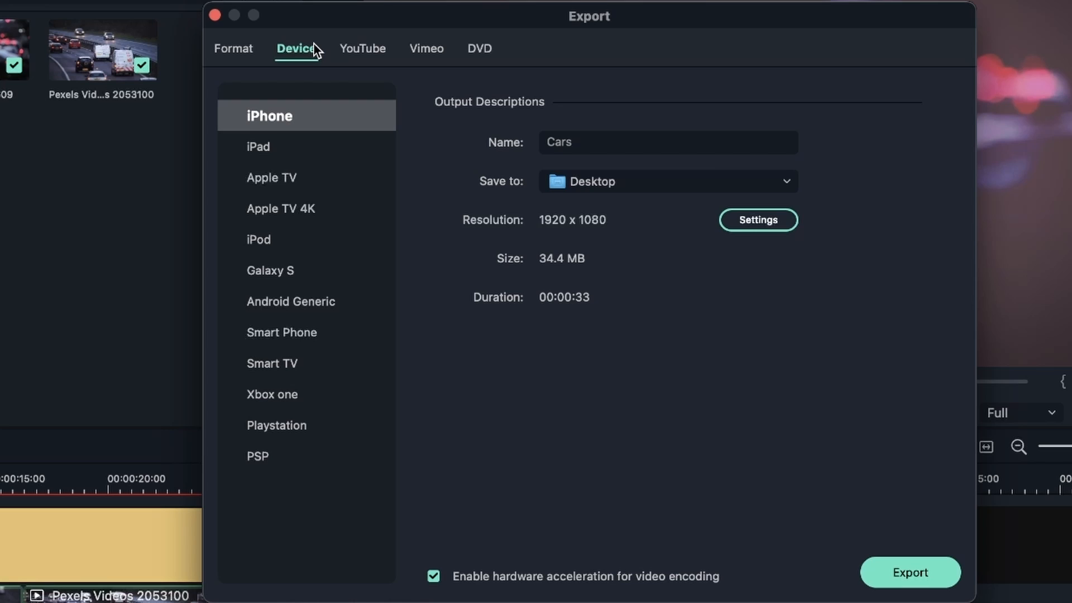
mouse_move(299, 175)
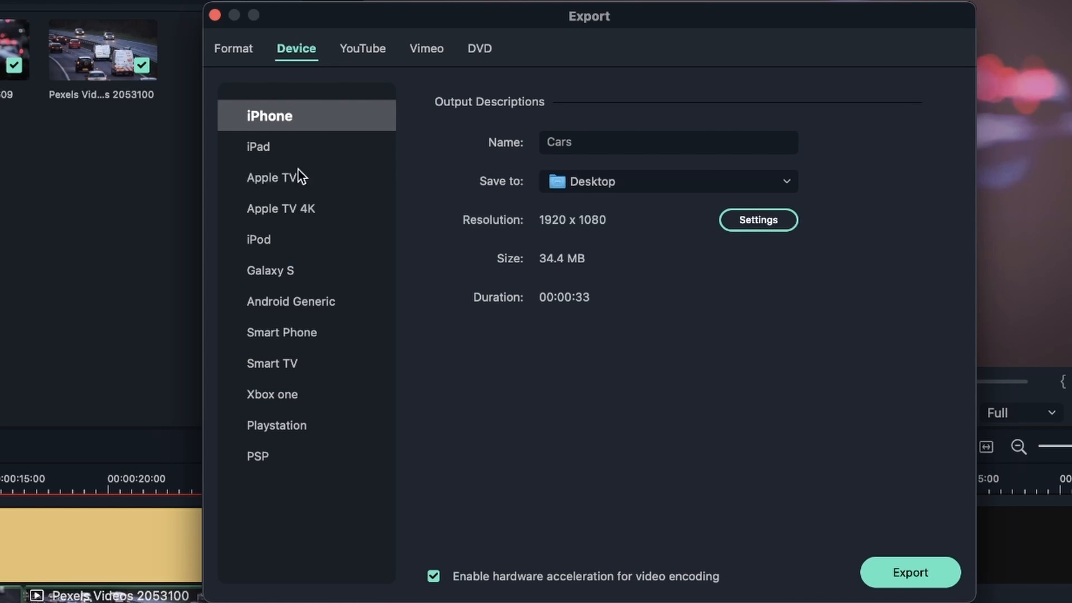
mouse_move(364, 157)
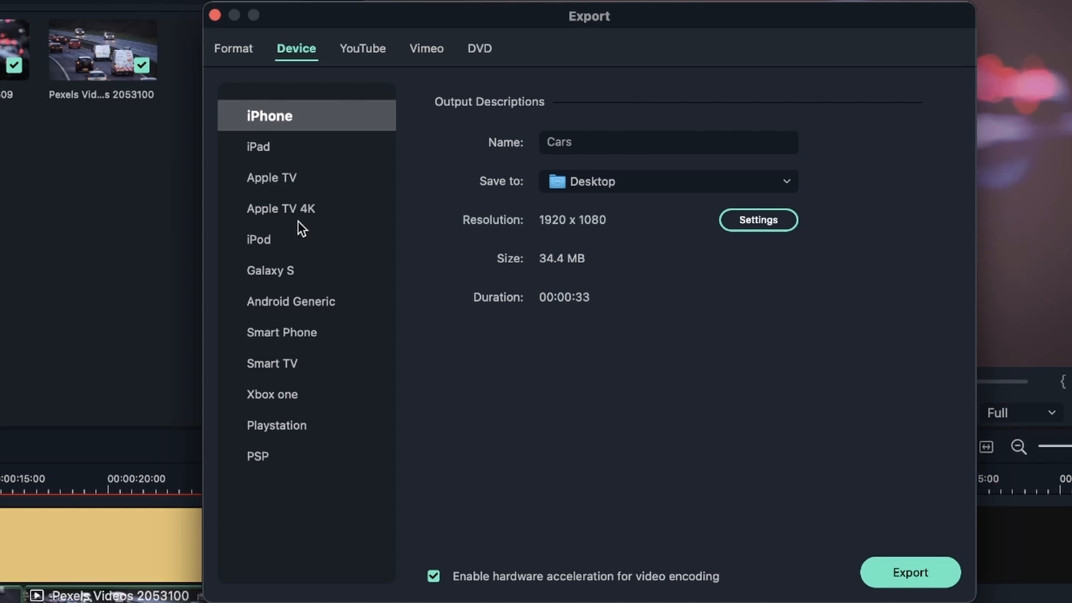
click(262, 239)
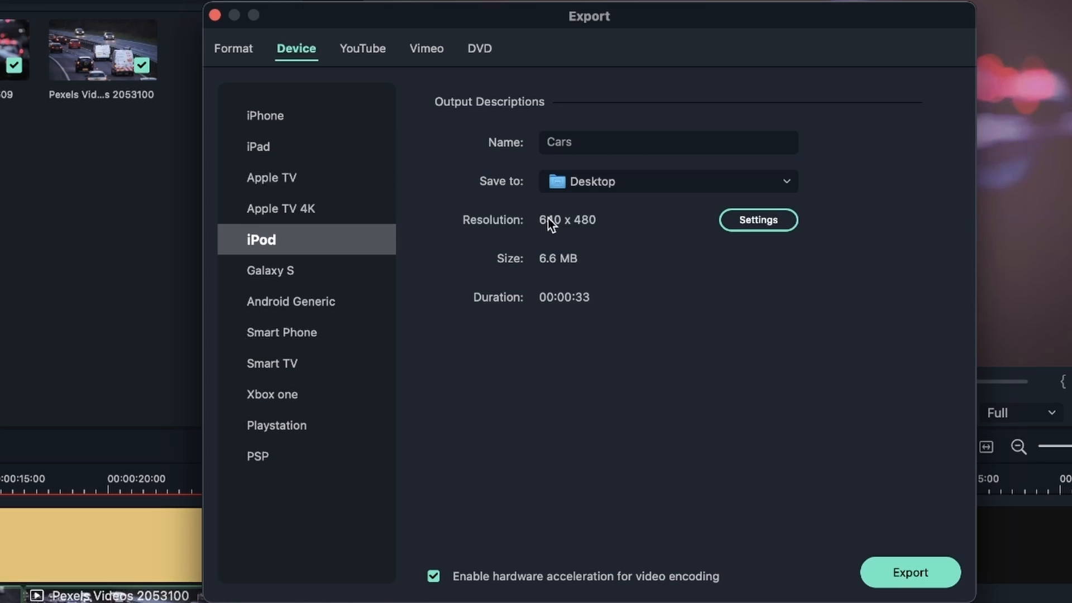
mouse_move(537, 270)
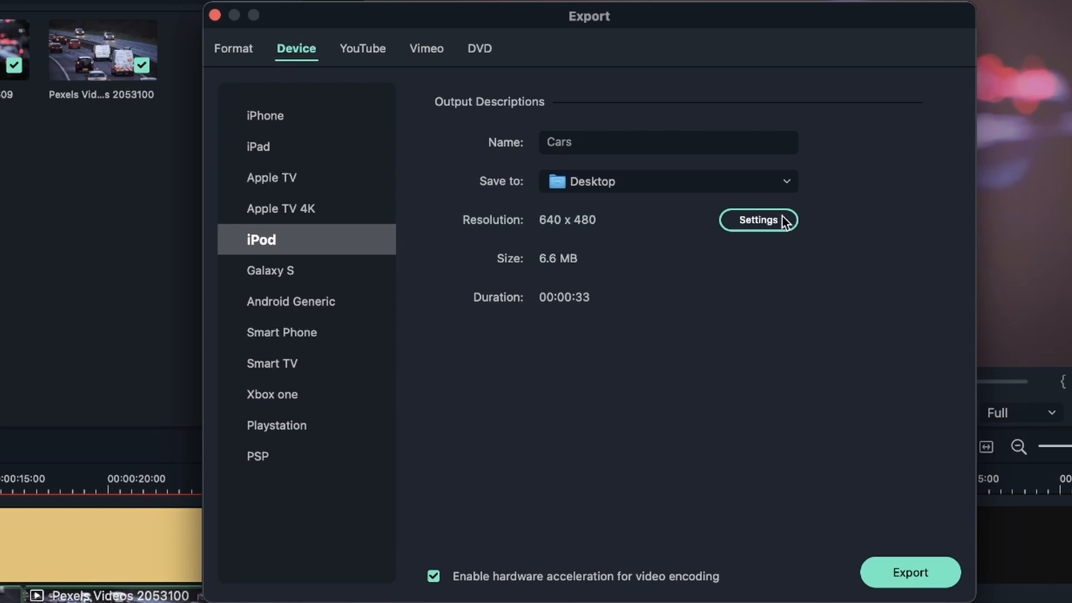
Show the iPod preset's encoding settings: Good quality, H.264, 640 x 480, 24 fps
click(757, 220)
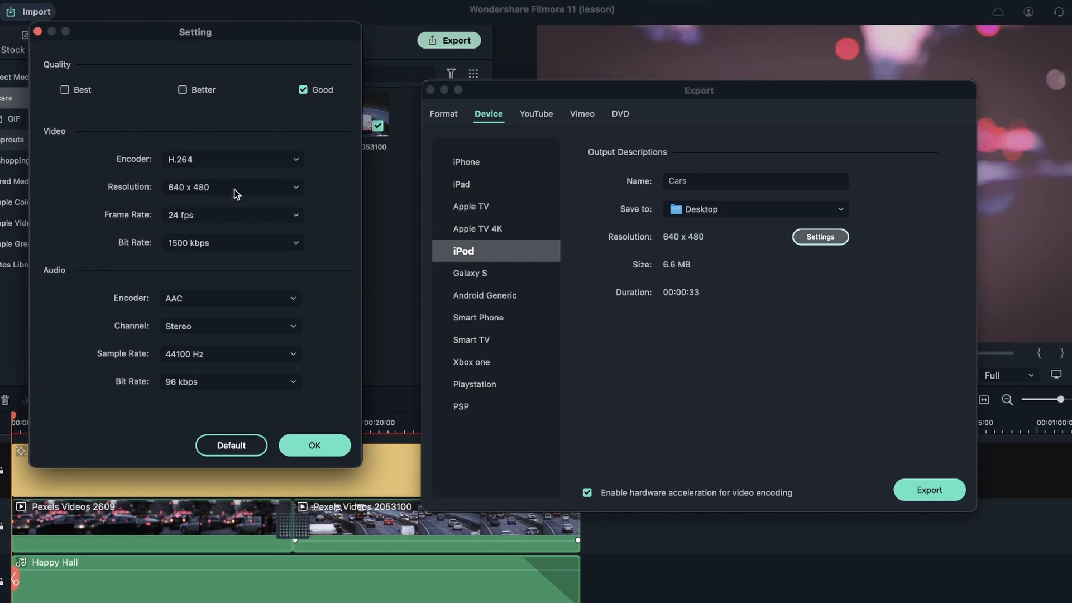
mouse_move(345, 355)
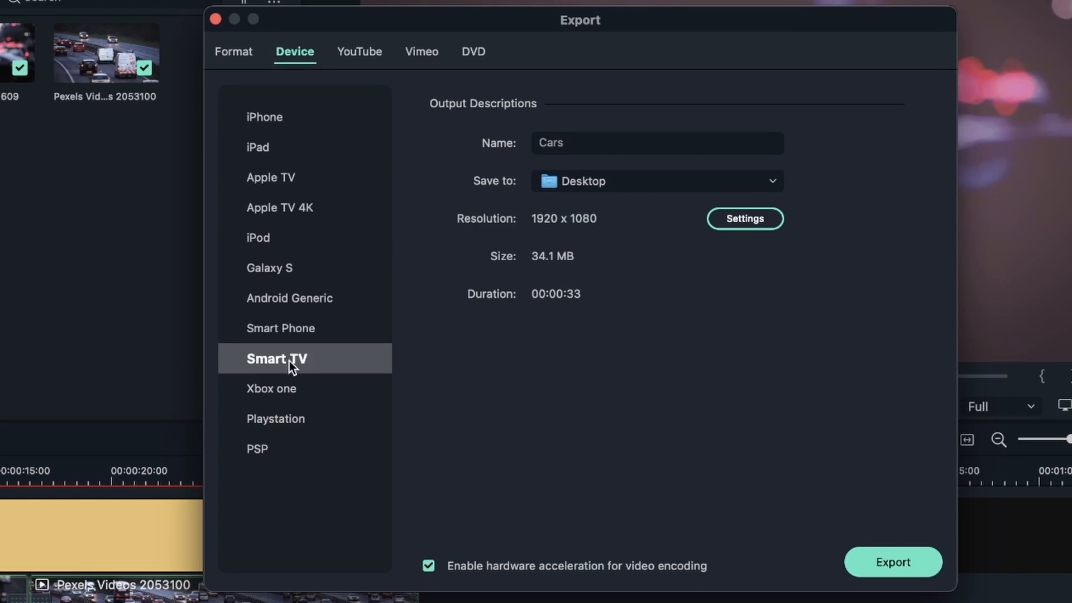
mouse_move(583, 227)
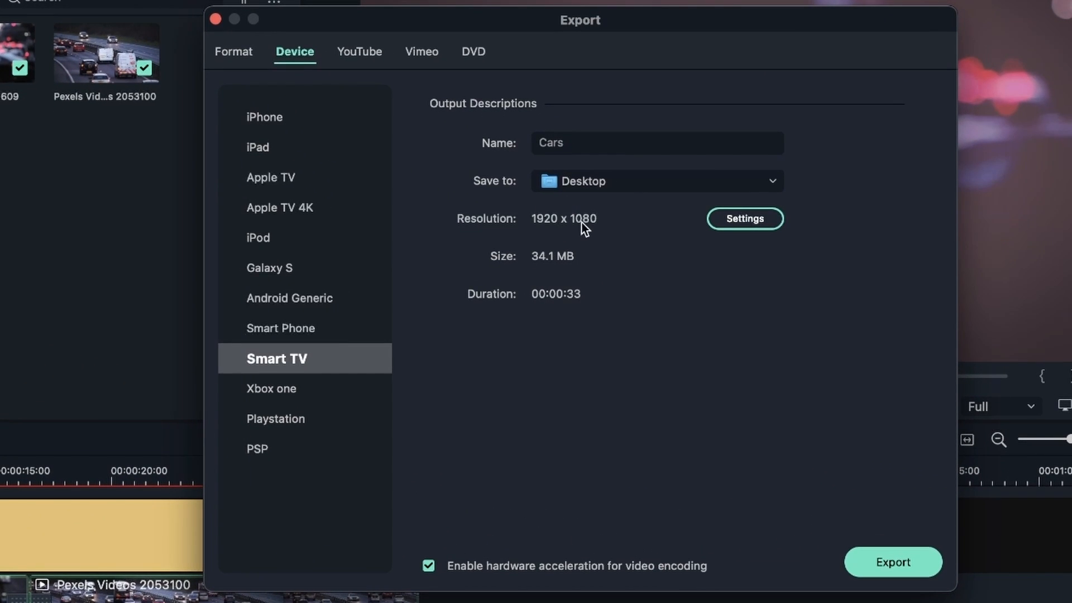
Try the iPhone preset, then choose PSP at 1280 x 720, keeping Desktop as the save location
click(263, 118)
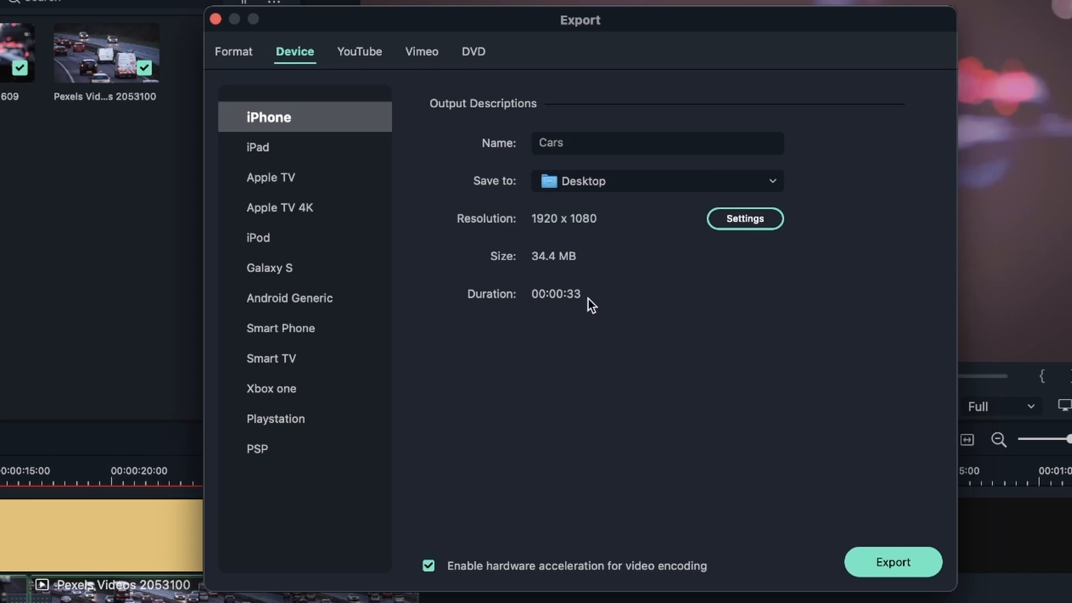
click(258, 449)
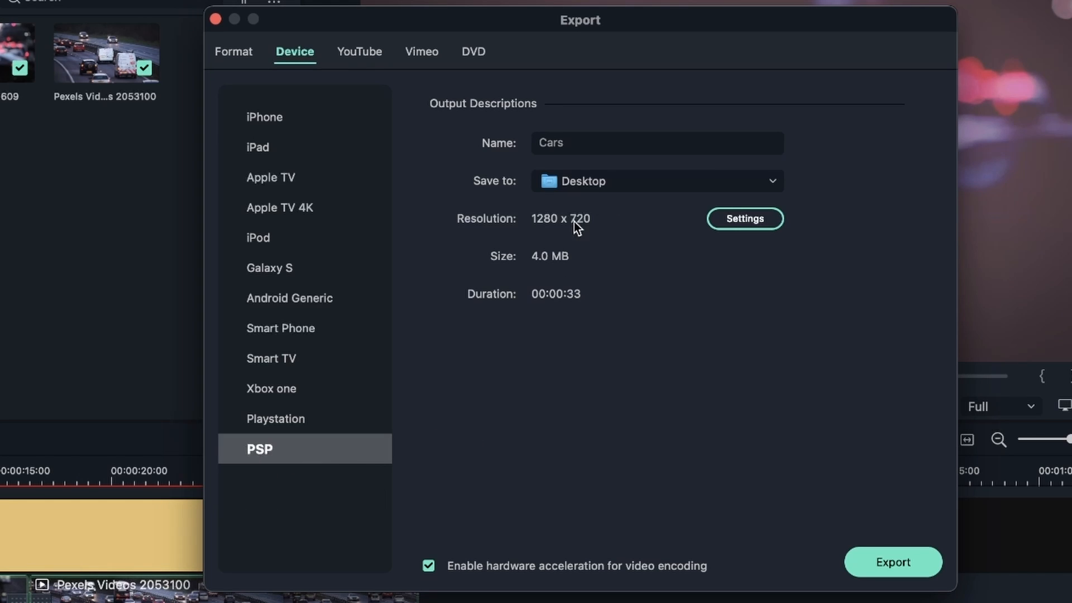
mouse_move(336, 378)
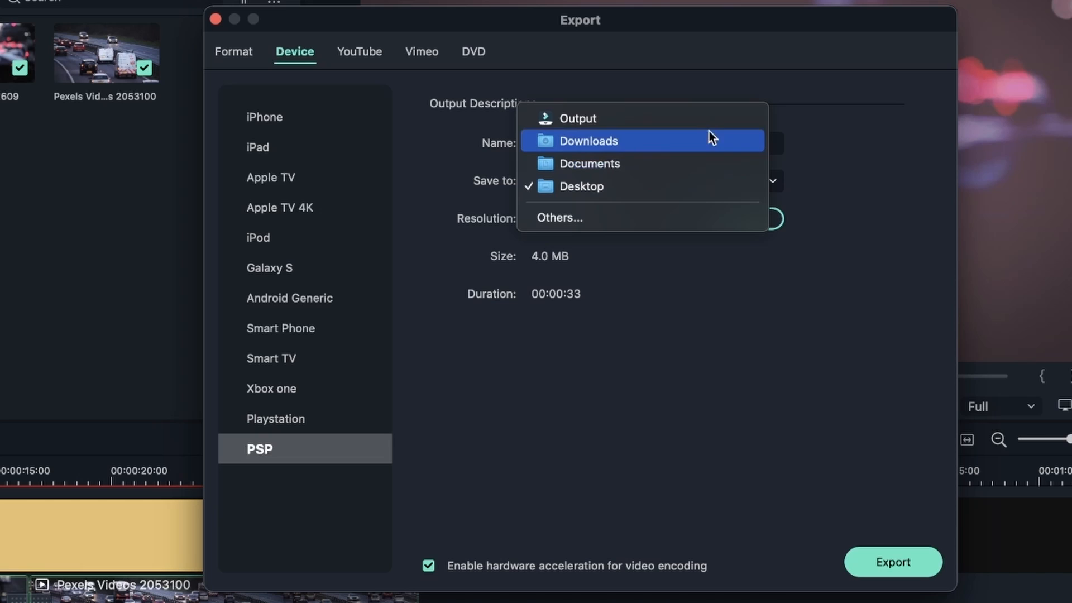
click(580, 186)
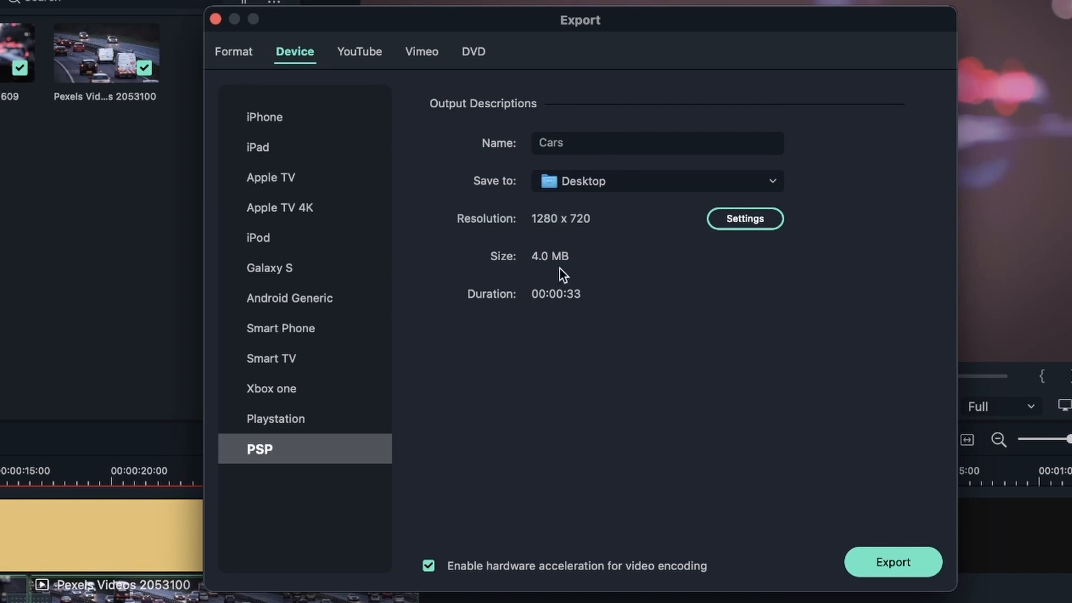
mouse_move(602, 327)
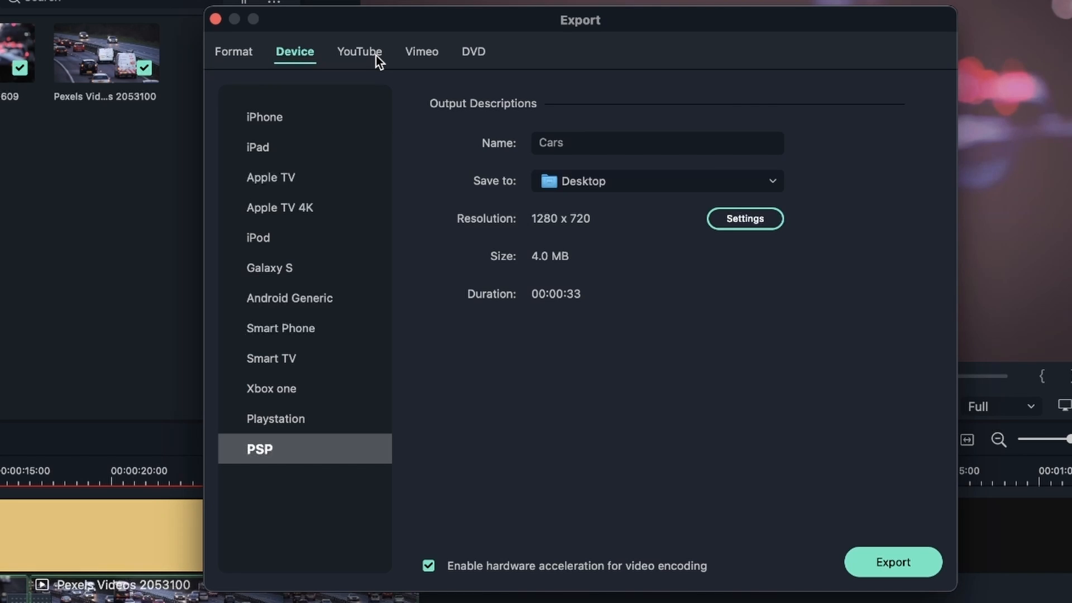
Switch to YouTube export and choose People & Blogs as the video category
click(359, 51)
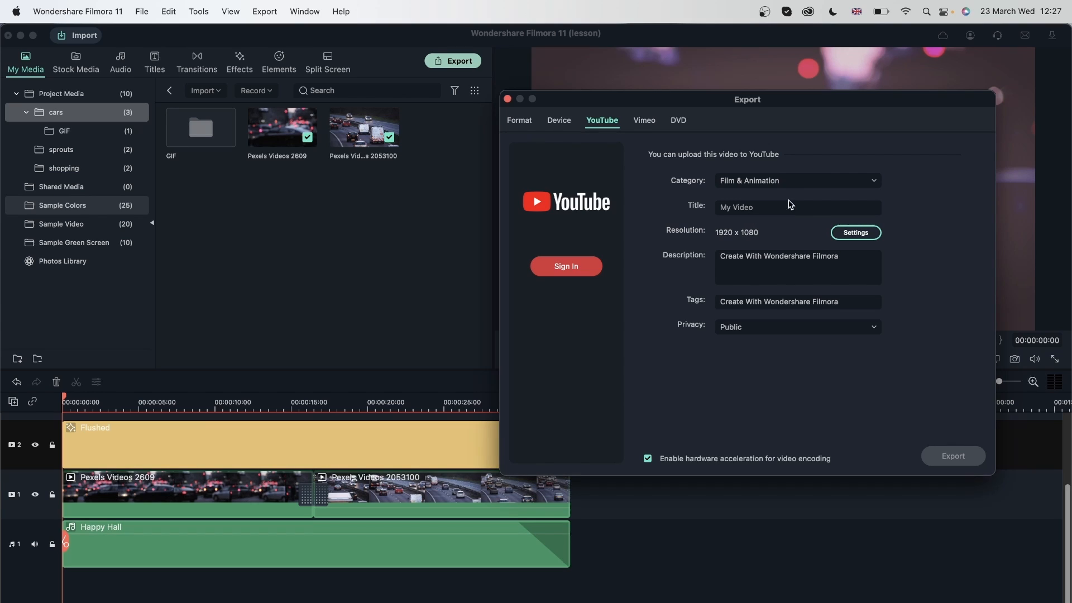
click(795, 181)
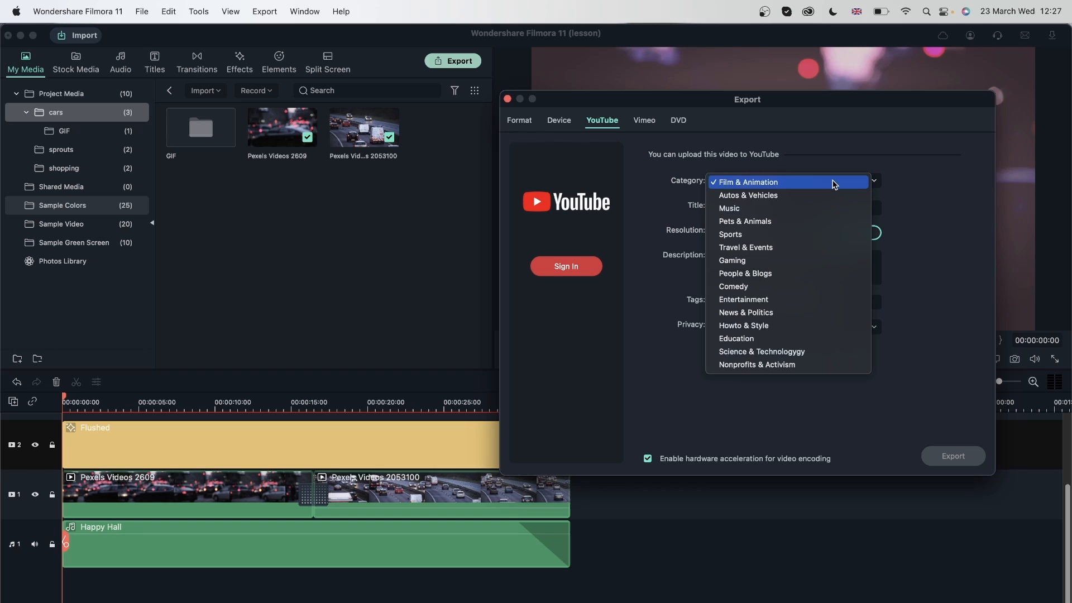
mouse_move(796, 221)
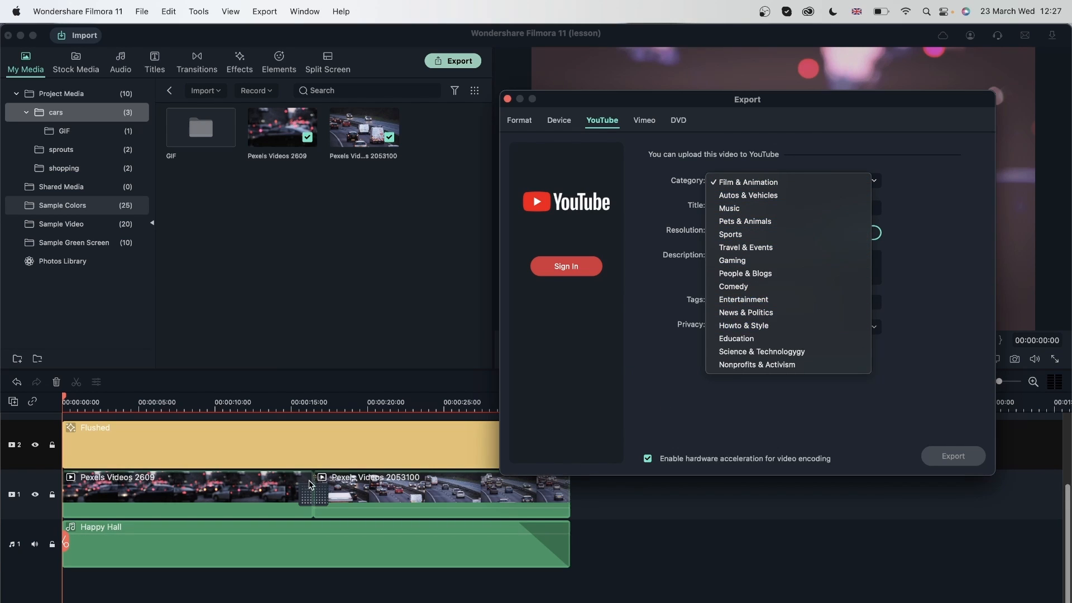
mouse_move(359, 498)
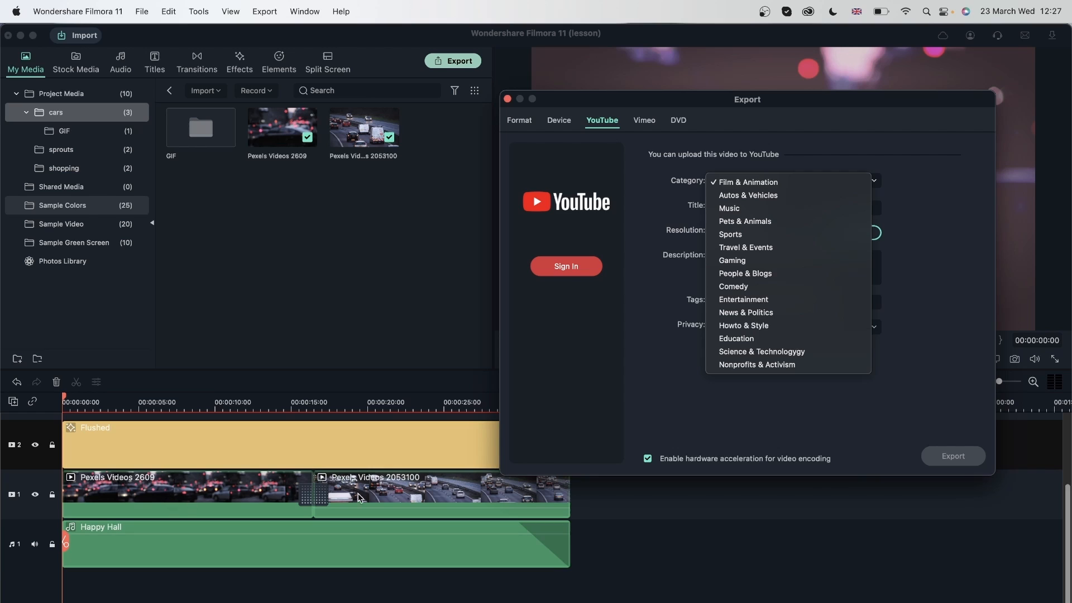
mouse_move(745, 274)
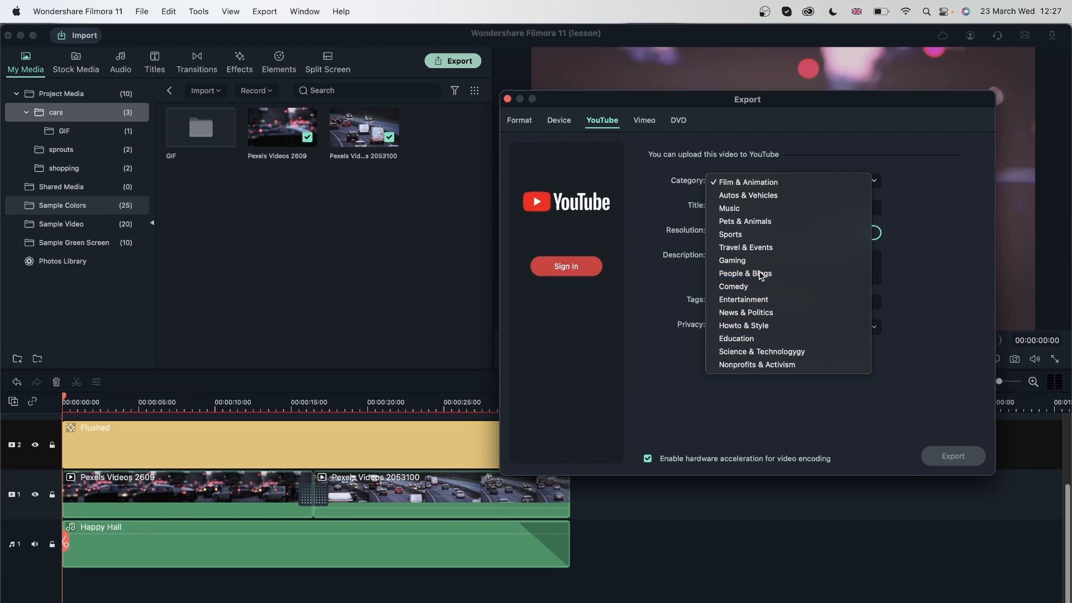
click(745, 273)
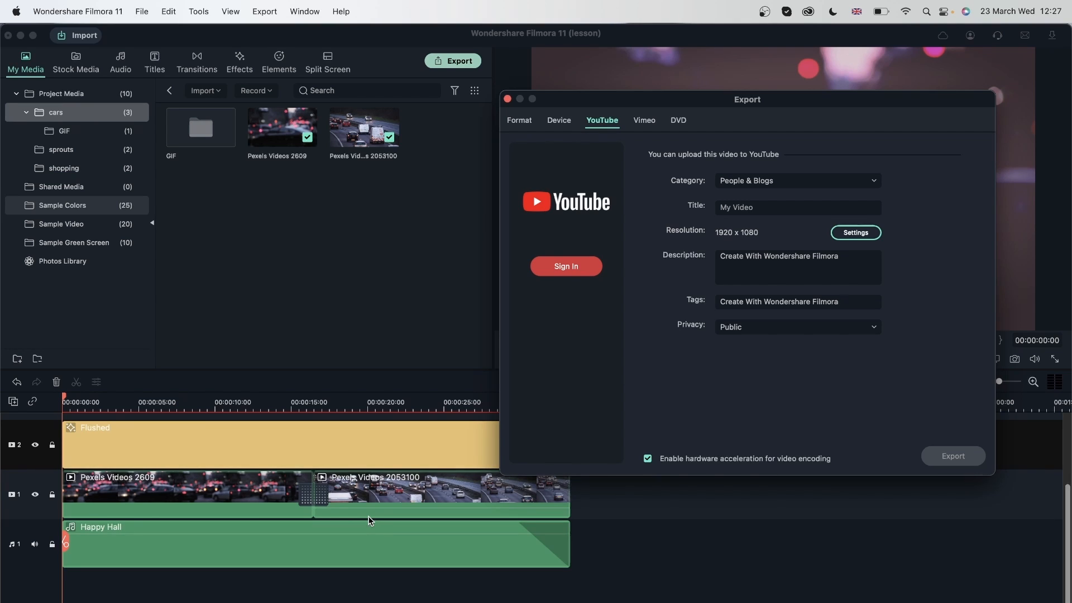
Enter 'Vlog: Stuck in Traffic' as the YouTube upload title
click(797, 208)
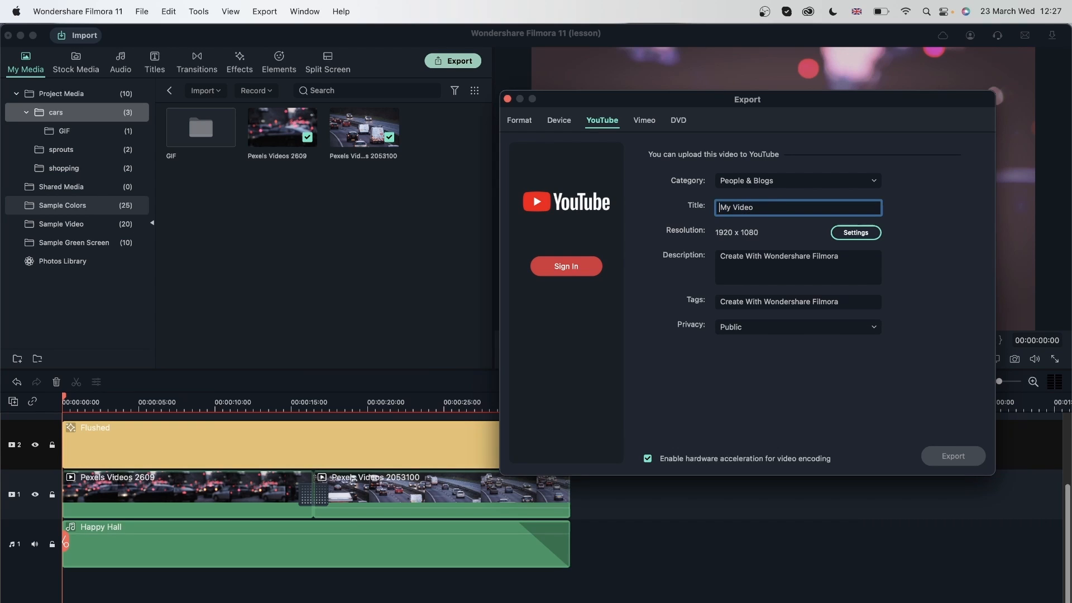
text(Vlog:)
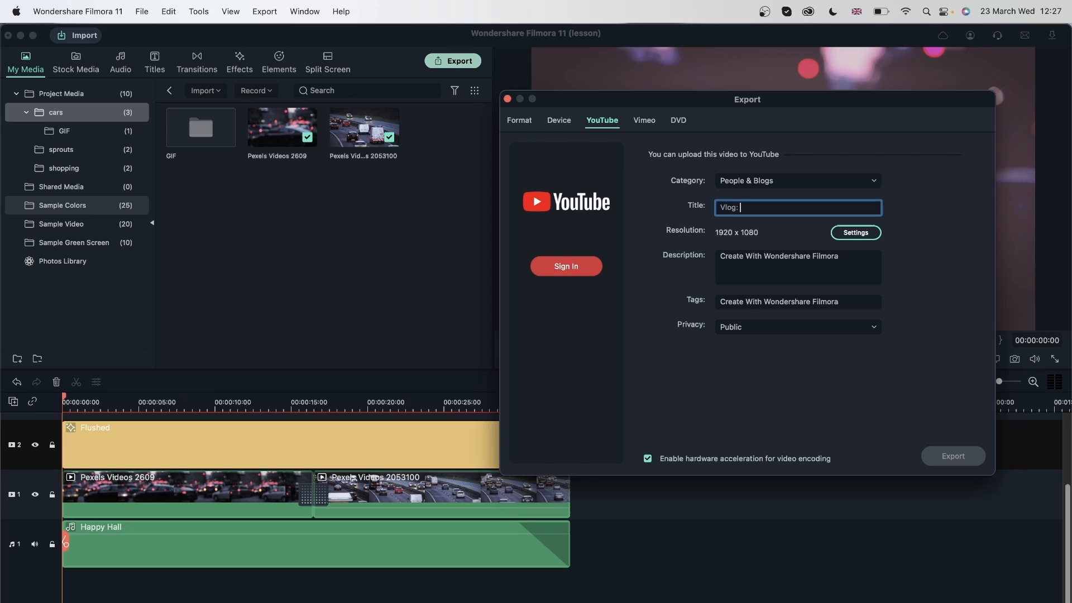
text(Stuck in Traff)
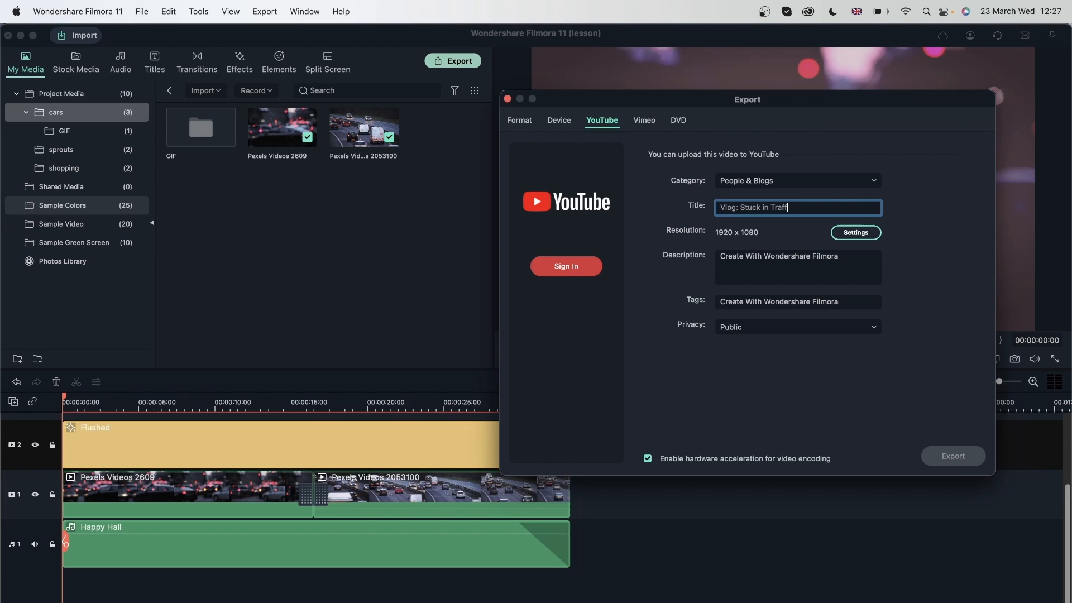
text(ic)
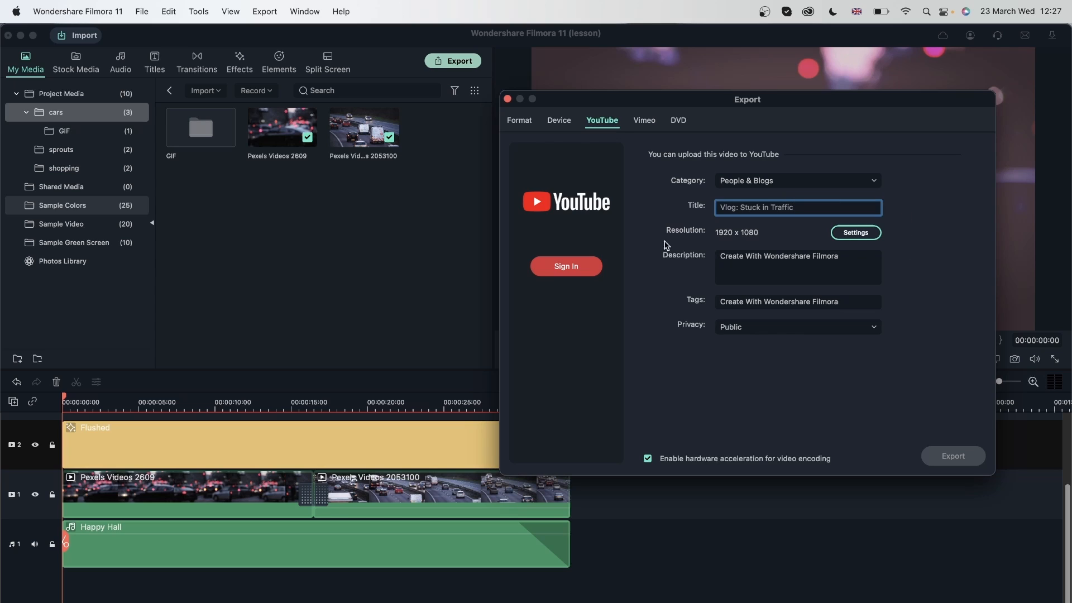
mouse_move(772, 242)
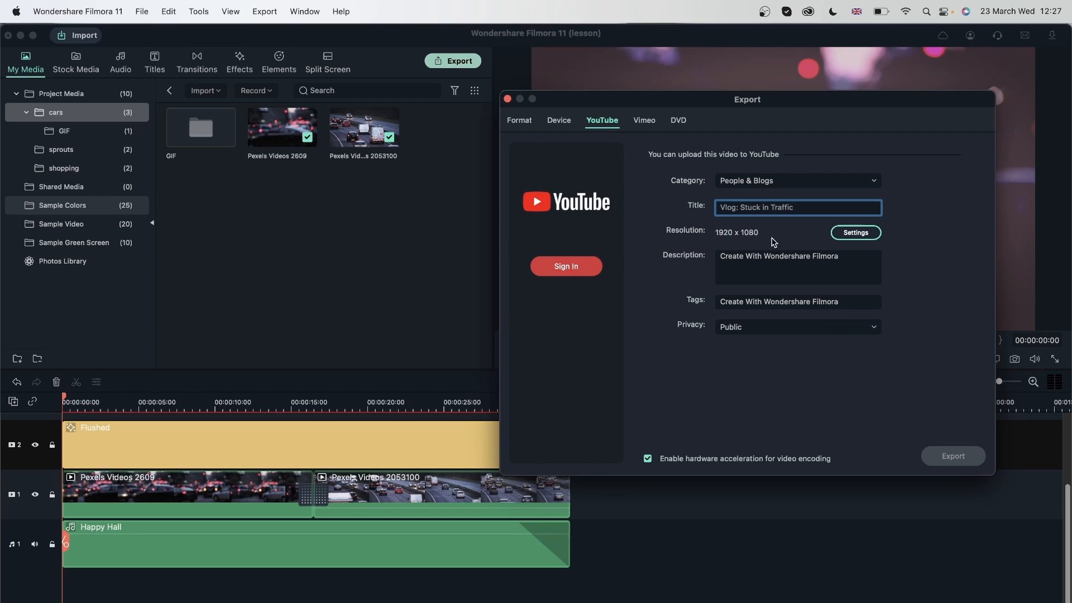
mouse_move(727, 244)
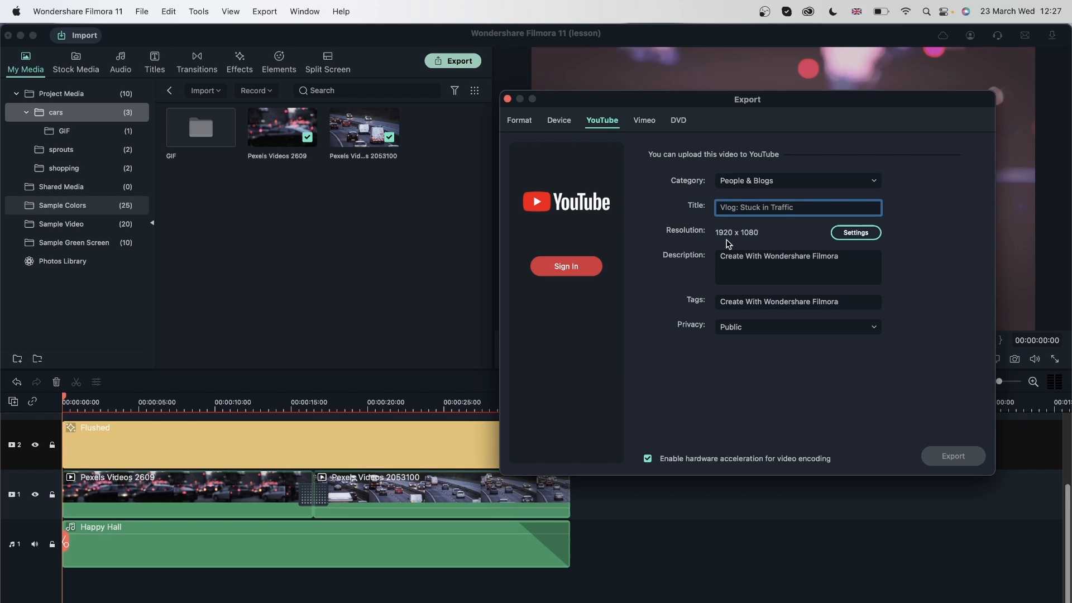
Bring up the YouTube encoding settings window and move it into view
click(854, 233)
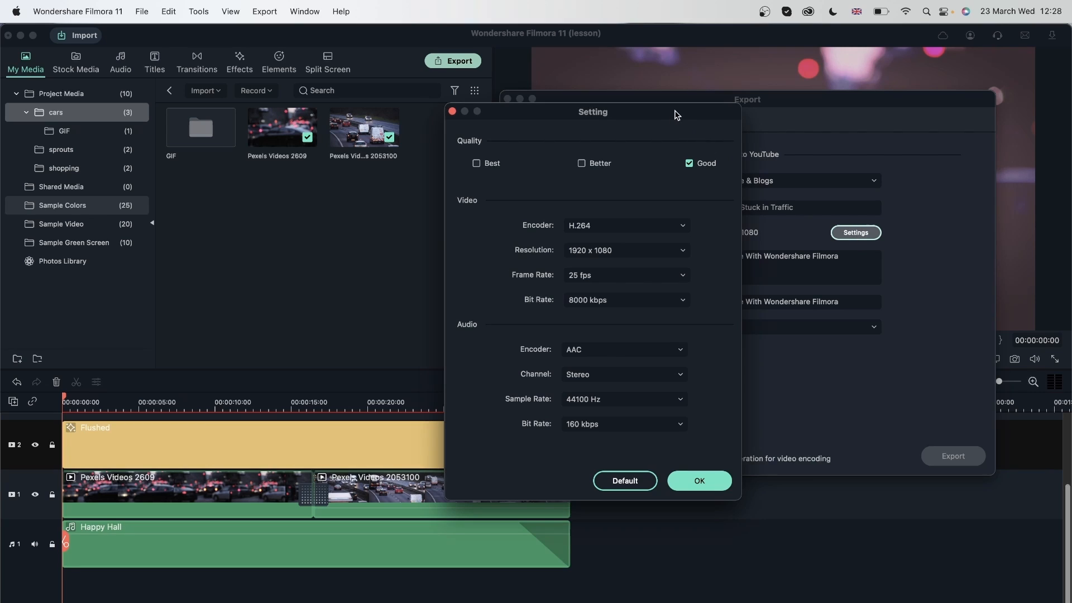
drag(592, 111, 391, 68)
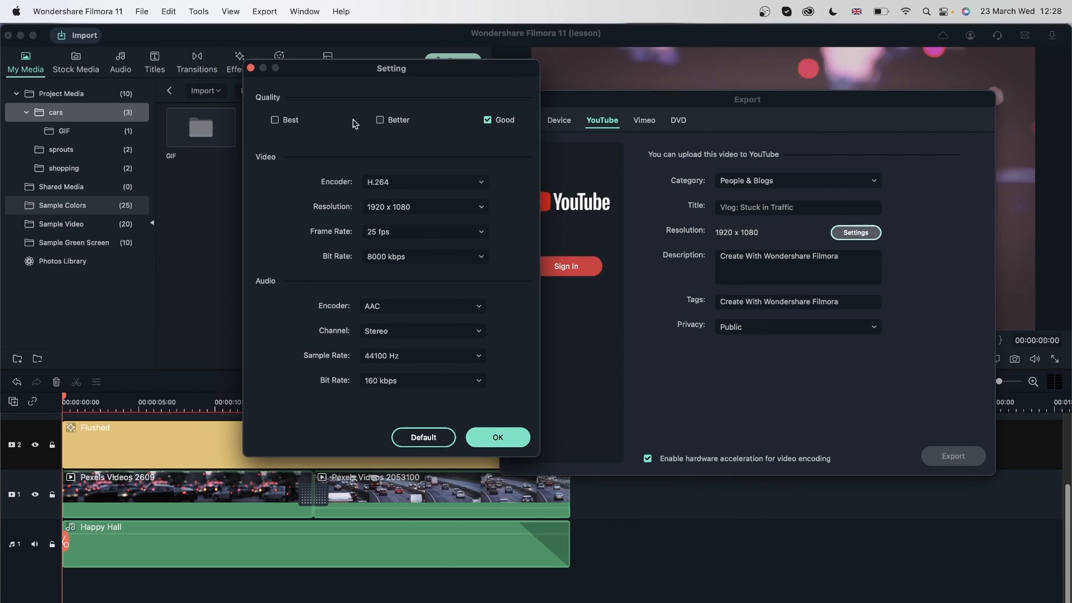
click(275, 119)
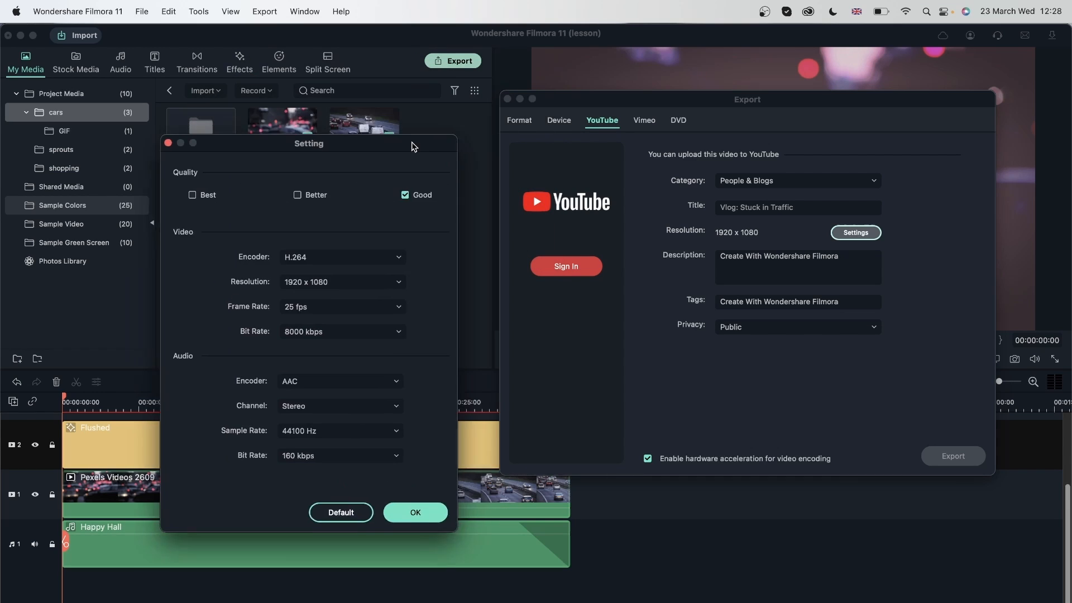
drag(309, 143, 273, 99)
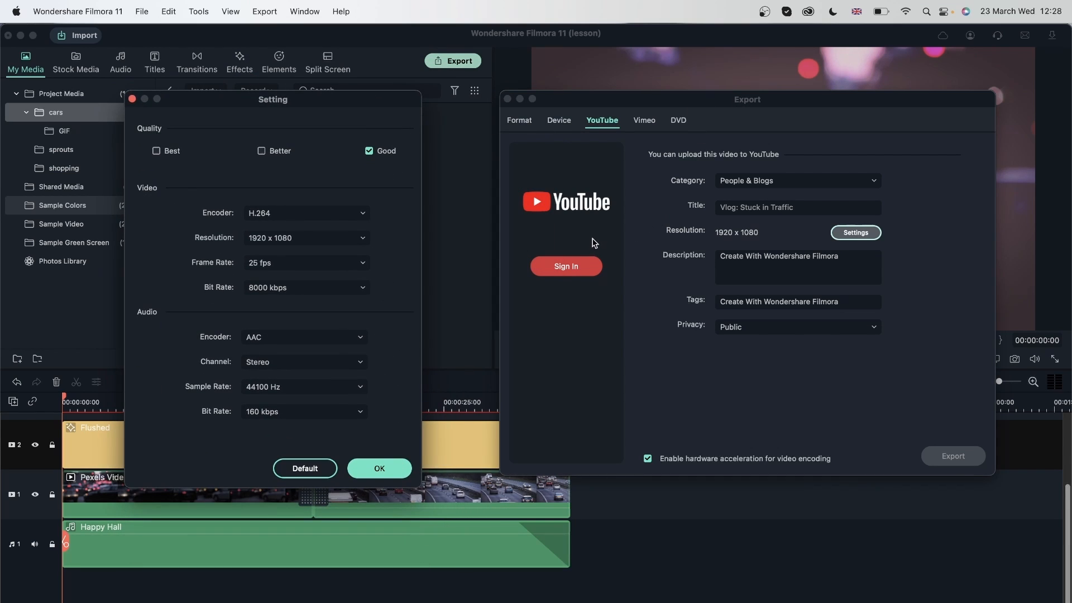
Choose Best export quality (20000 kbps video bit rate) and confirm the settings
click(175, 156)
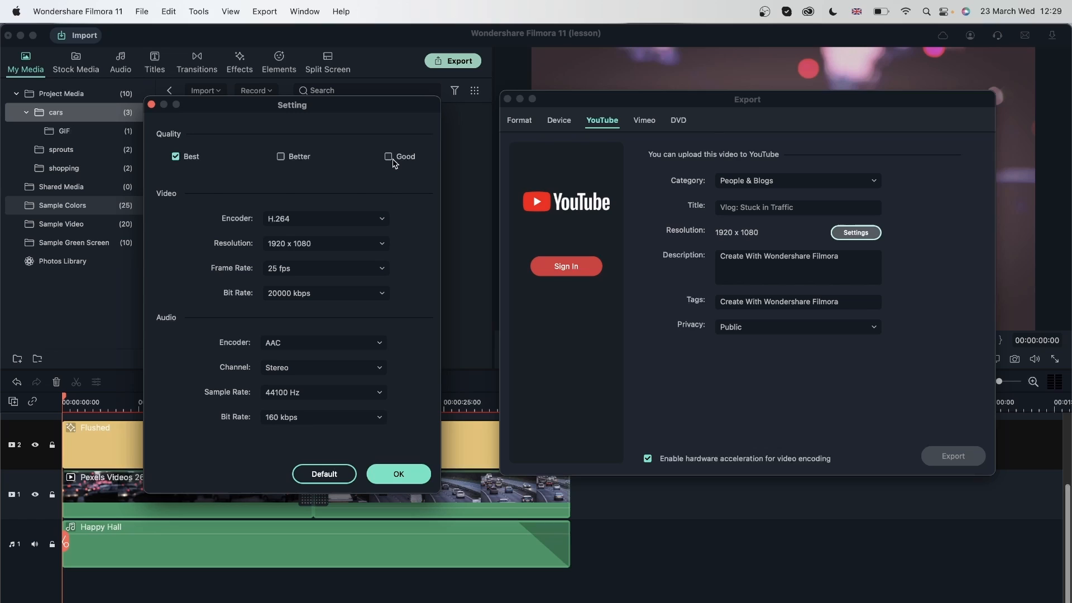
click(389, 156)
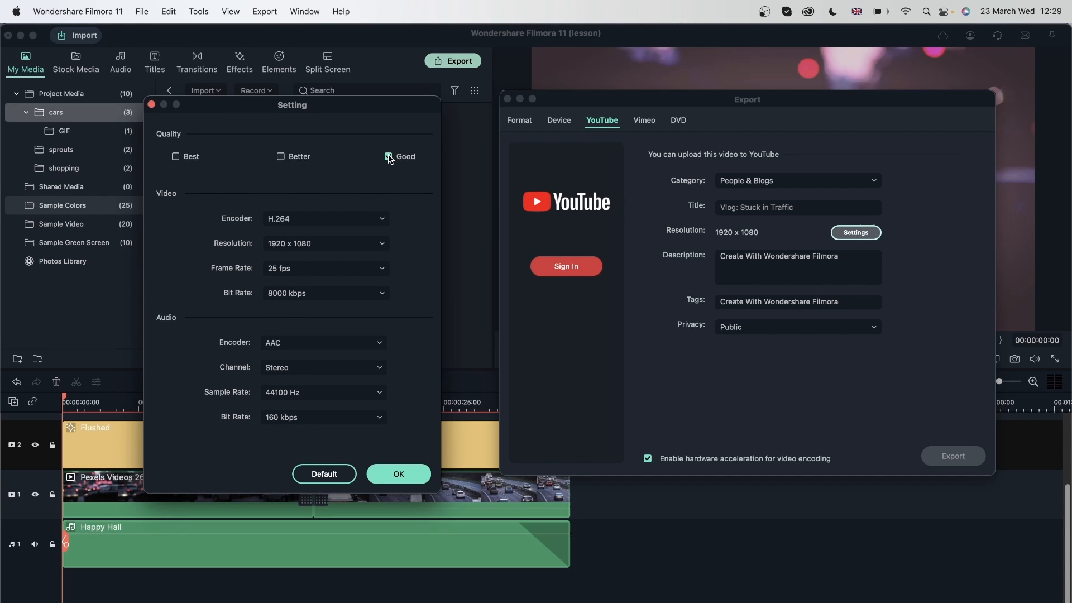
click(388, 157)
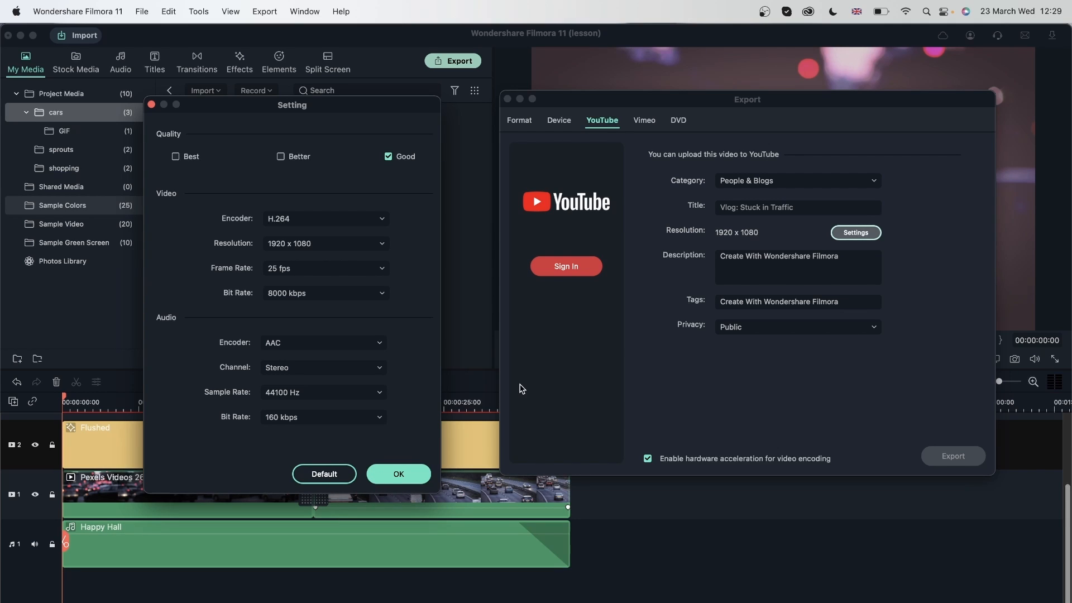
click(175, 156)
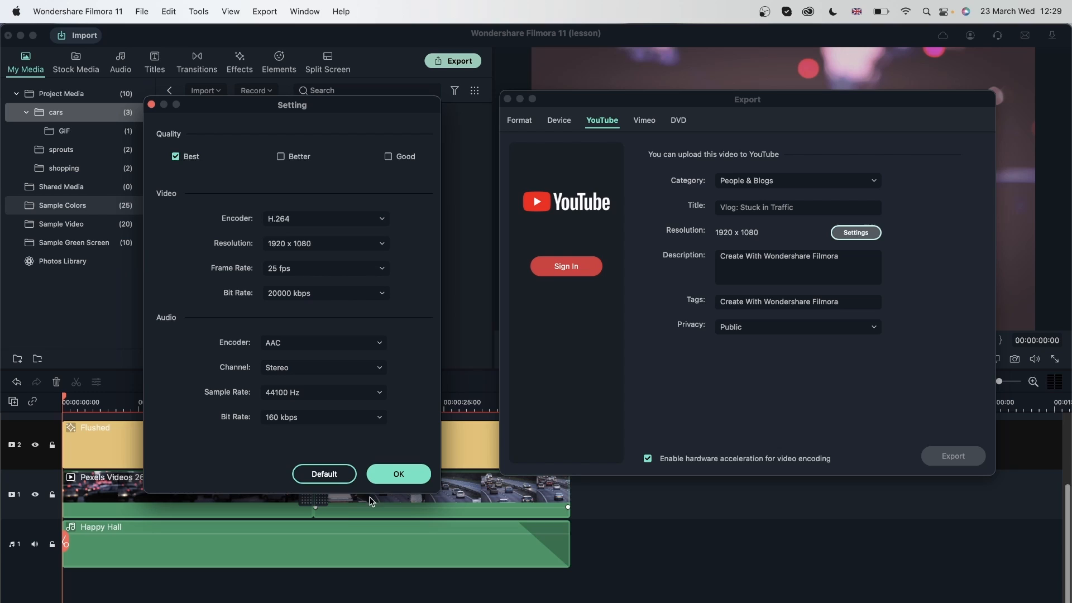
click(389, 156)
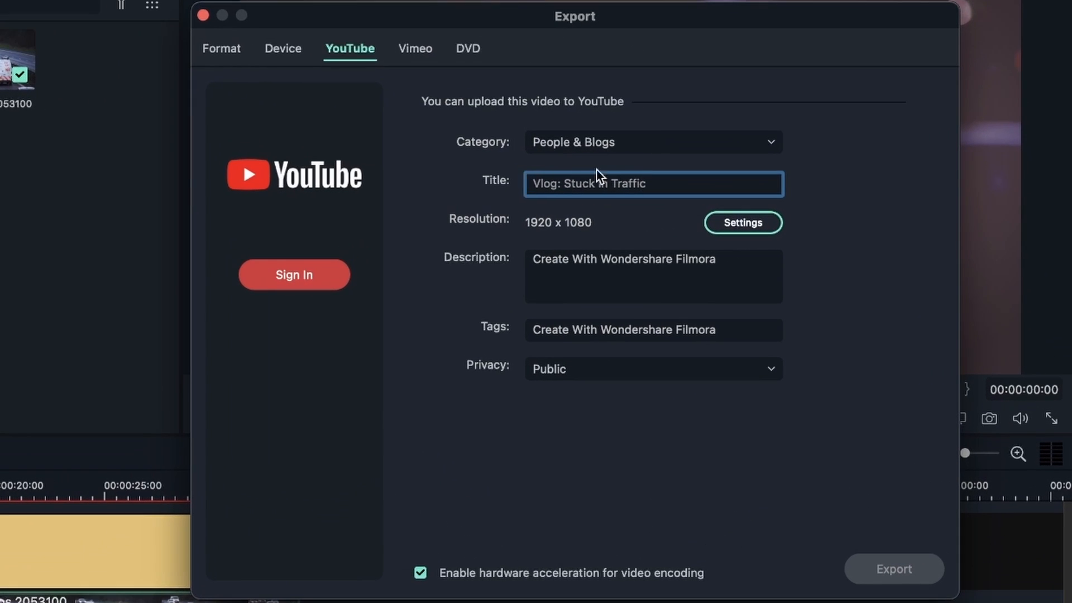
Set the YouTube description to 'A day in my life'
click(652, 276)
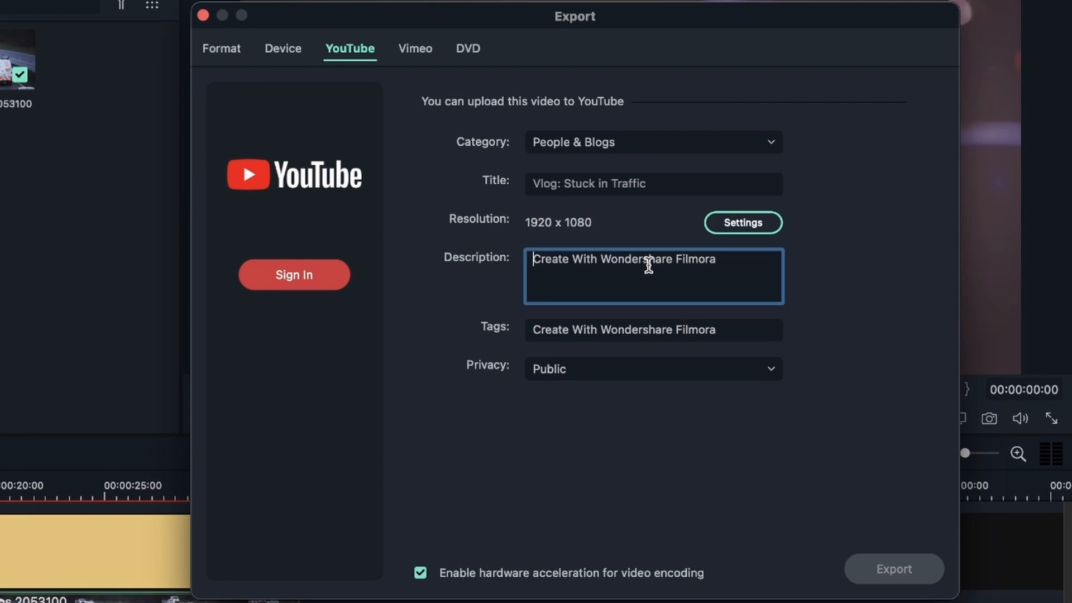
mouse_move(723, 265)
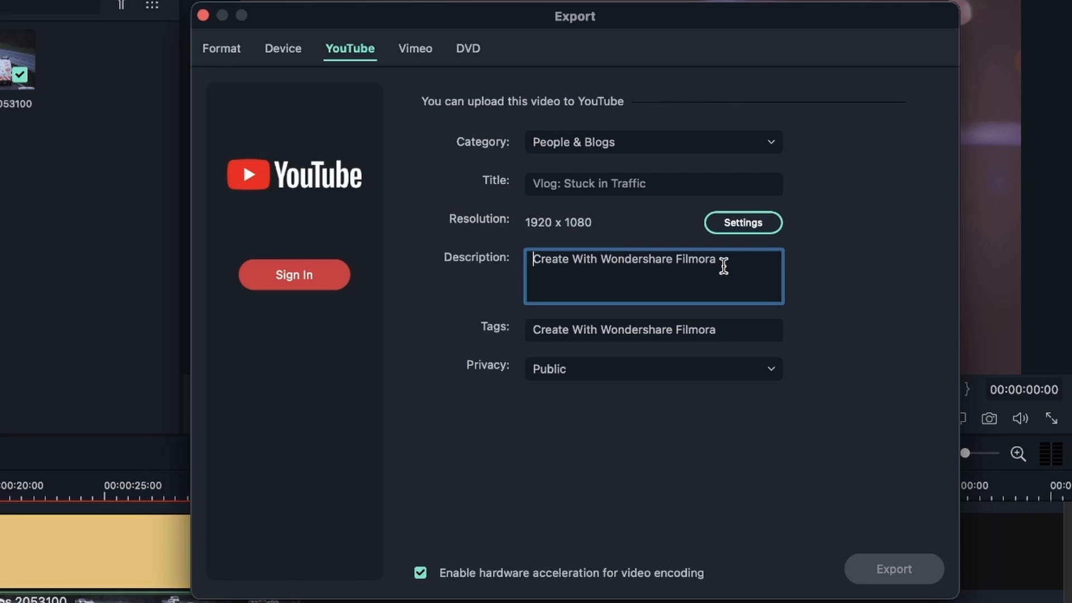
text(A day in)
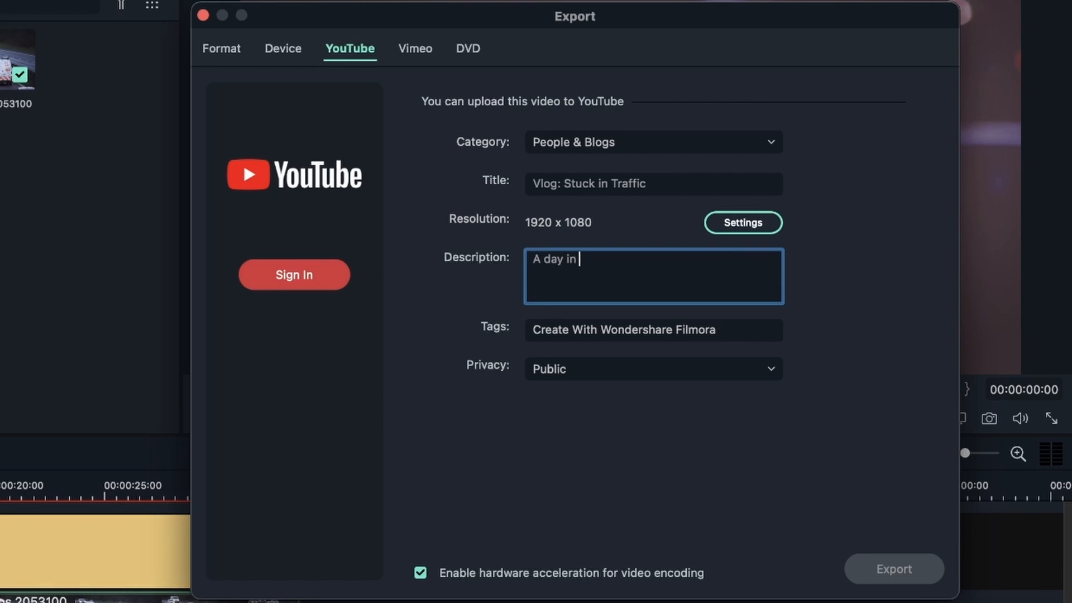
text(my life)
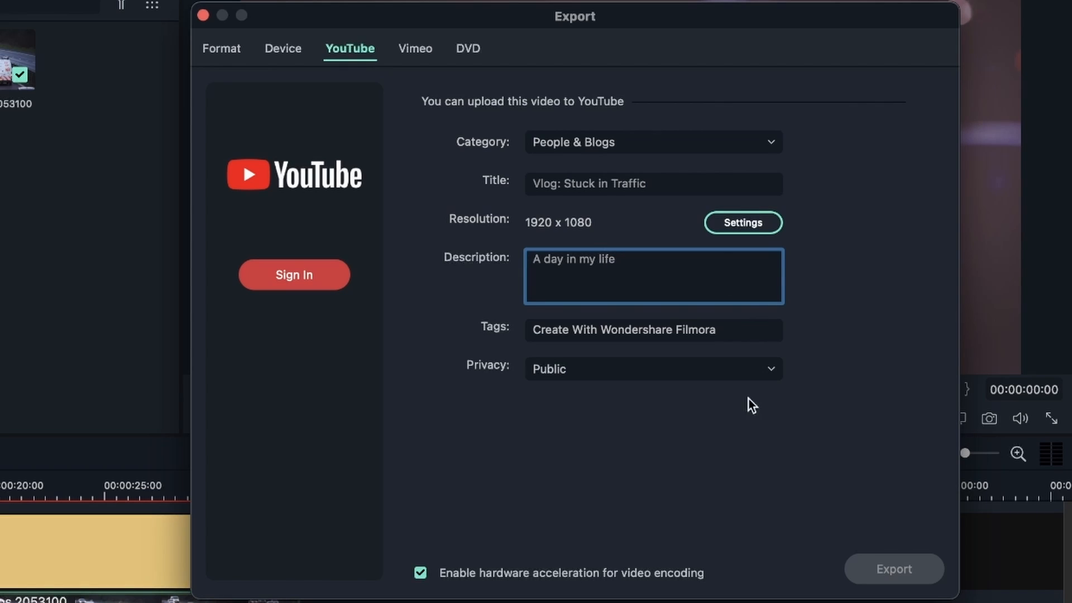
Tag the upload 'cars' and keep its privacy Public
click(652, 329)
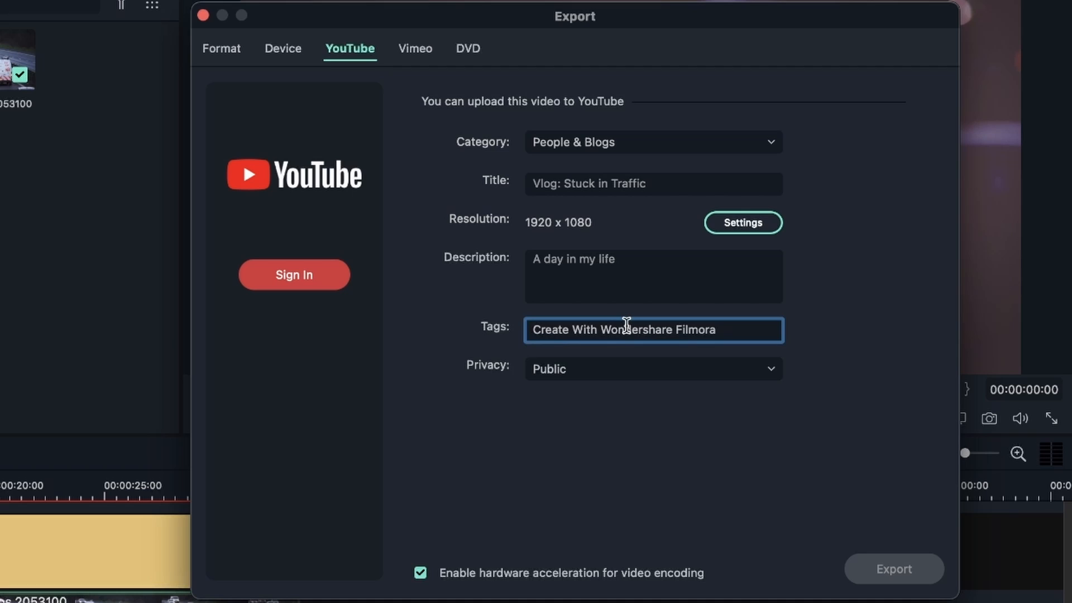
text(cars)
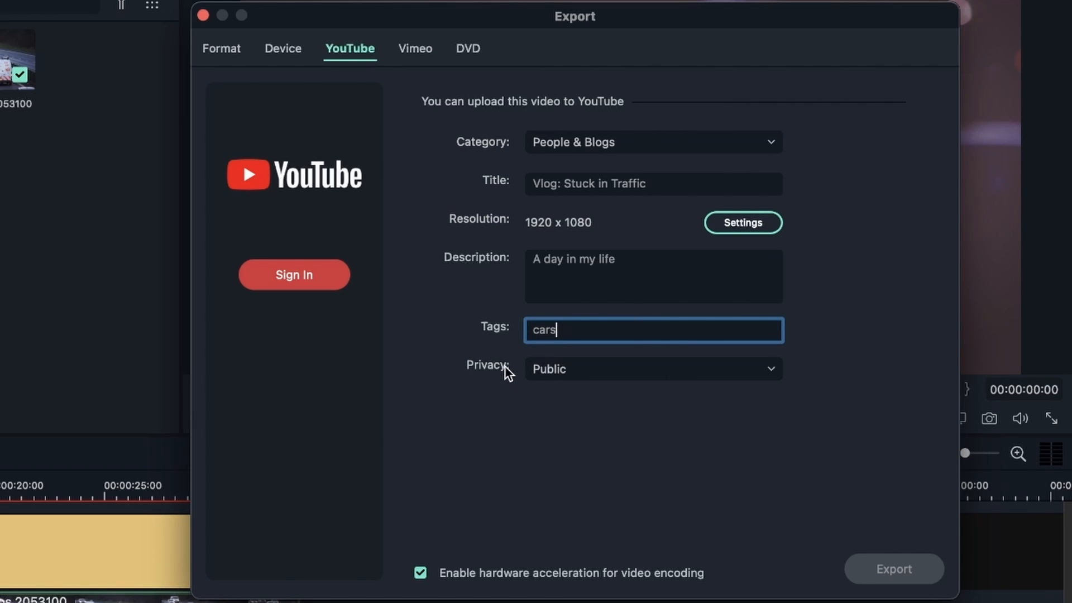
click(651, 370)
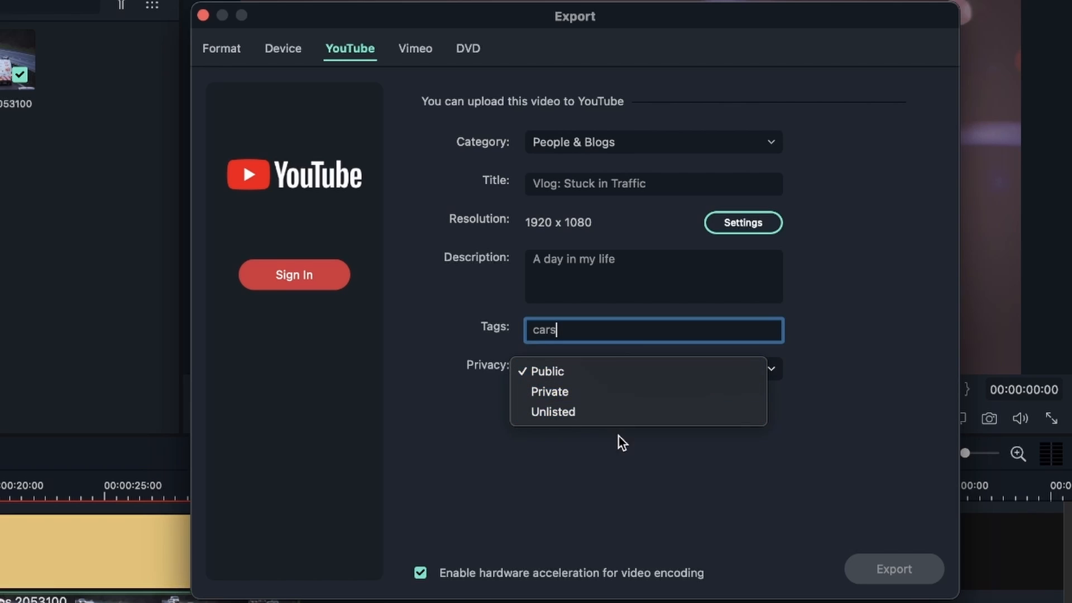
click(546, 370)
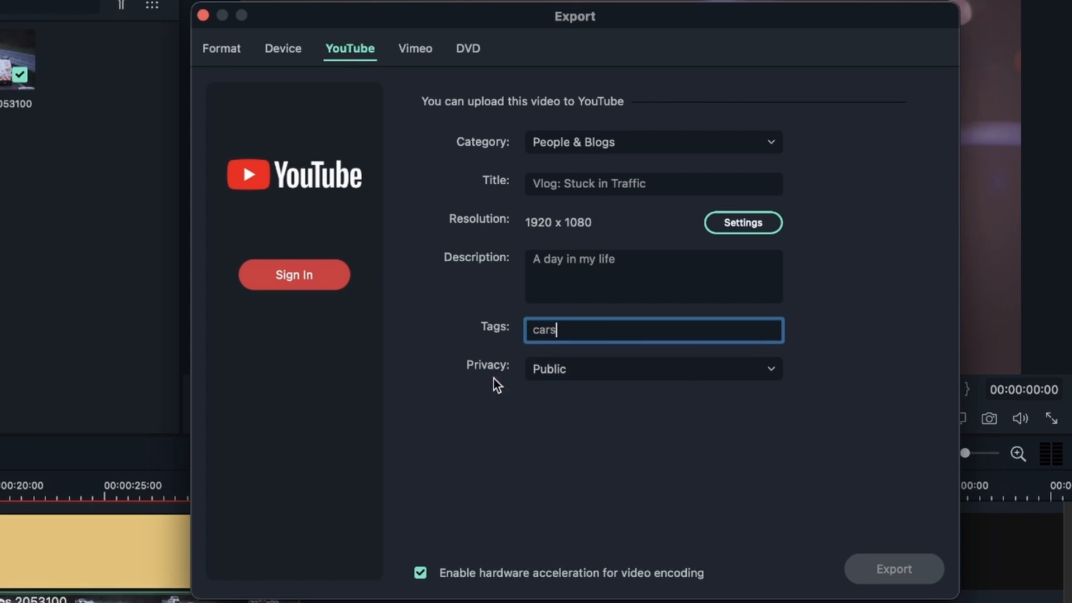
mouse_move(775, 466)
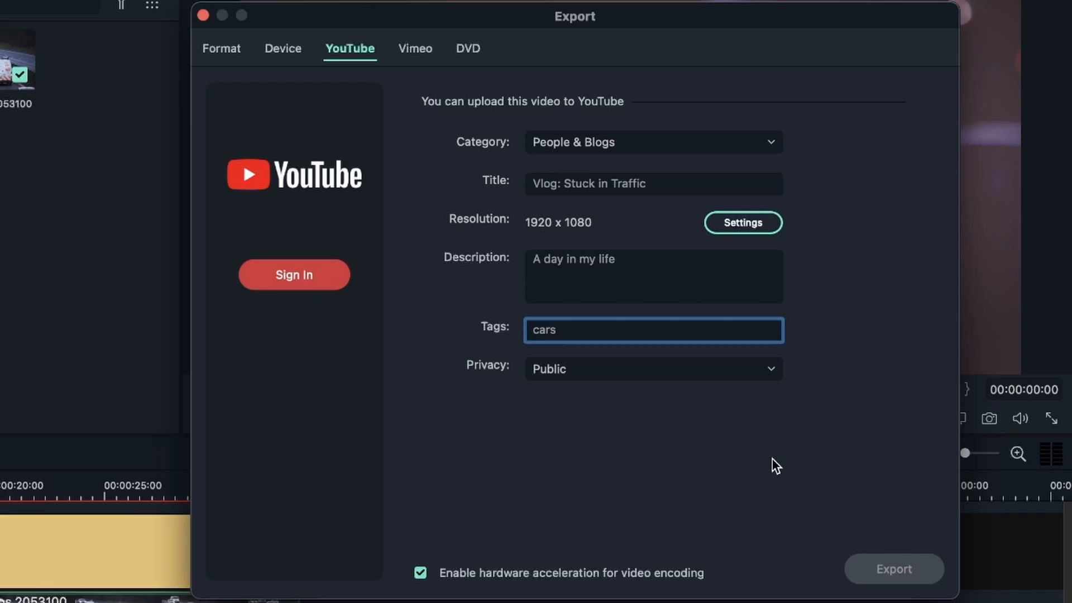
mouse_move(819, 561)
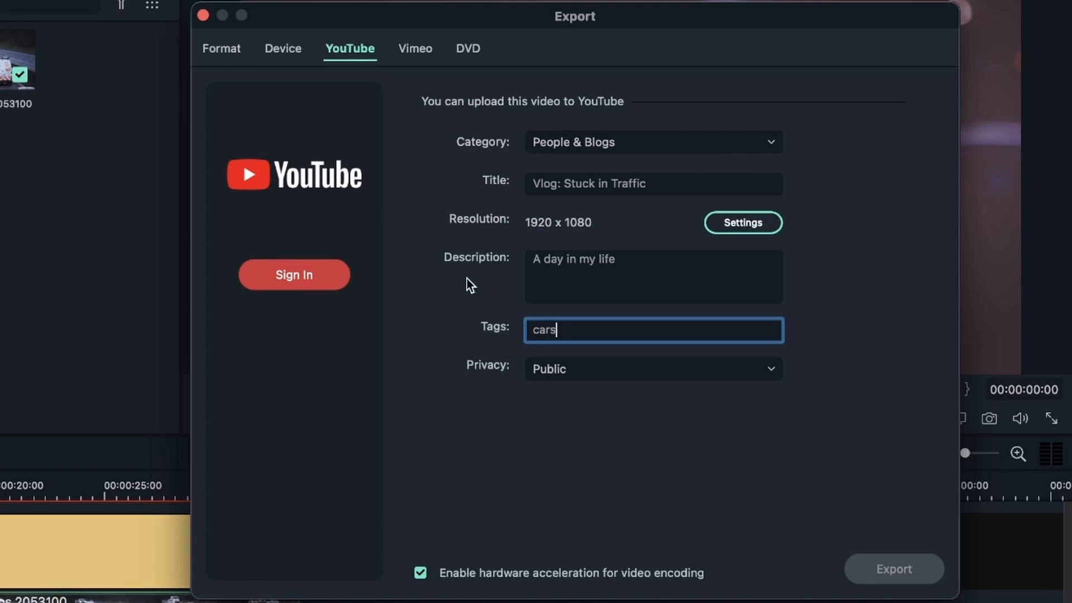
mouse_move(635, 35)
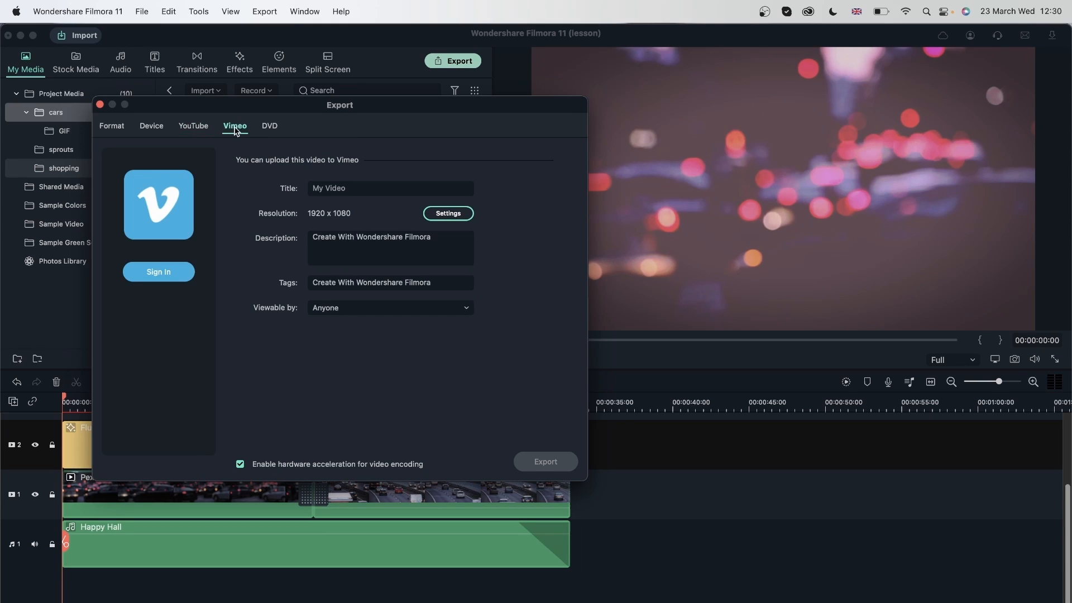
mouse_move(159, 283)
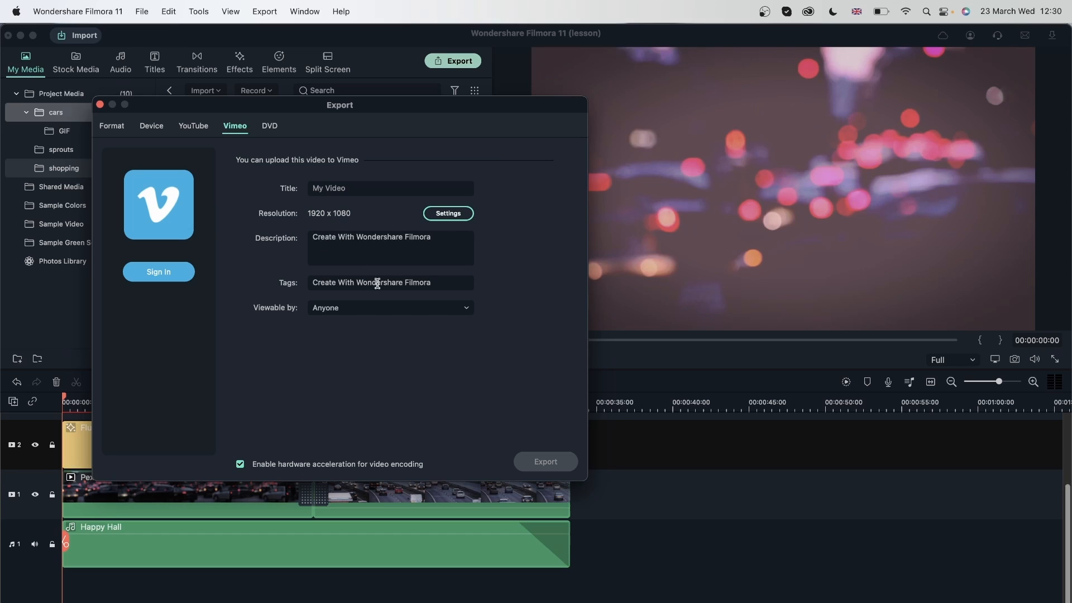
mouse_move(464, 303)
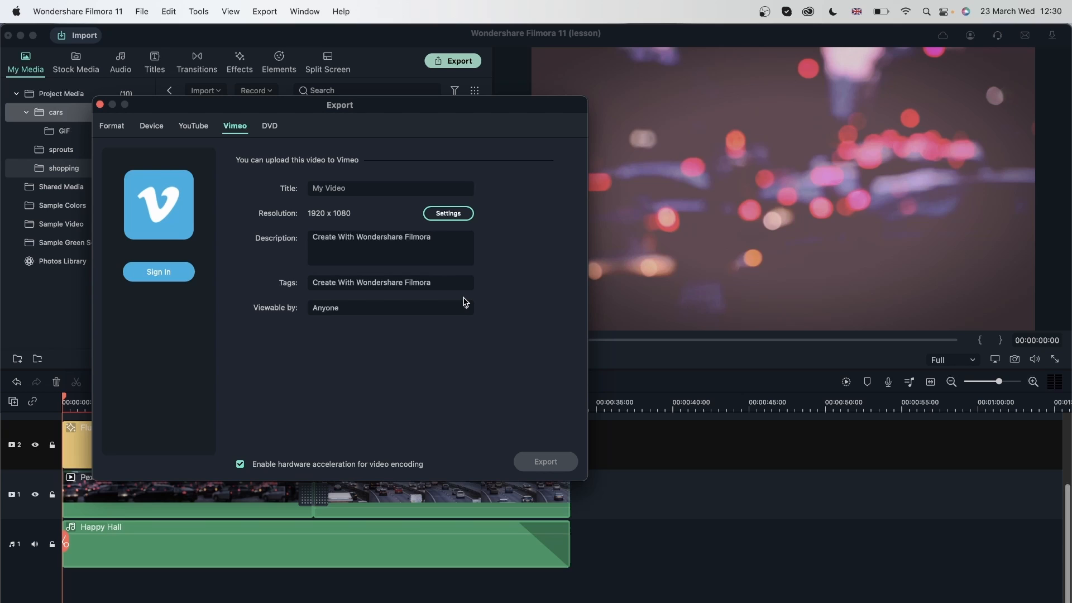
Switch the Export window to the DVD burning options
click(269, 126)
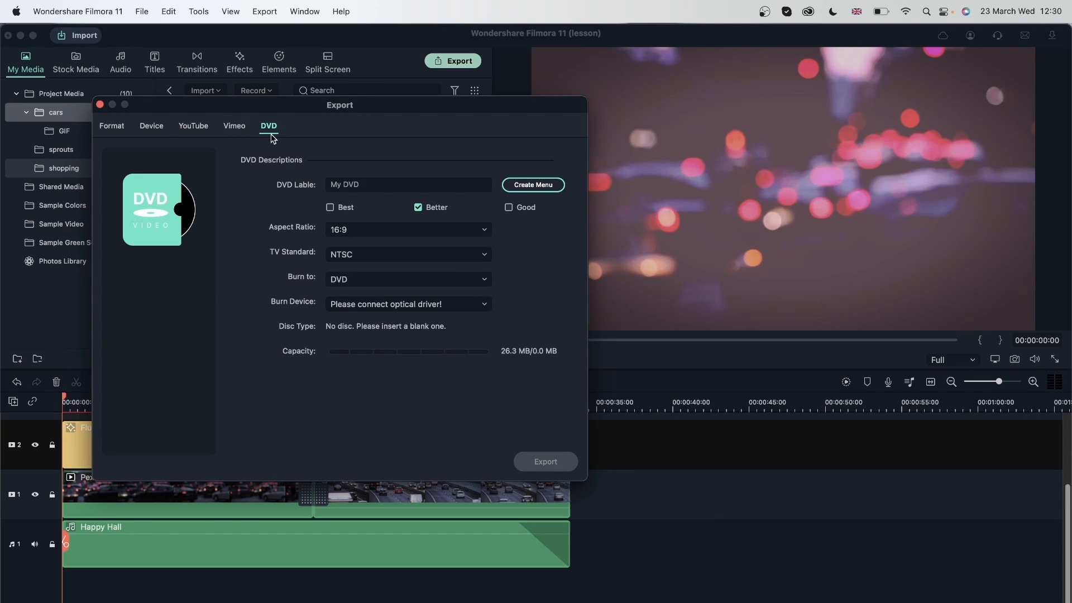
drag(340, 105, 652, 94)
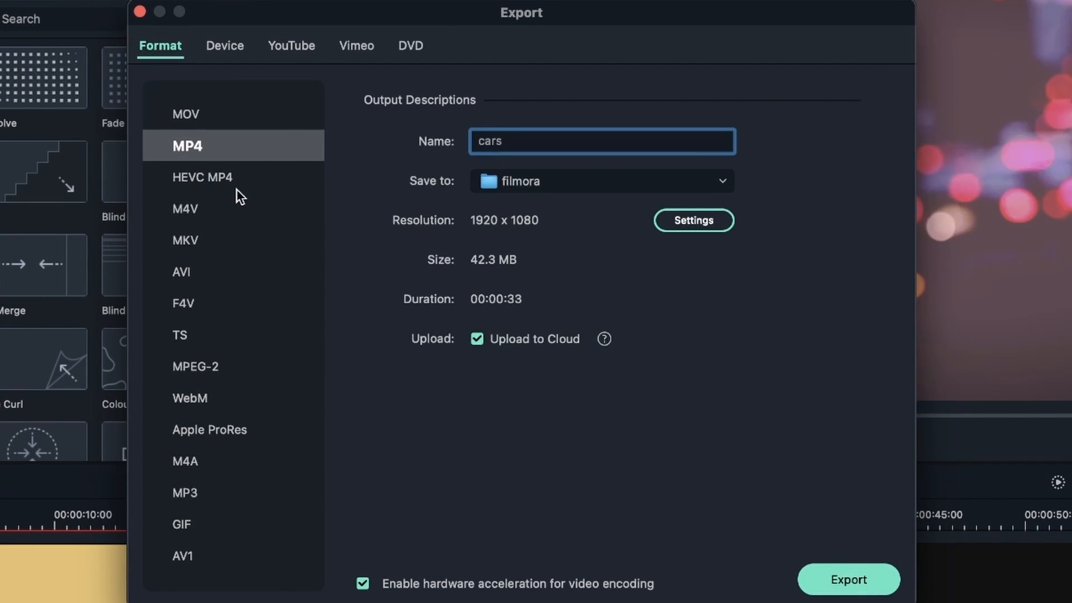
mouse_move(608, 418)
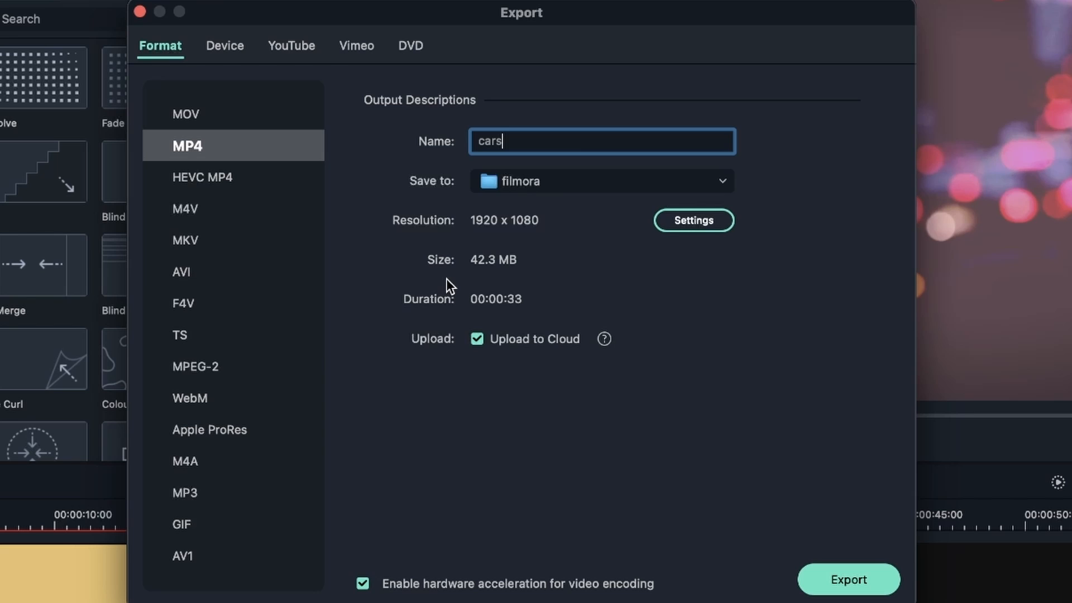
Check the Device presets, return to Format and start exporting cars as 1920 x 1080 MP4
click(223, 45)
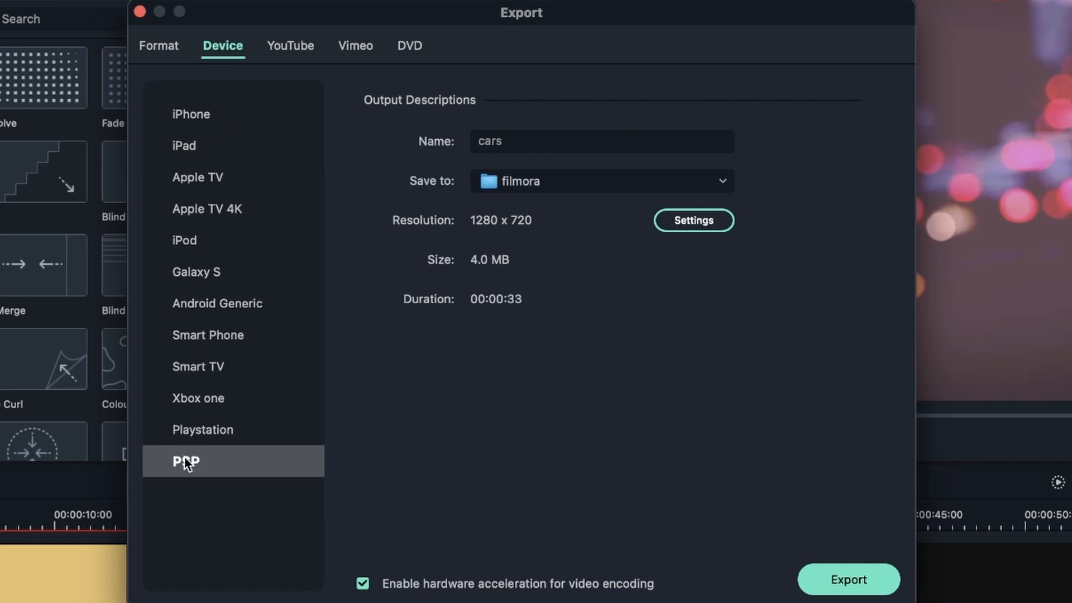
mouse_move(163, 56)
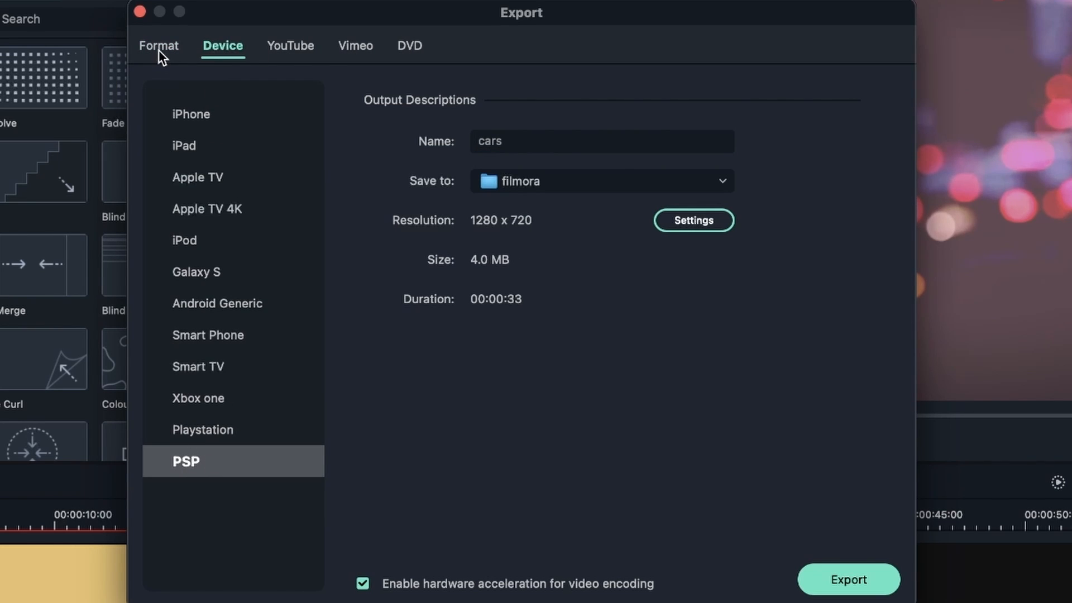
click(160, 46)
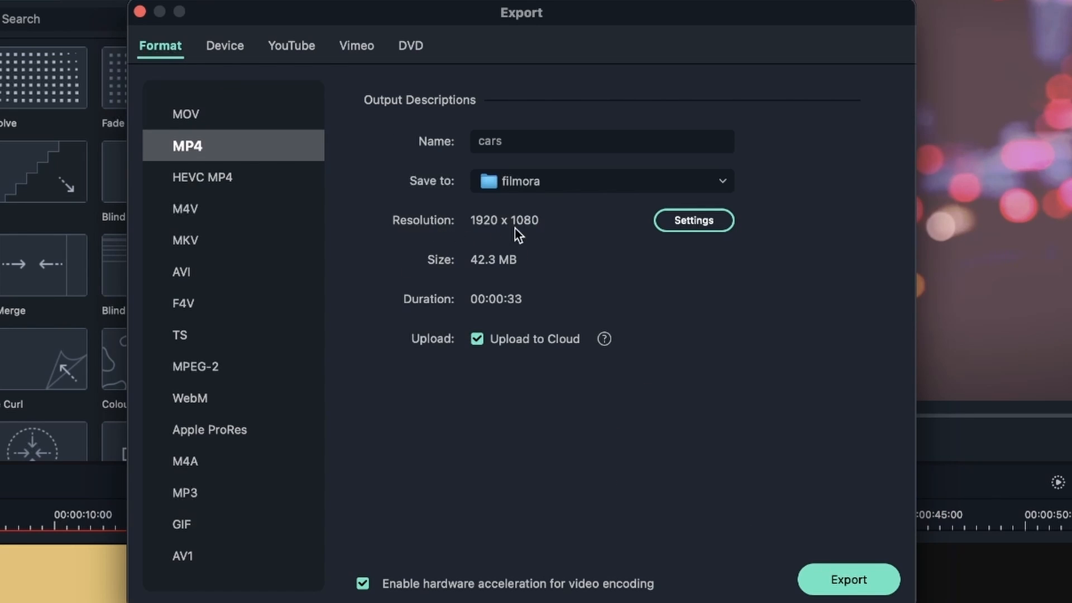
click(848, 580)
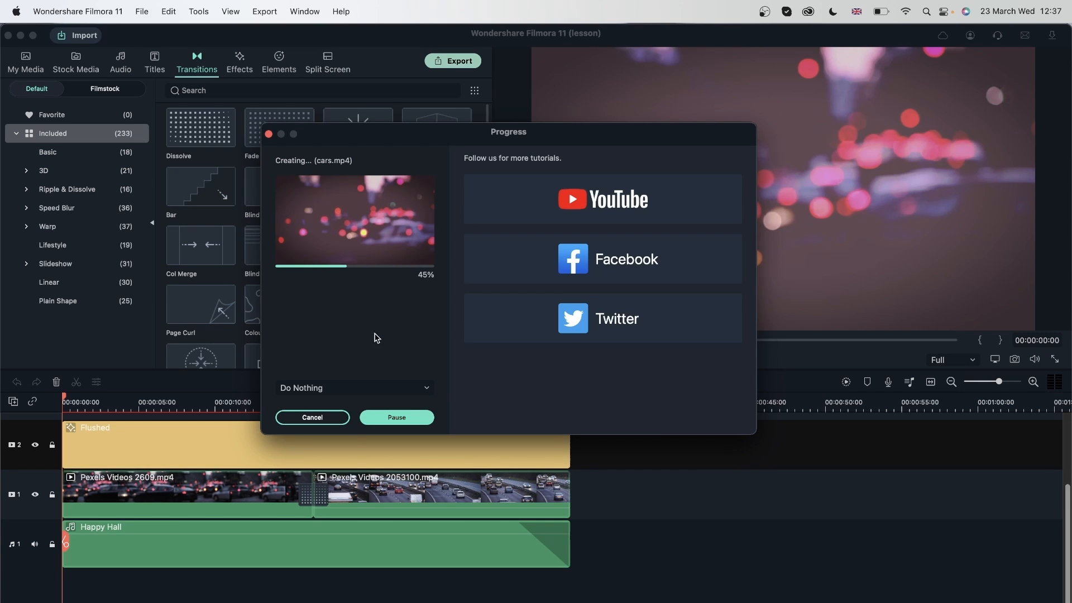
Close the output folder showing cars.mp4 and dismiss the export success message
click(354, 388)
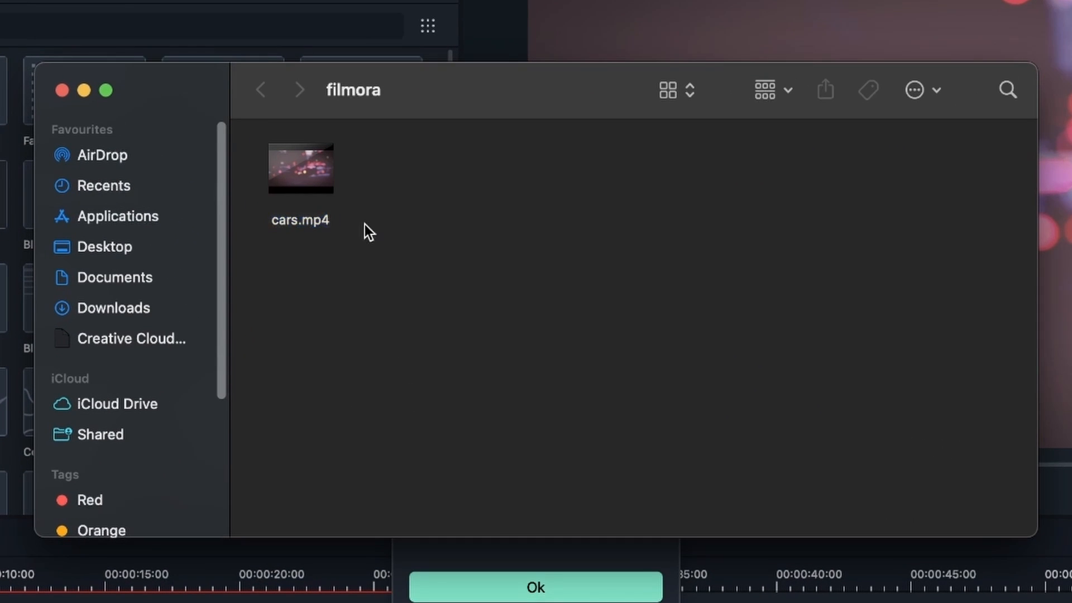
click(299, 168)
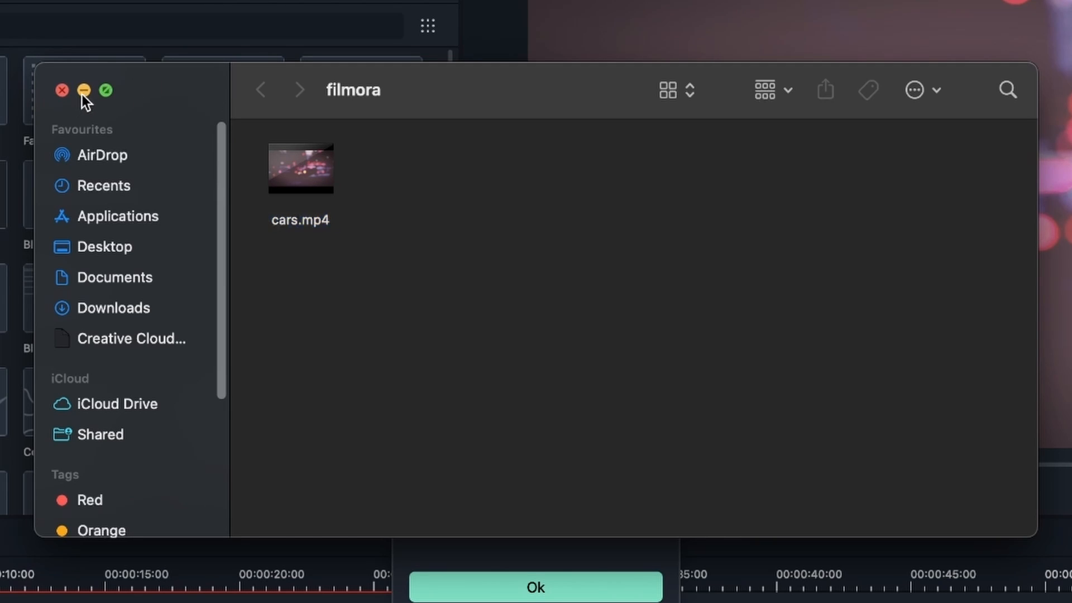
click(535, 586)
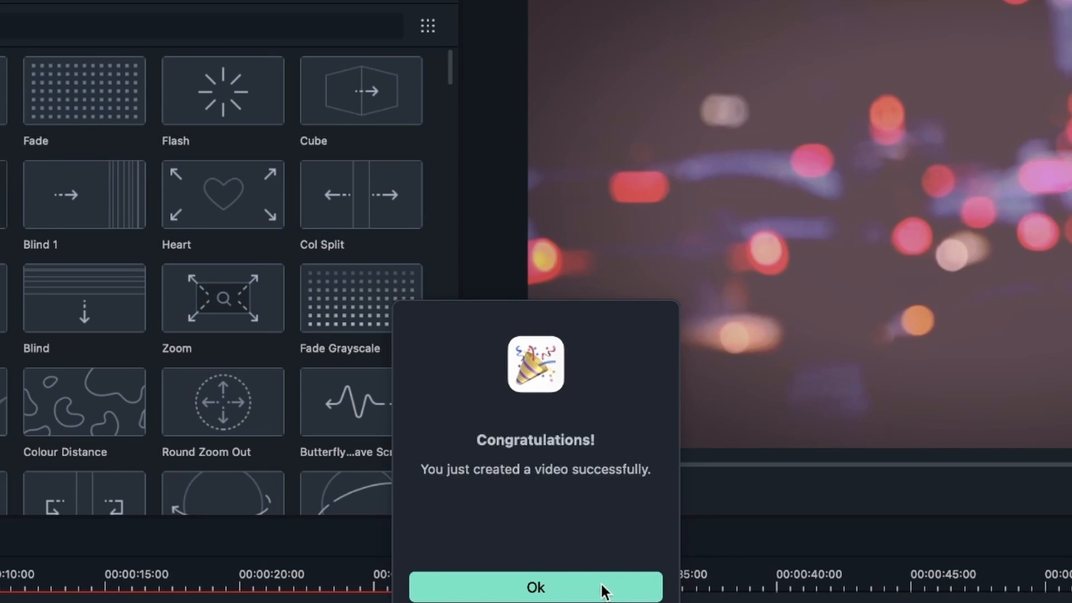
click(535, 588)
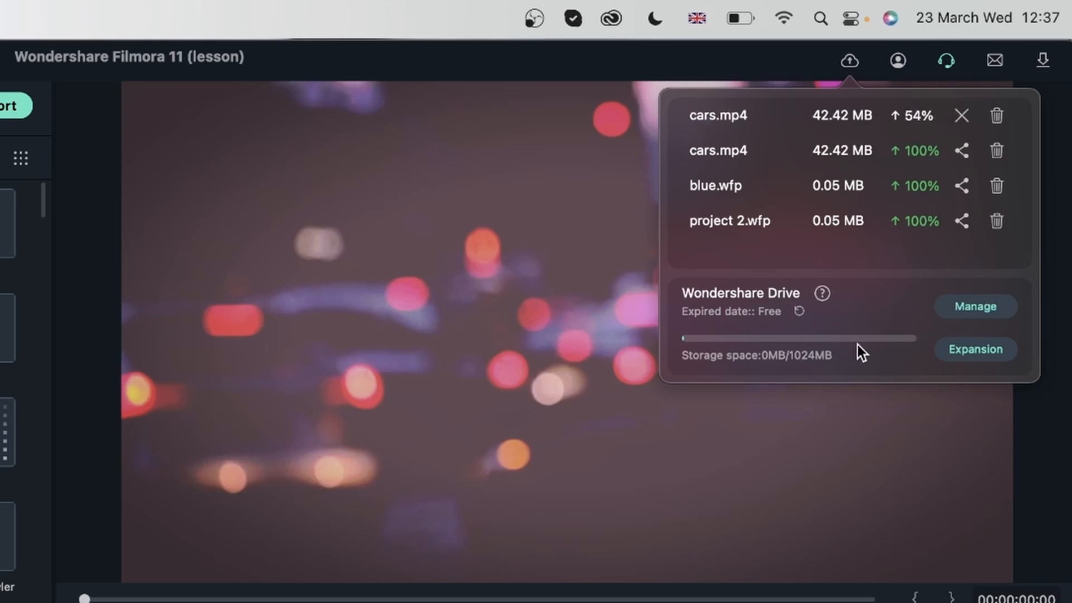
mouse_move(632, 309)
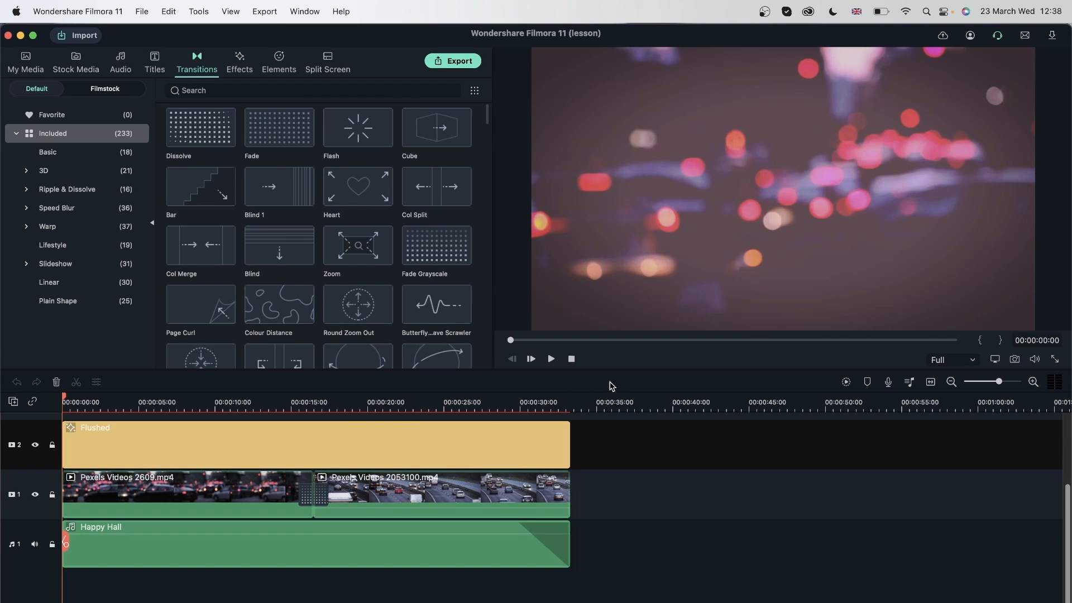
Name the new export cars 2 and choose the iPod device preset at 640 x 480
click(453, 60)
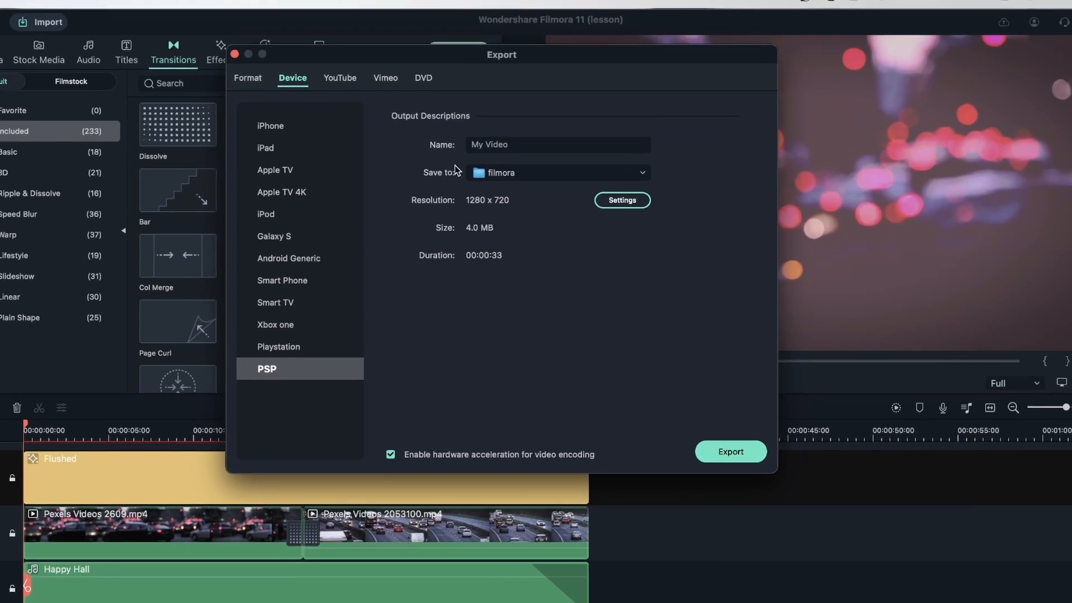
text(cars 2)
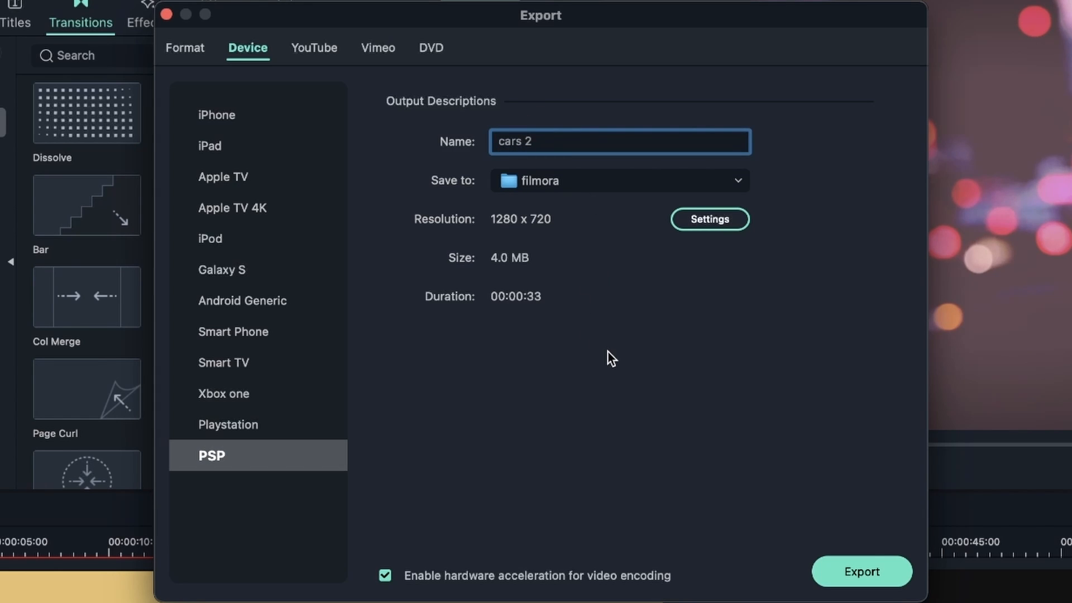
mouse_move(334, 223)
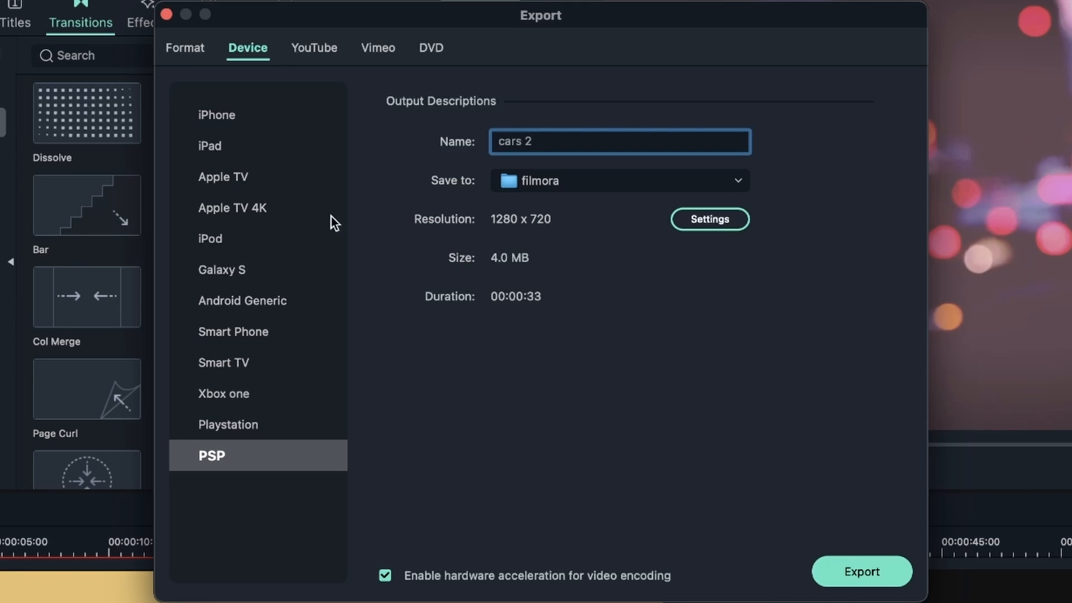
click(224, 362)
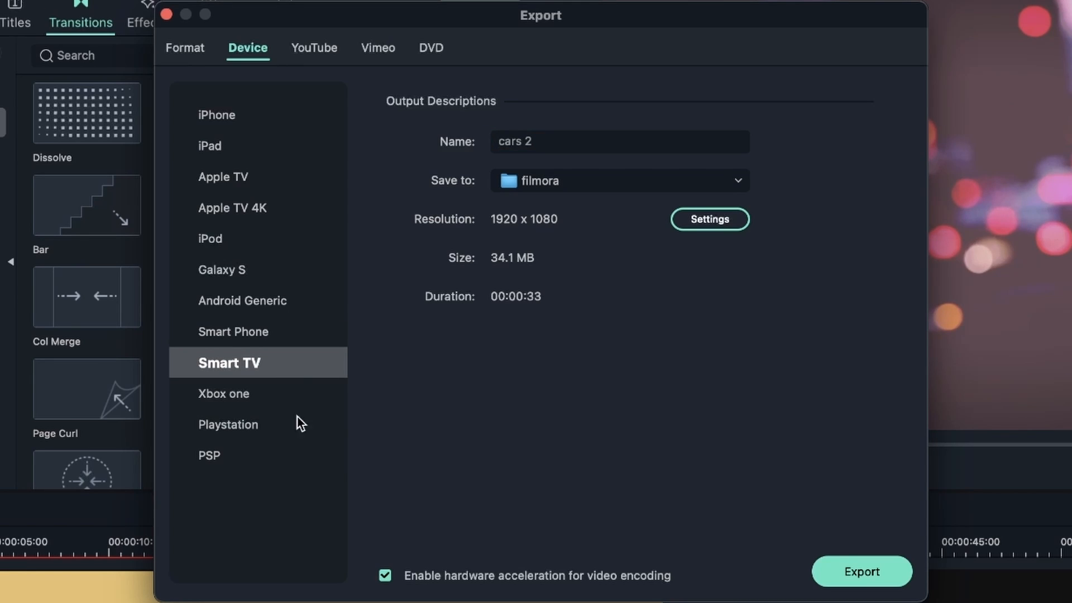
click(211, 239)
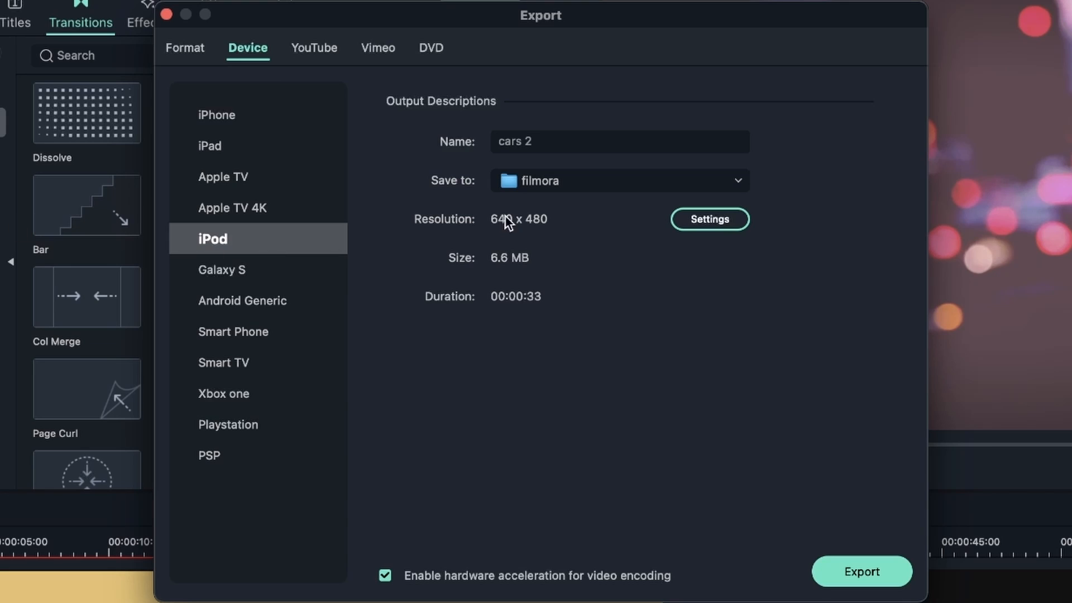
mouse_move(508, 258)
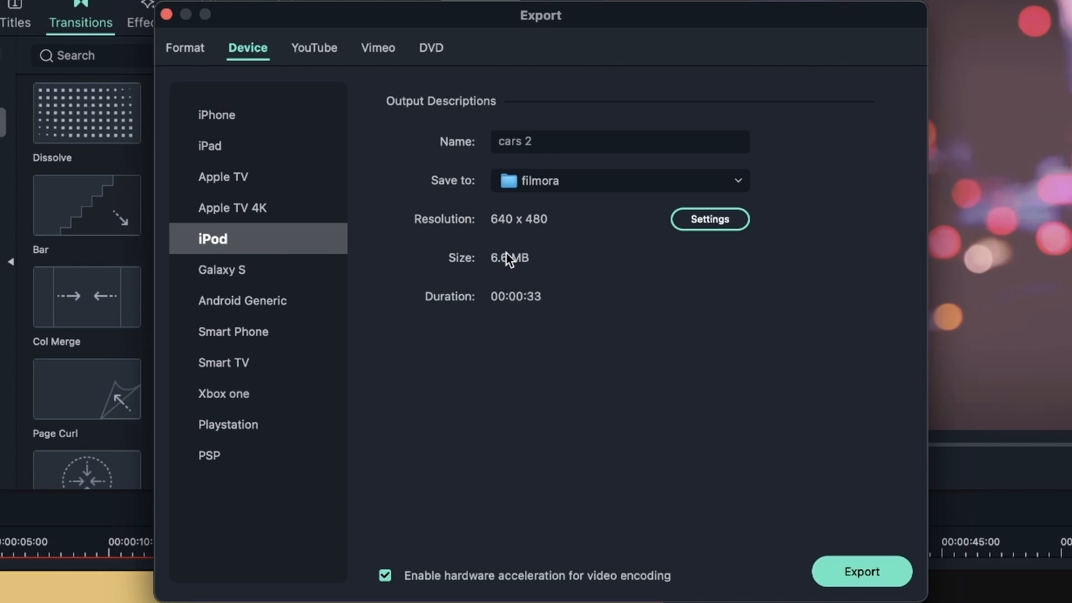
mouse_move(695, 526)
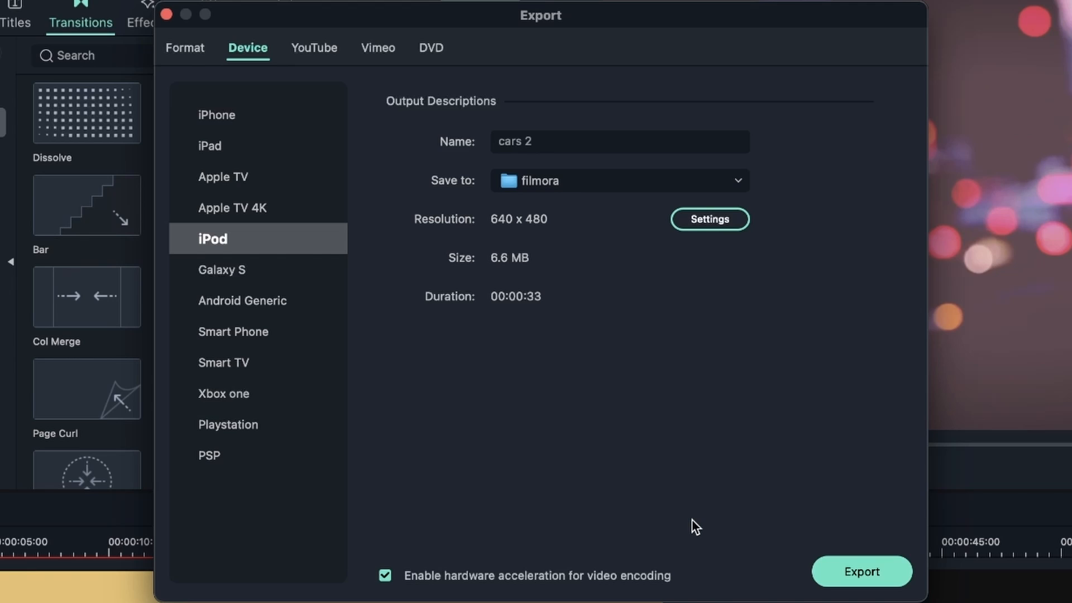
mouse_move(491, 361)
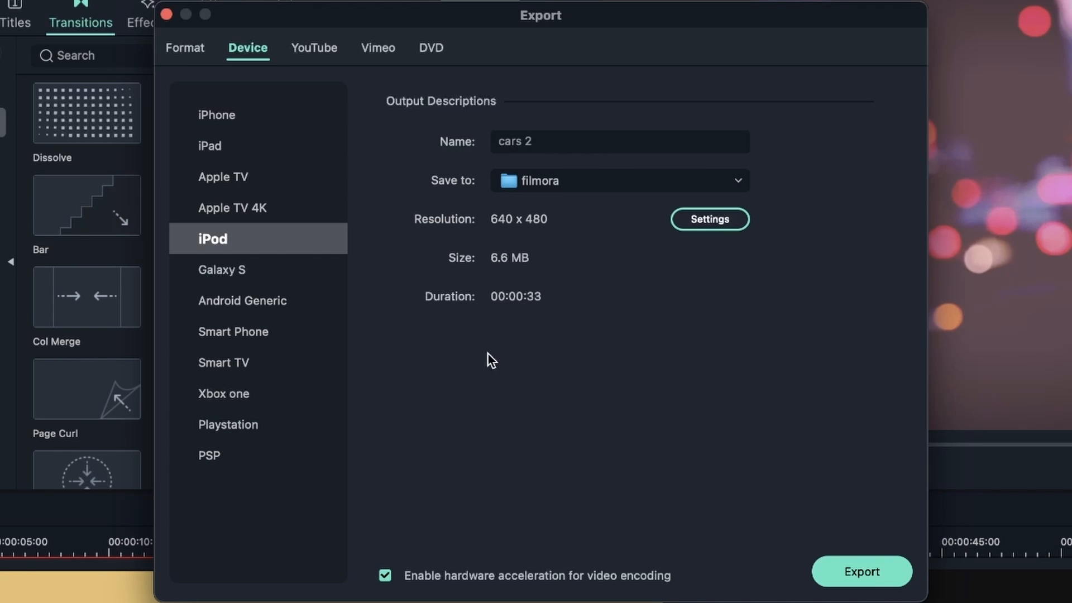
mouse_move(660, 334)
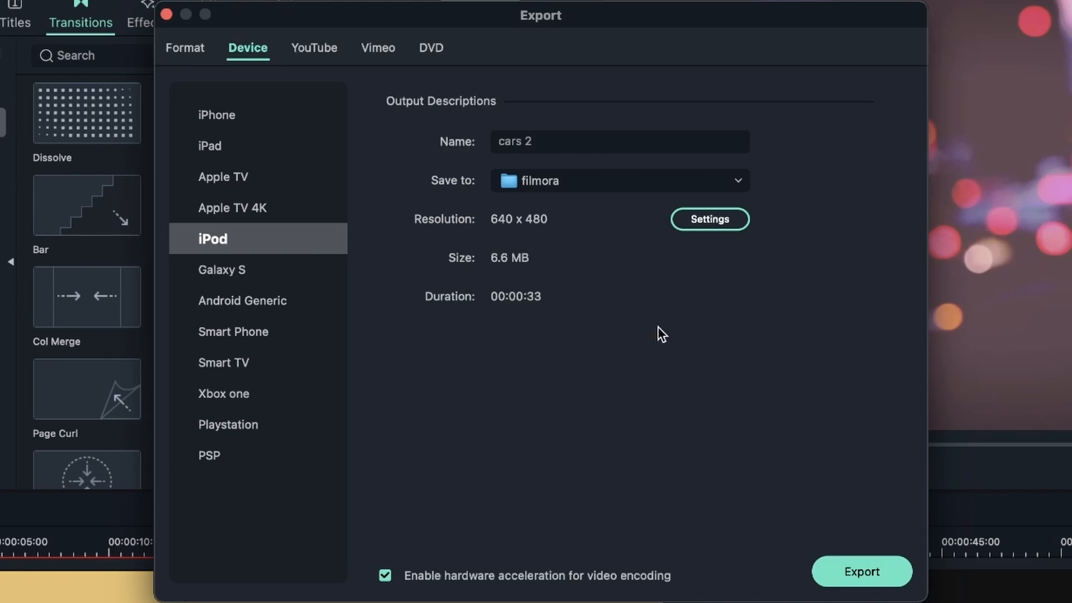
mouse_move(518, 327)
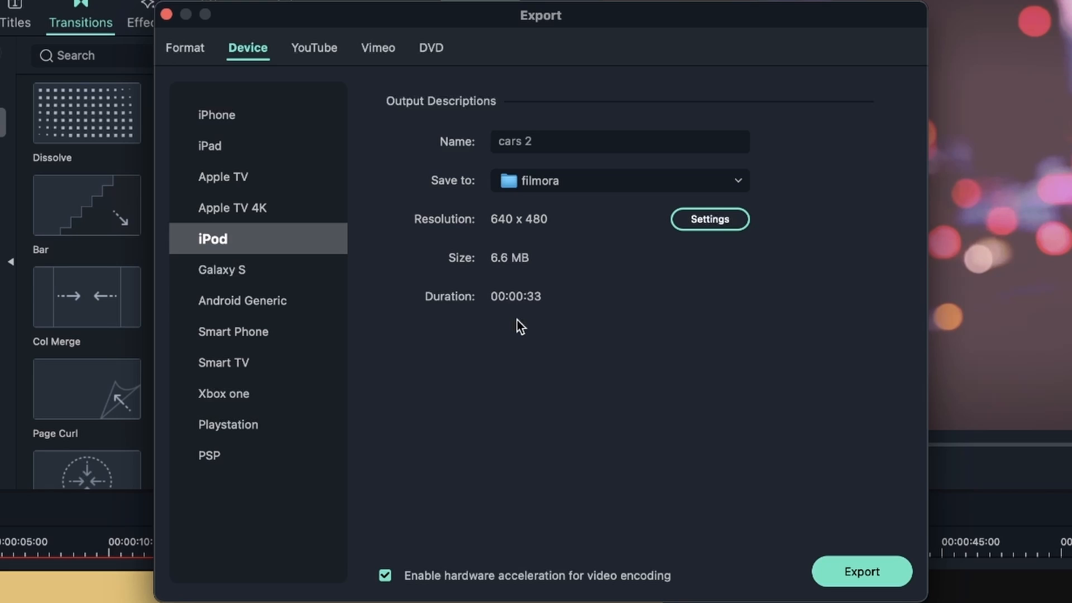
Compare against the Format options, then start exporting cars 2 with the iPod preset
click(187, 48)
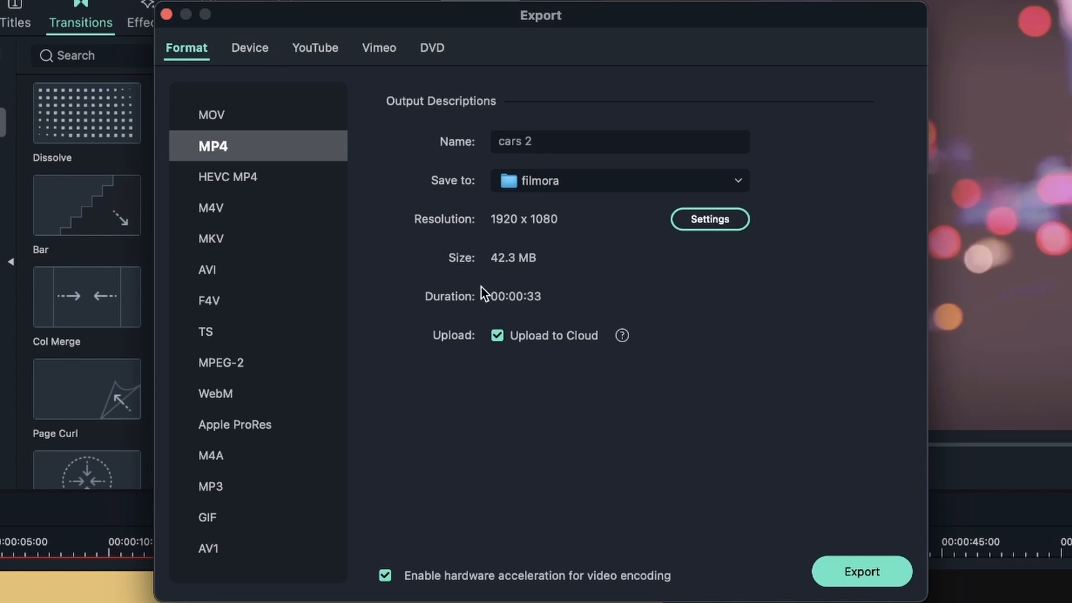
mouse_move(234, 284)
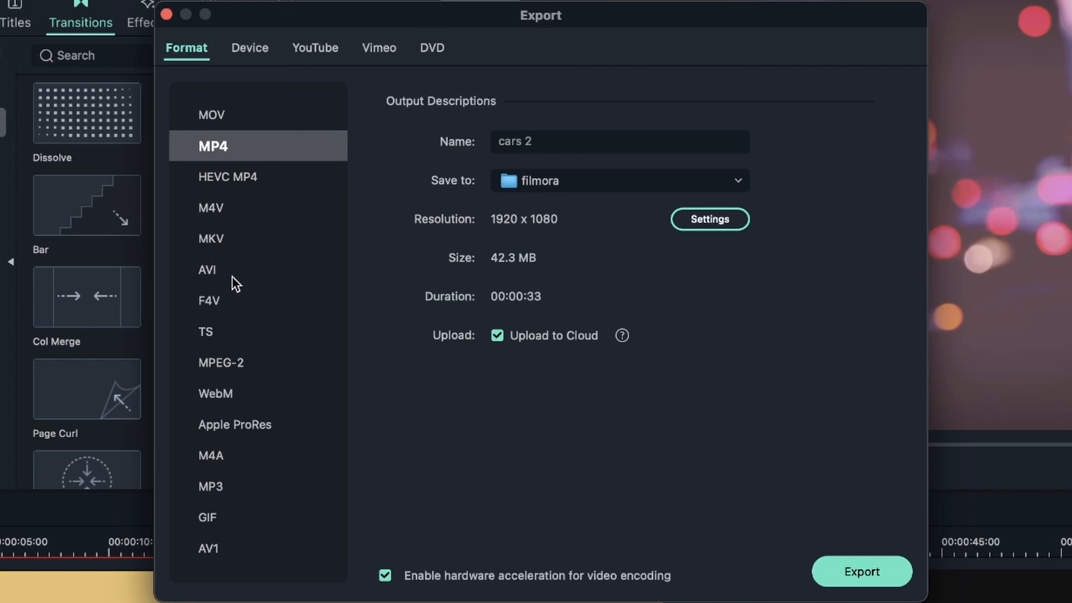
click(248, 48)
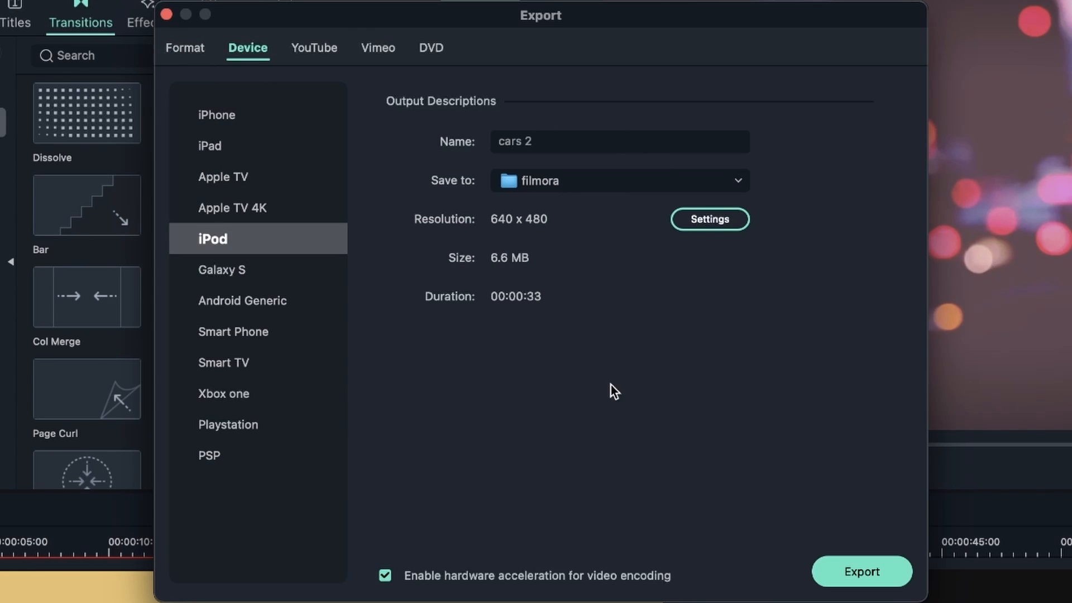
click(861, 571)
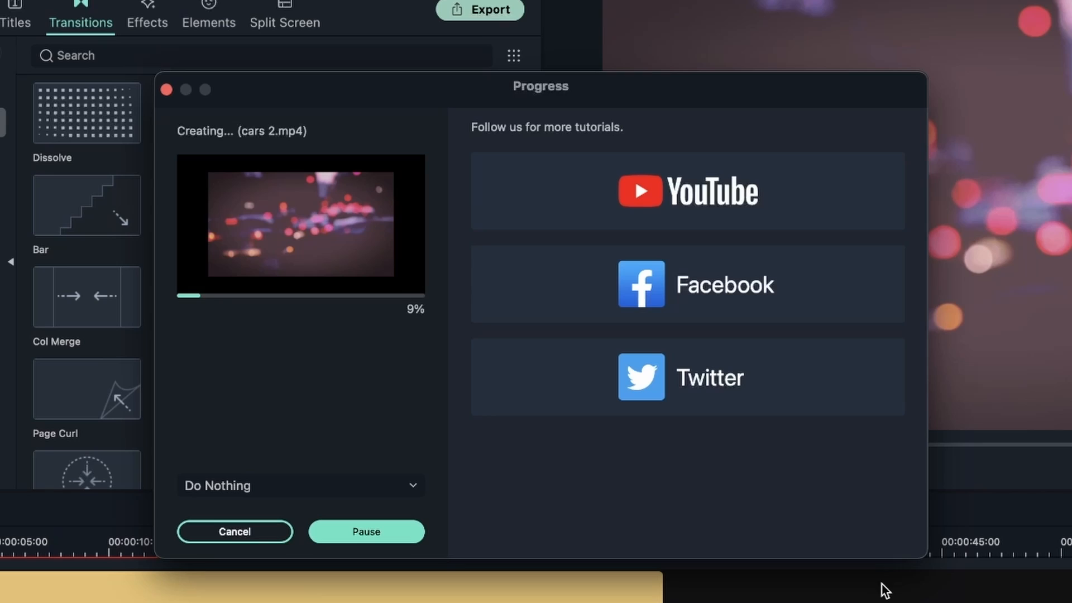
Let the cars 2.mp4 render finish so the filmora output folder appears
click(301, 485)
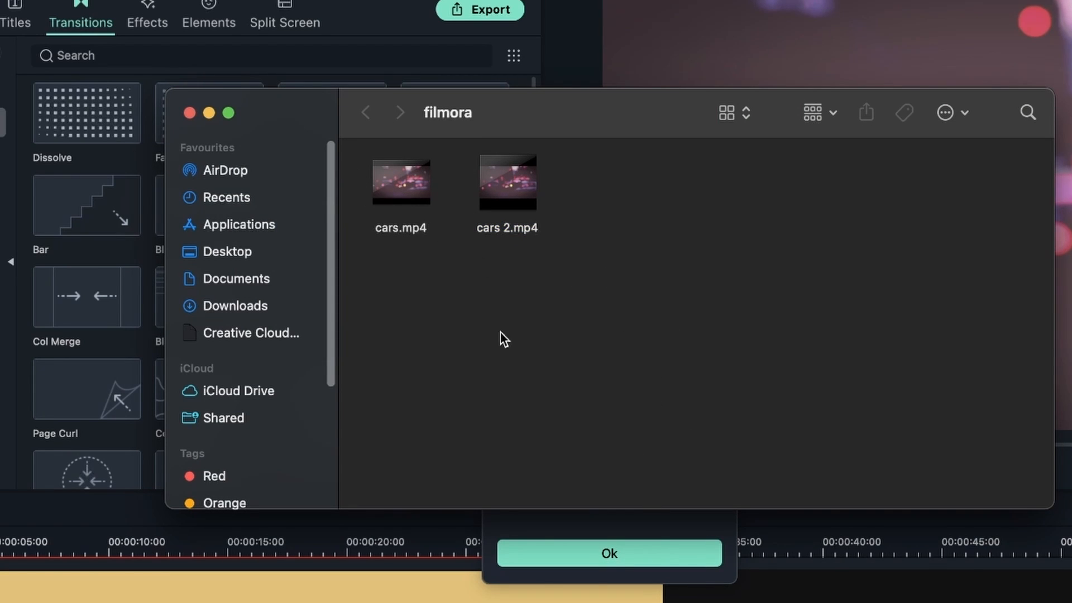
Use Get Info to compare cars.mp4 (42.4 MB) with cars 2.mp4 (6.7 MB), then select cars 2.mp4
right_click(507, 181)
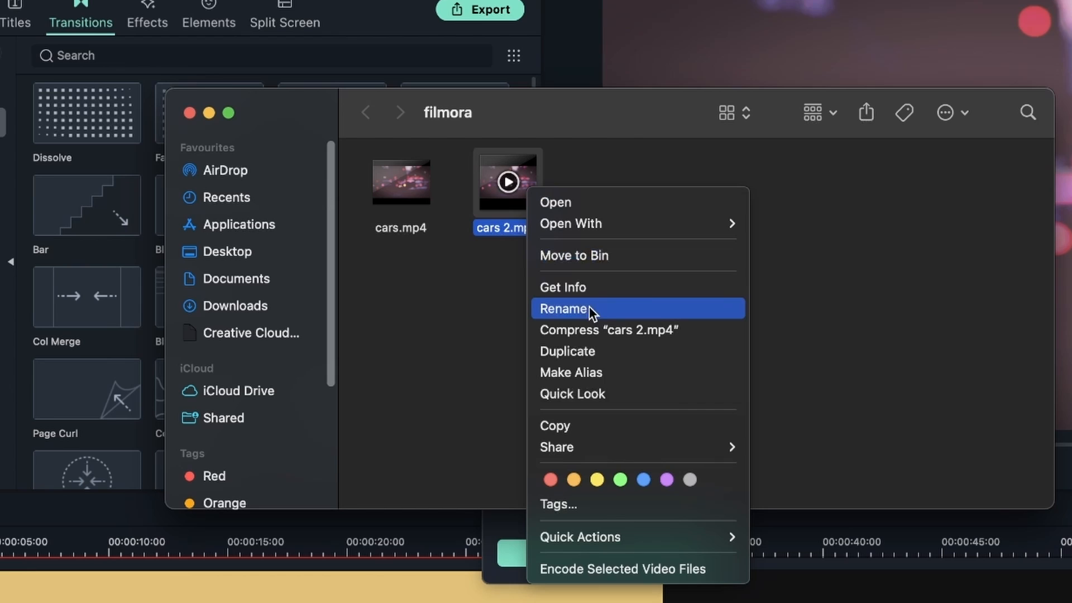
click(562, 287)
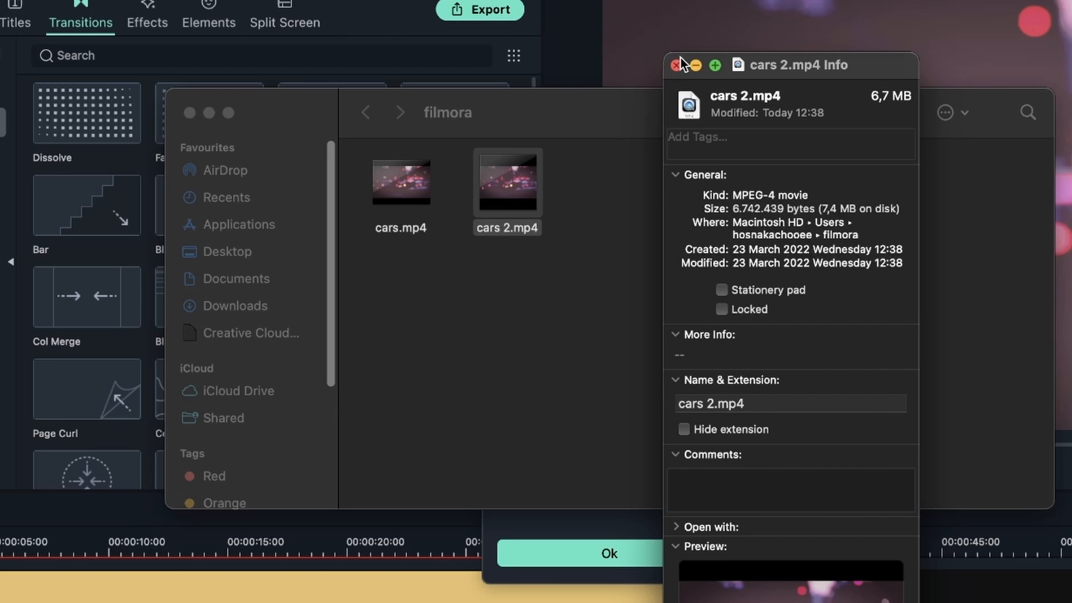
right_click(401, 181)
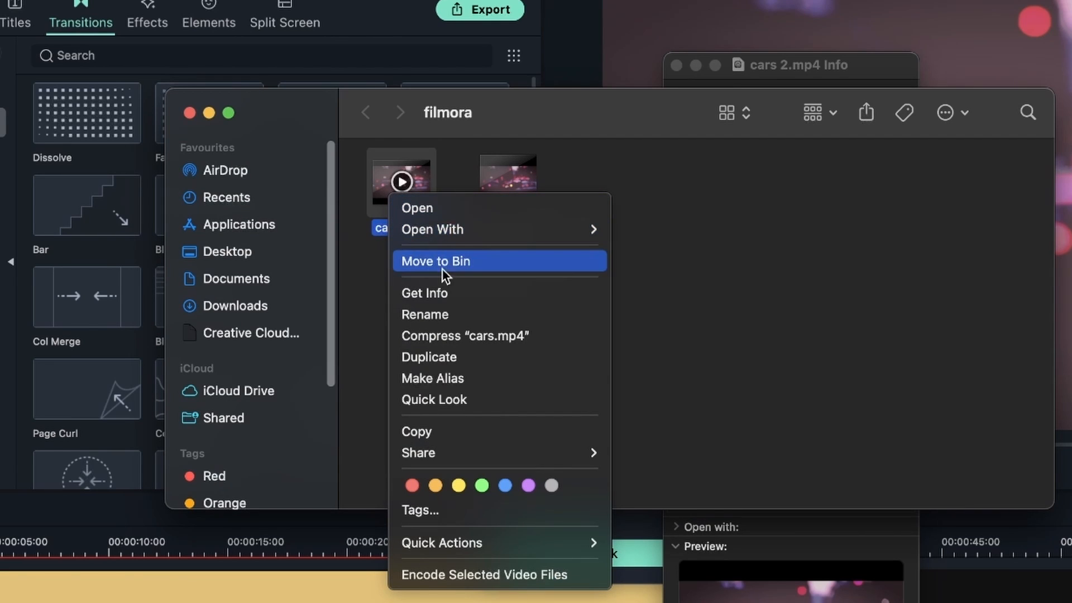
click(436, 261)
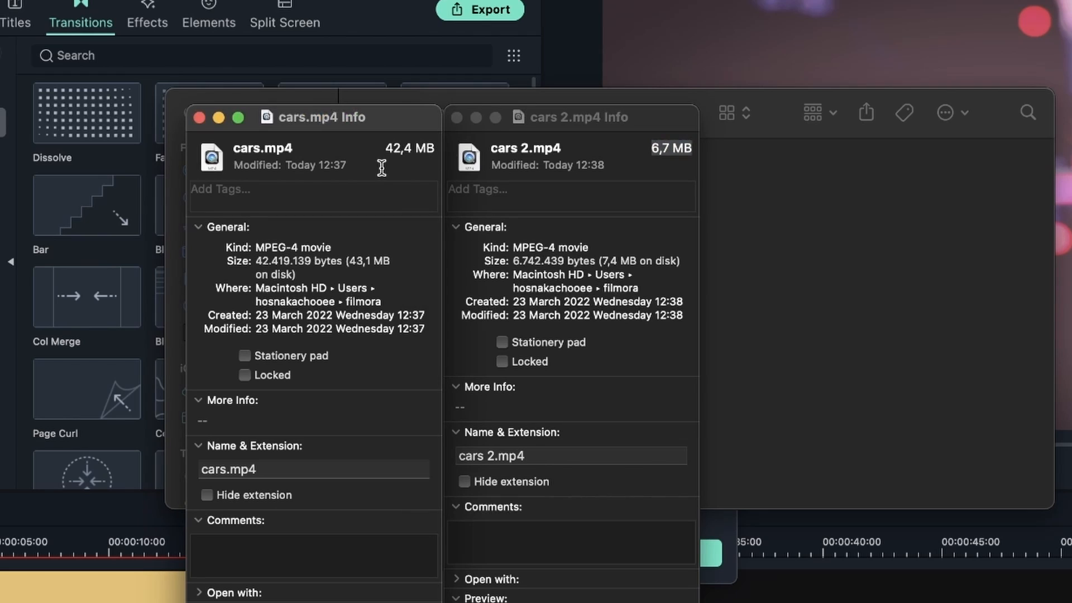
mouse_move(320, 277)
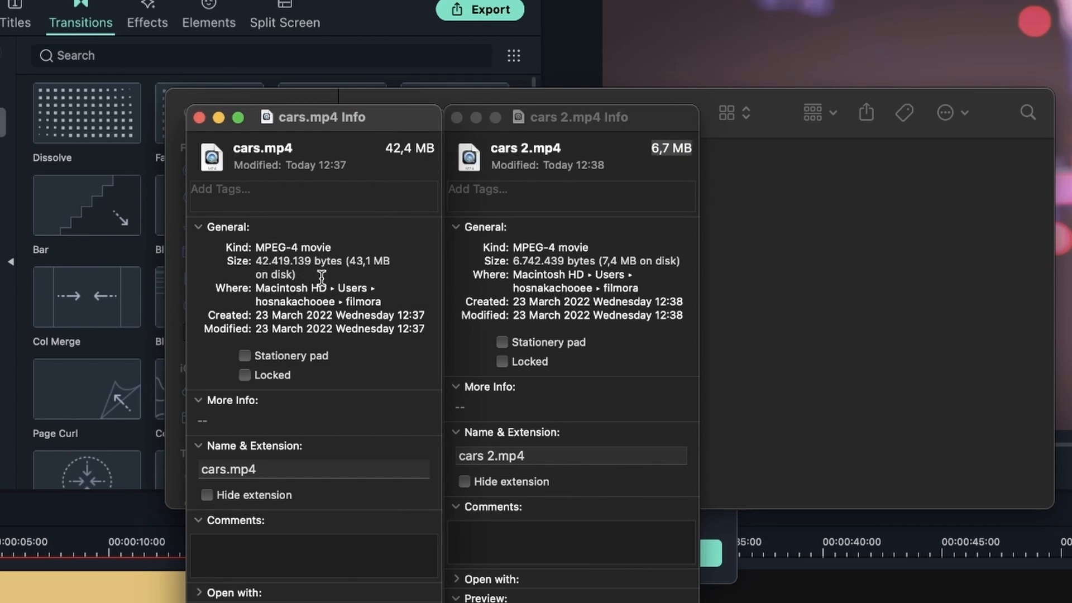
mouse_move(332, 273)
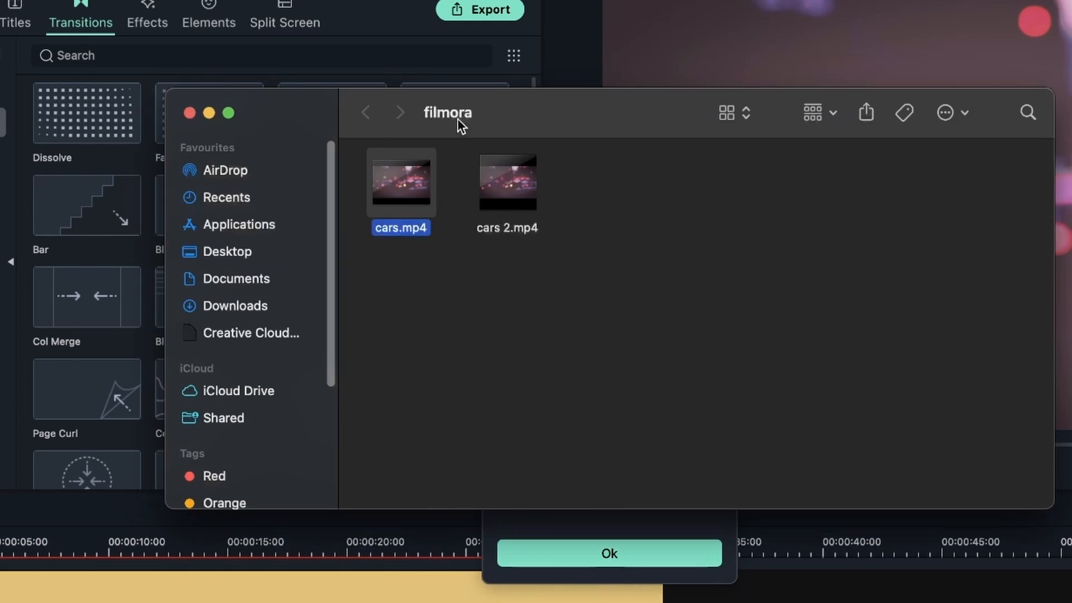
click(608, 553)
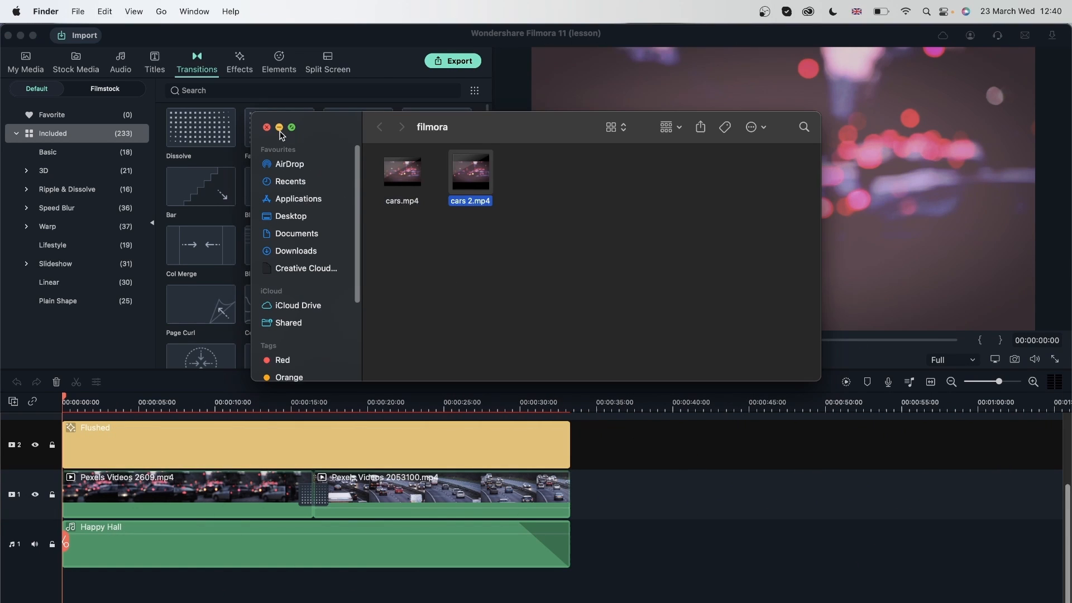
Close the filmora folder and show the Wondershare Drive upload list
click(267, 127)
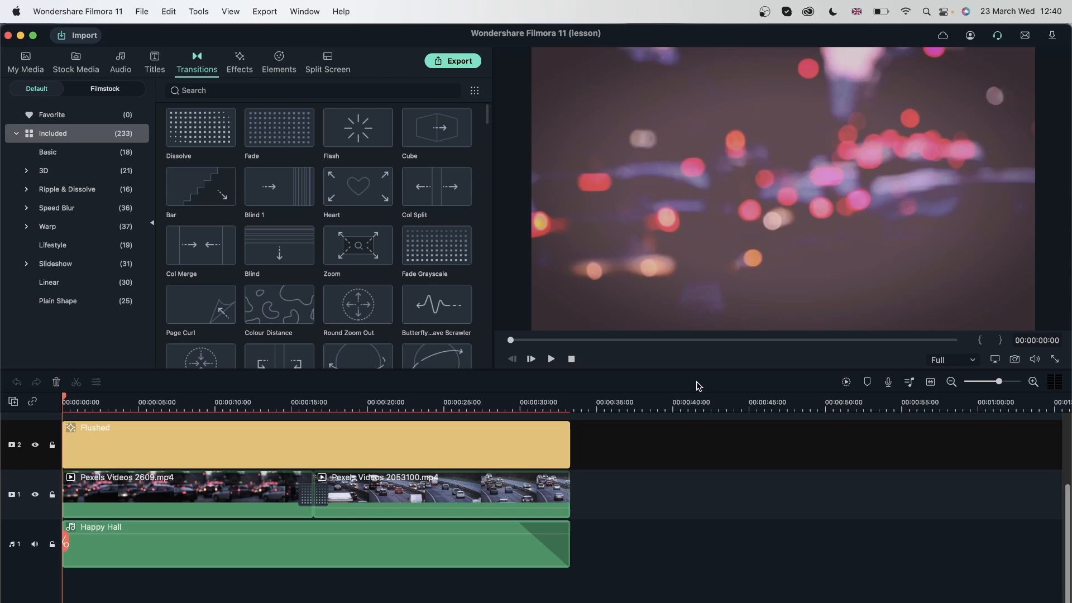
mouse_move(716, 419)
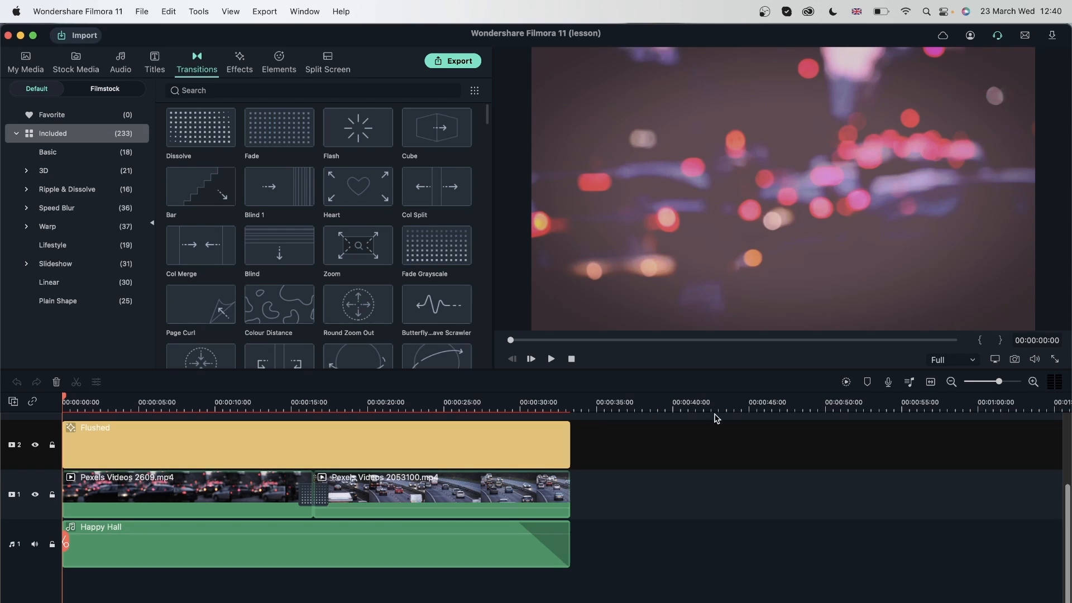
mouse_move(782, 107)
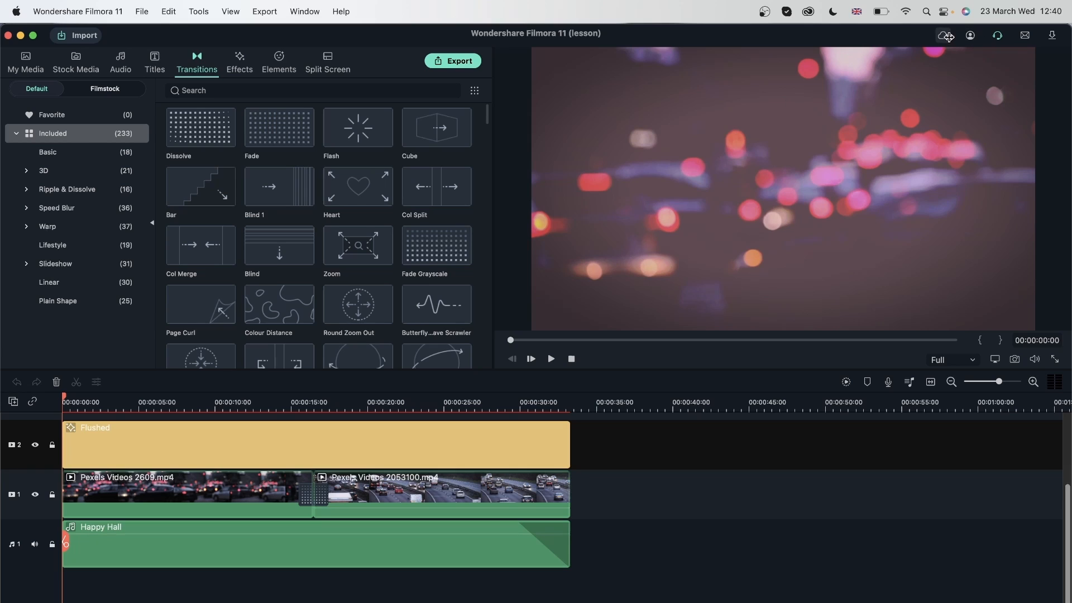
click(943, 34)
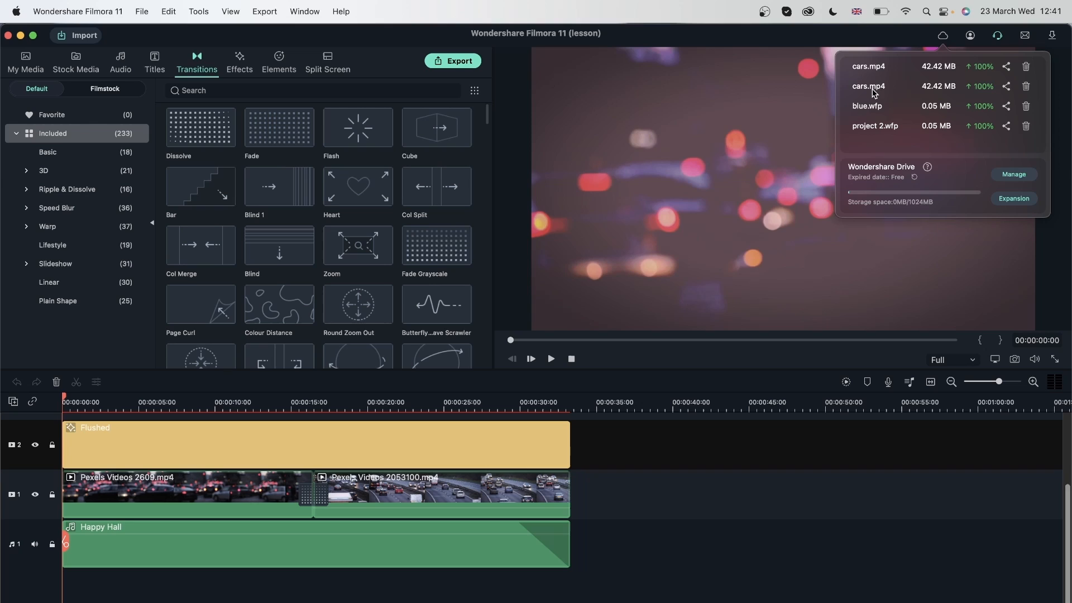
mouse_move(1006, 87)
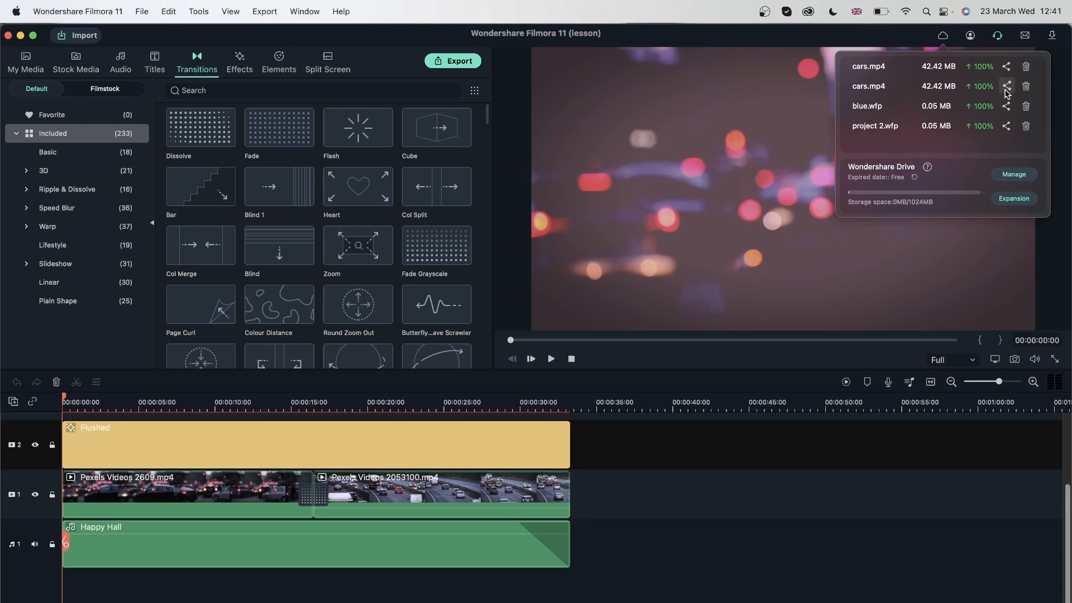
Start sharing the uploaded cars.mp4, bringing up its Sharing Form
click(1007, 86)
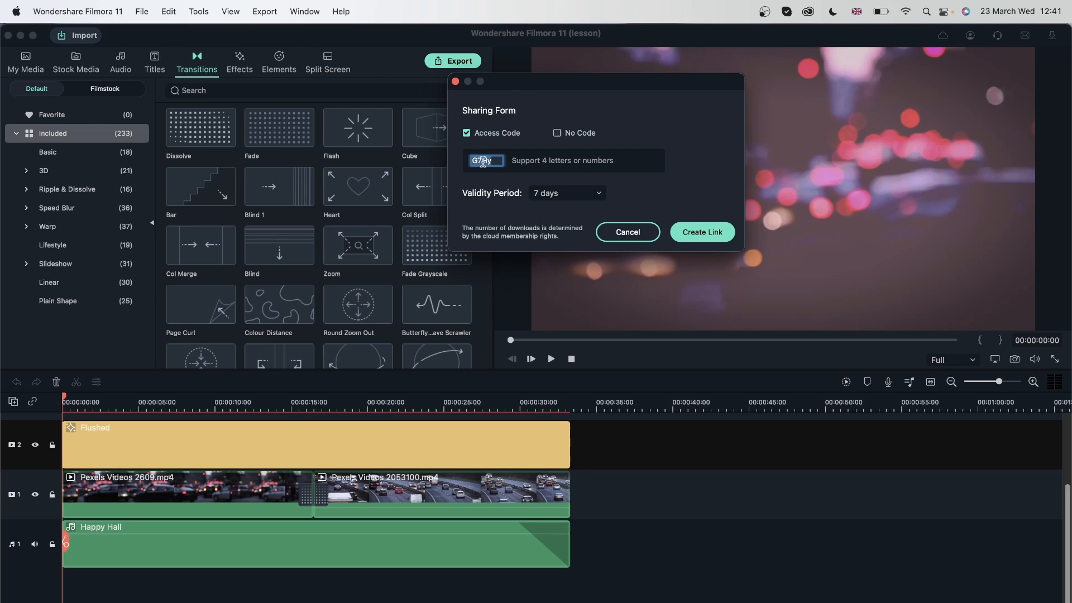
Create a share link for cars.mp4 with No Code and a 30-day validity period
text(1234)
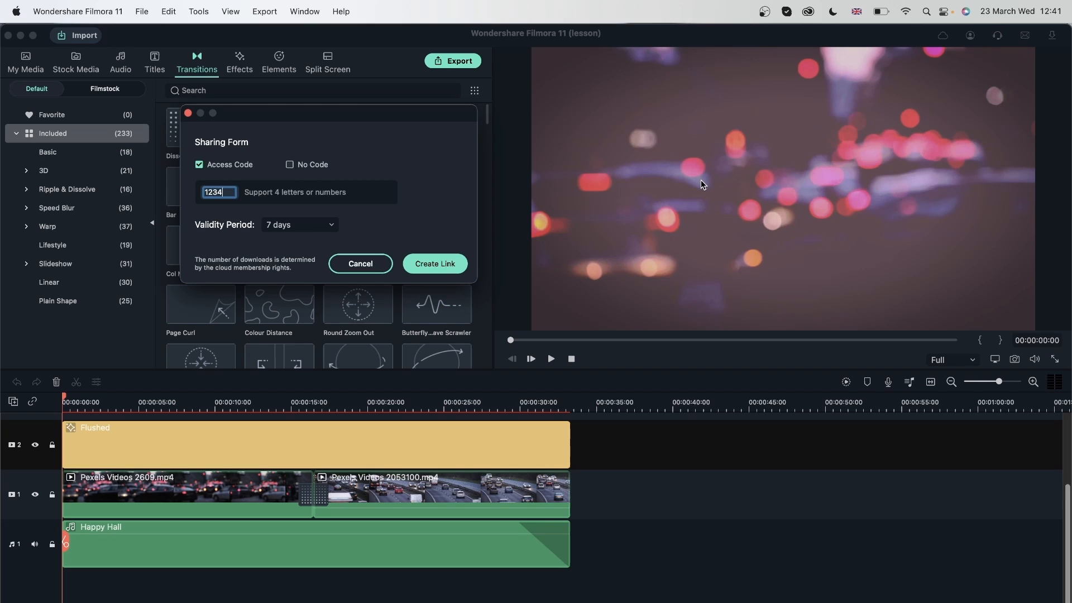
mouse_move(671, 180)
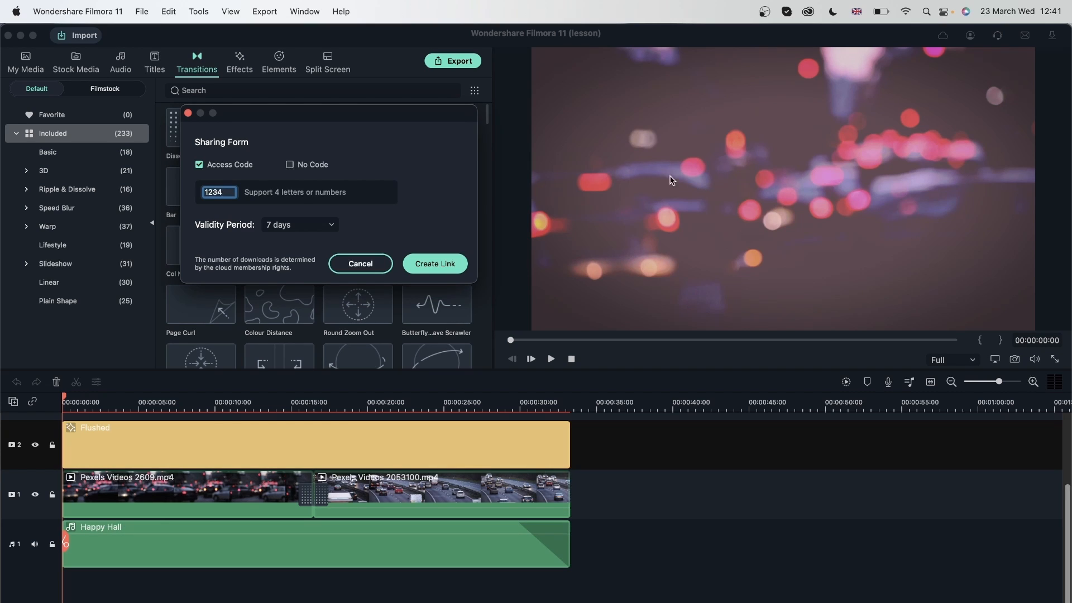
click(289, 164)
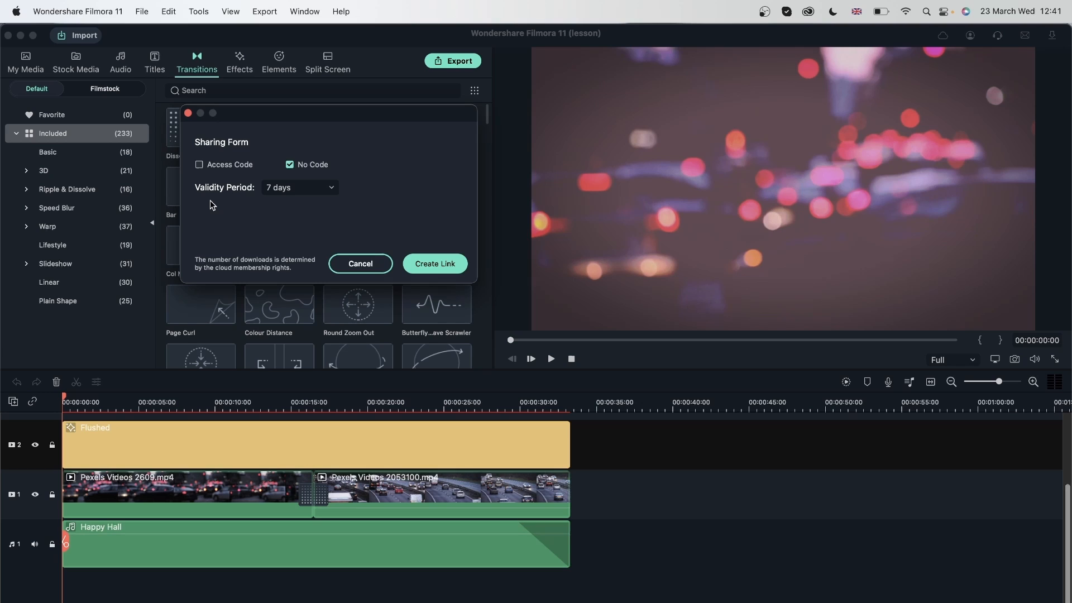
click(299, 188)
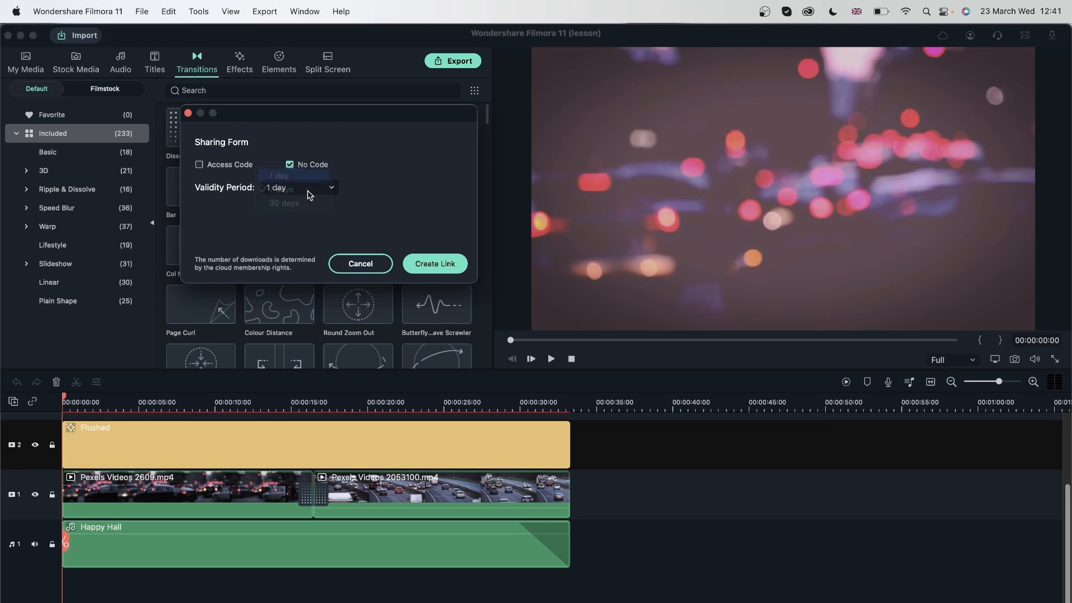
click(282, 202)
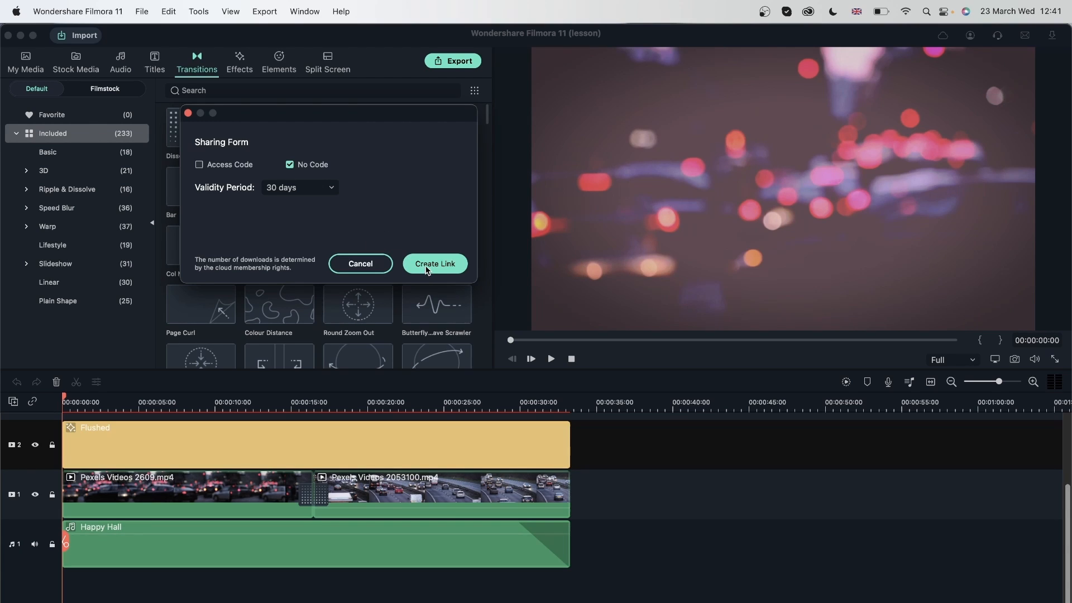
click(435, 263)
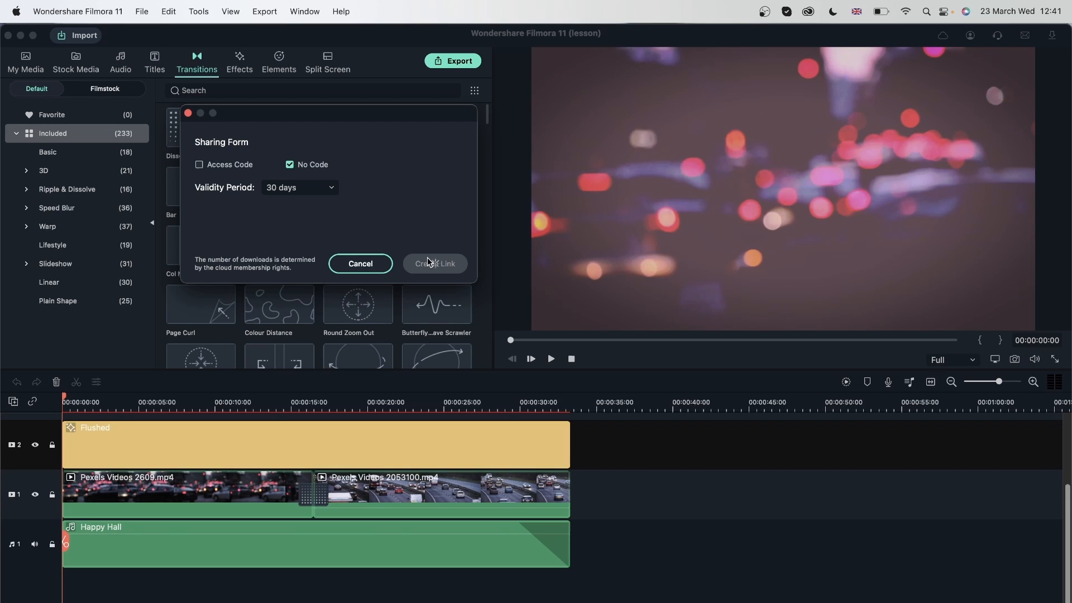
click(434, 264)
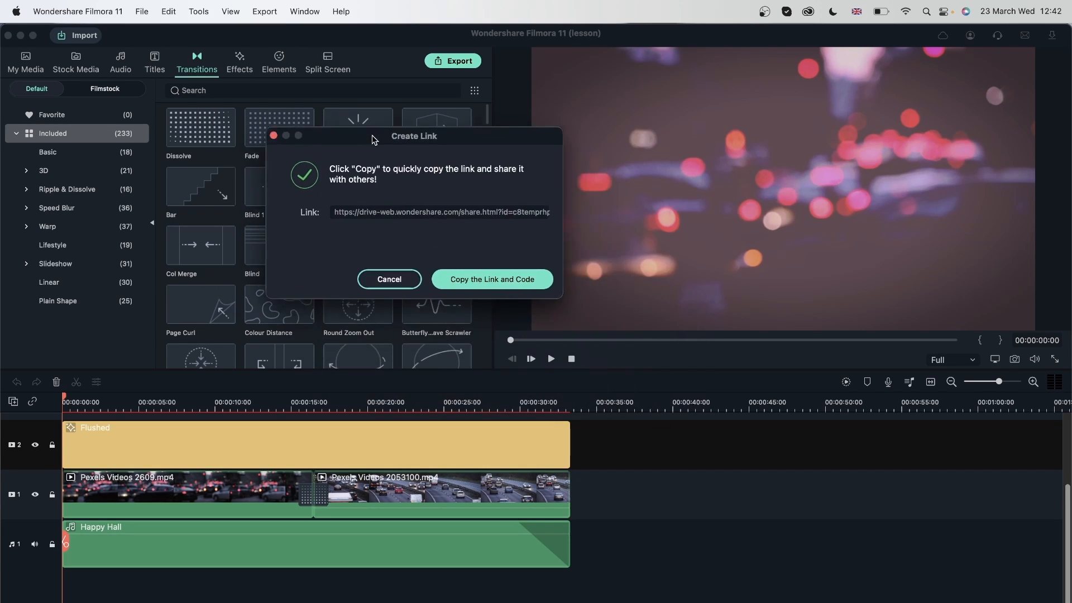
Move the share link window aside so the link can be copied
drag(415, 135, 380, 100)
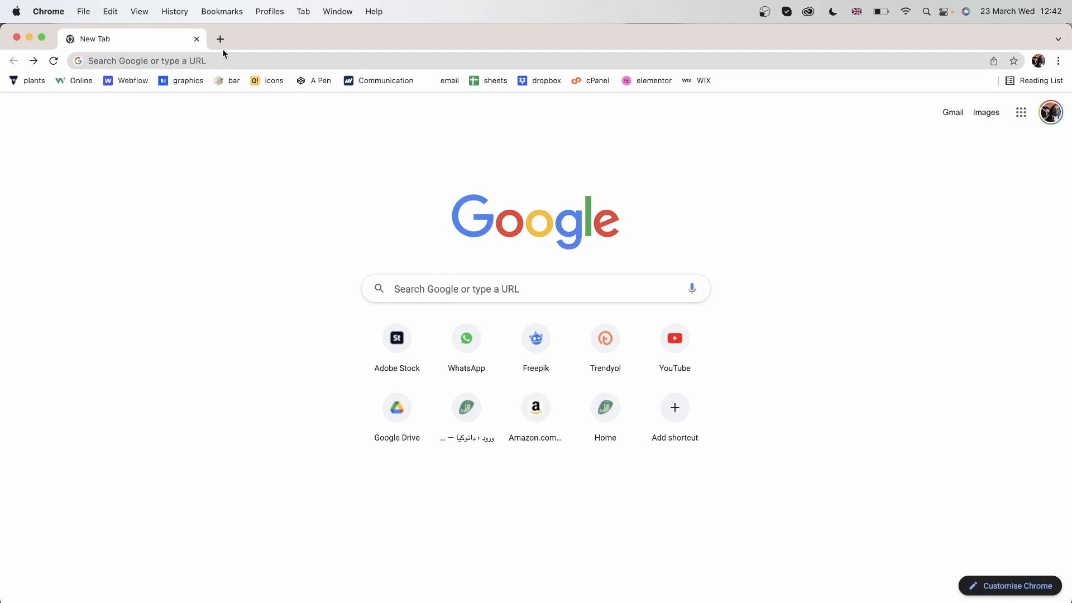
Load the drive-web.wondershare.com share link in Chrome and play the cars.mp4 preview
text(https://drive-web.wondershare.com/share.html?id=c8temprhphct1ml5teig)
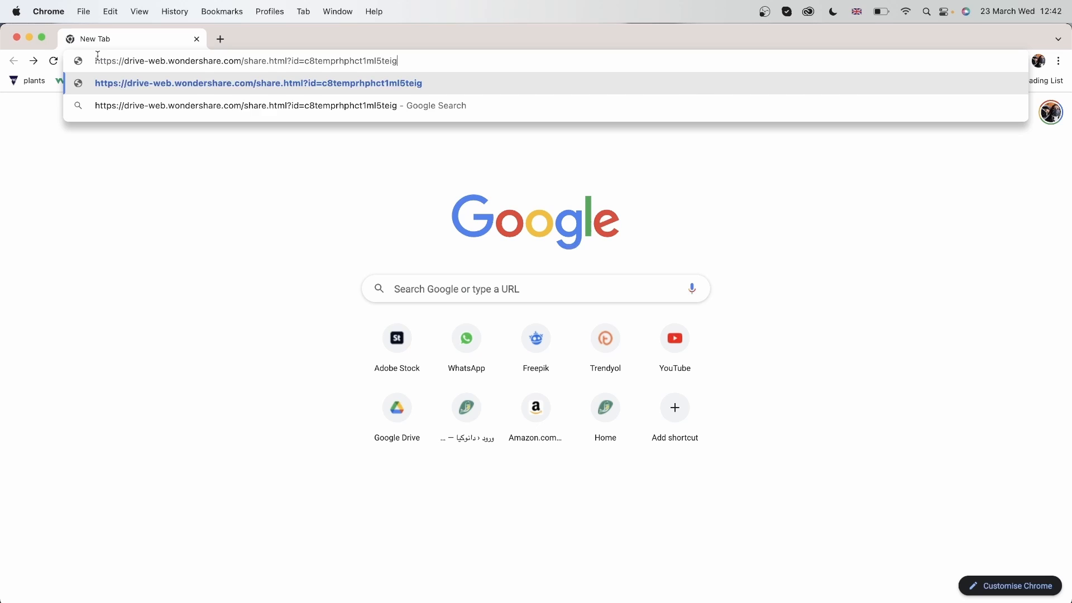
key(Enter)
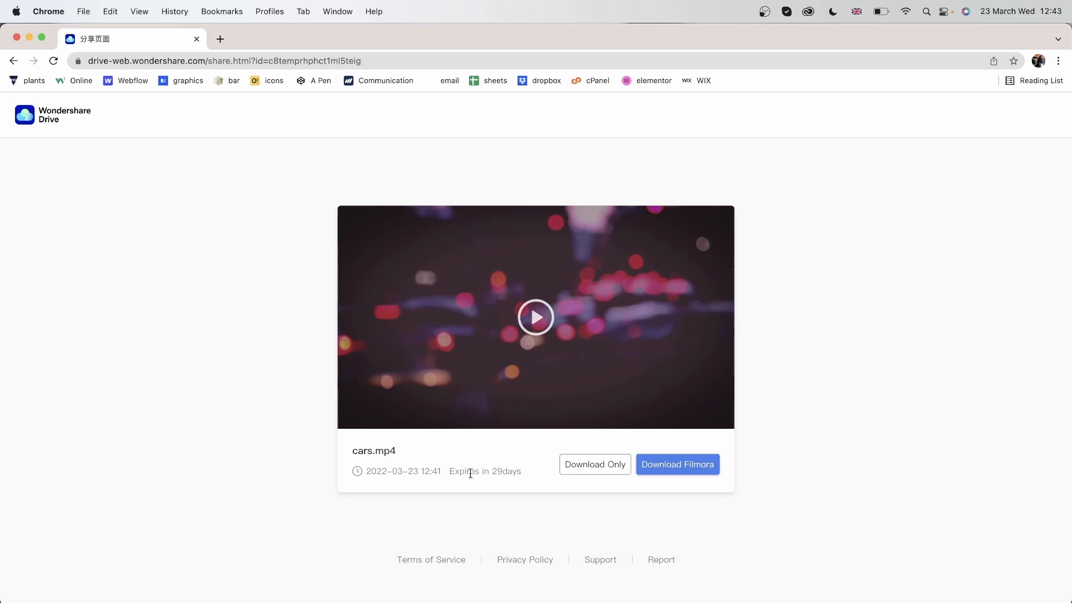
double_click(506, 471)
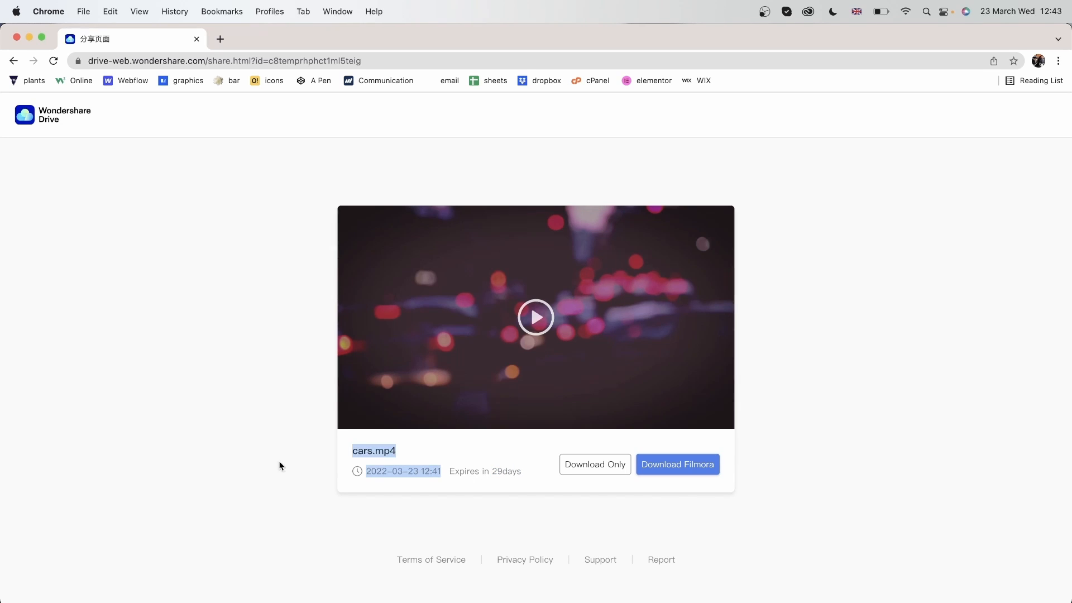
click(535, 316)
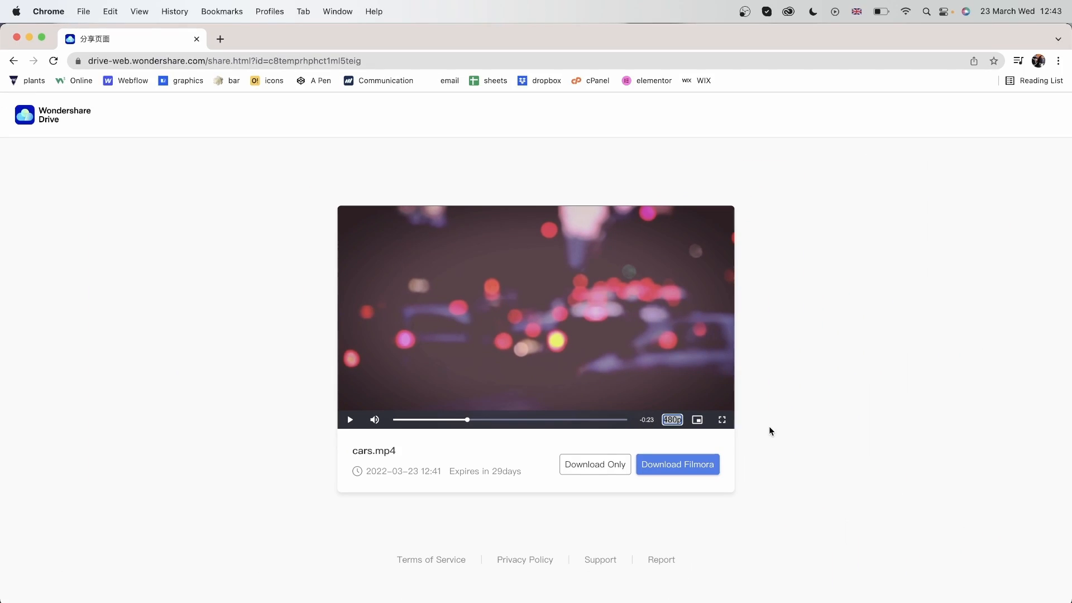
mouse_move(65, 190)
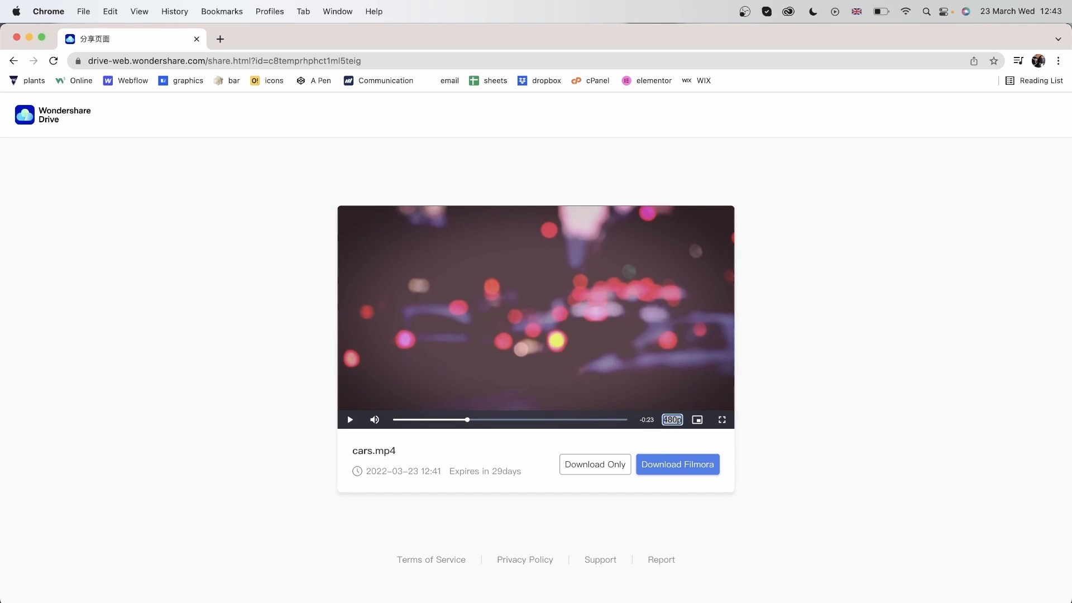
click(676, 465)
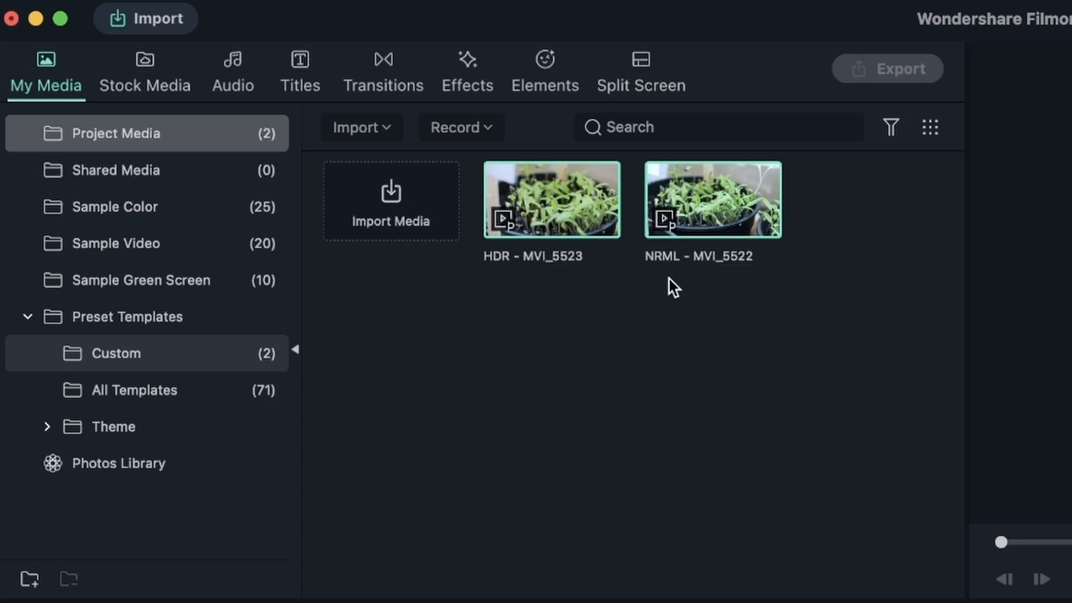
mouse_move(690, 309)
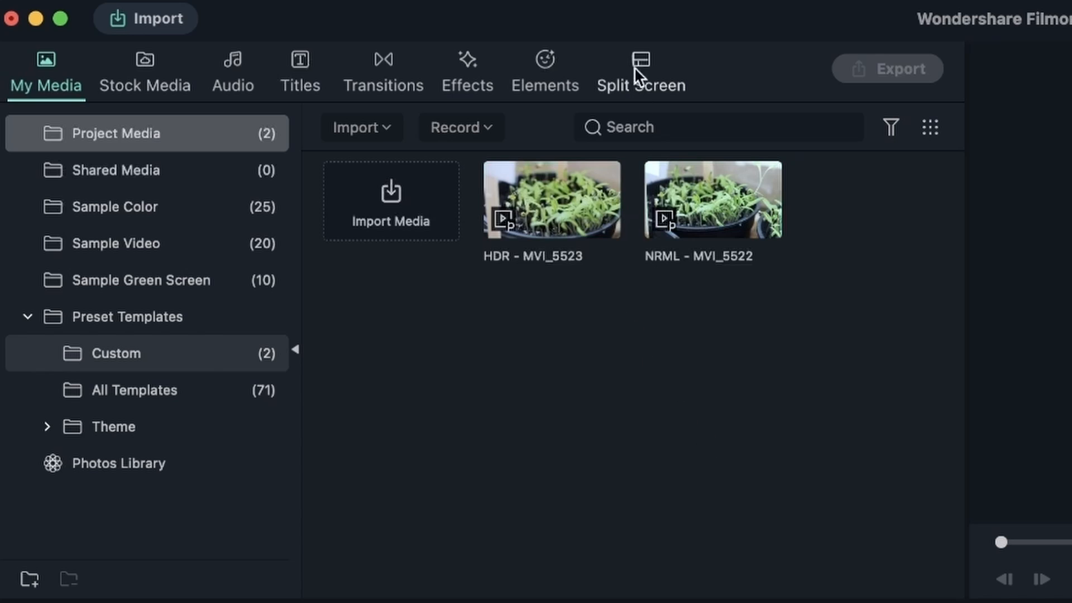
Show the Split Screen layouts for the project with the two plant clips
click(641, 70)
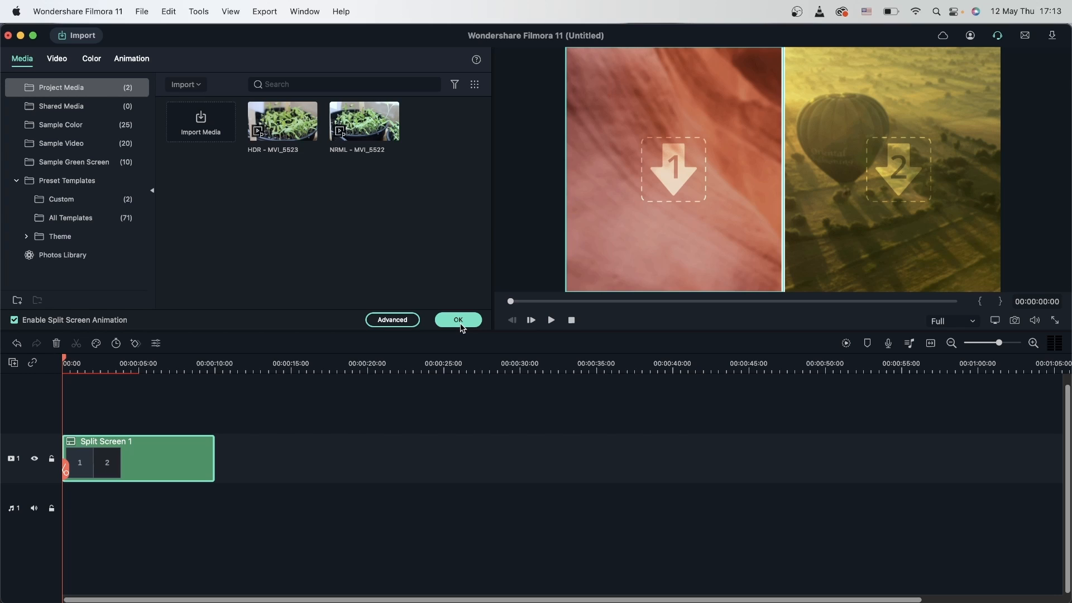
mouse_move(342, 150)
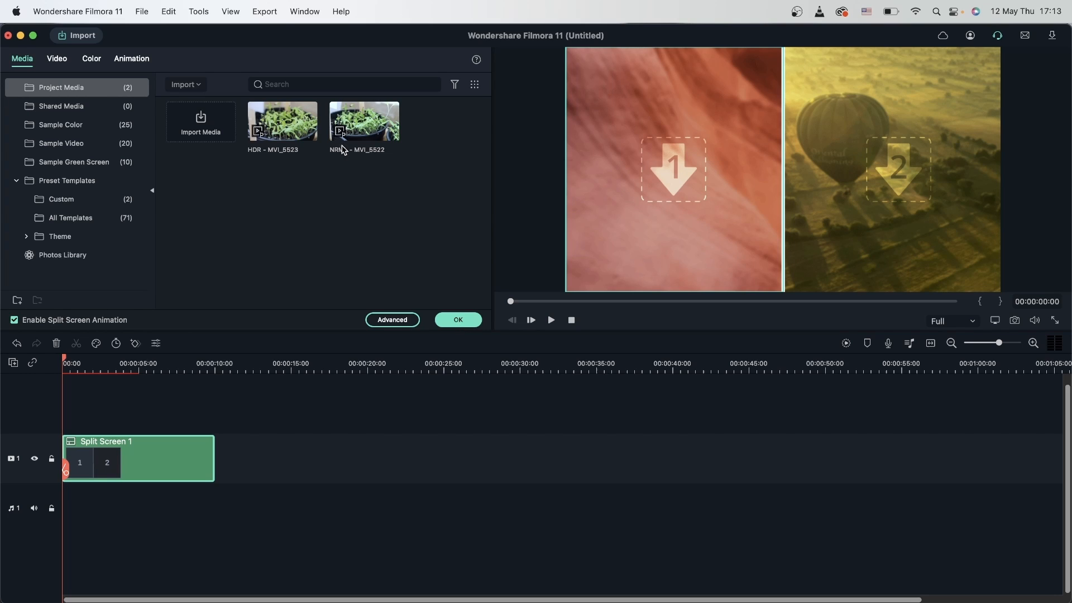
Place NRML - MVI_5522 in panel 2 and HDR - MVI_5523 in panel 1 of the split screen
click(364, 121)
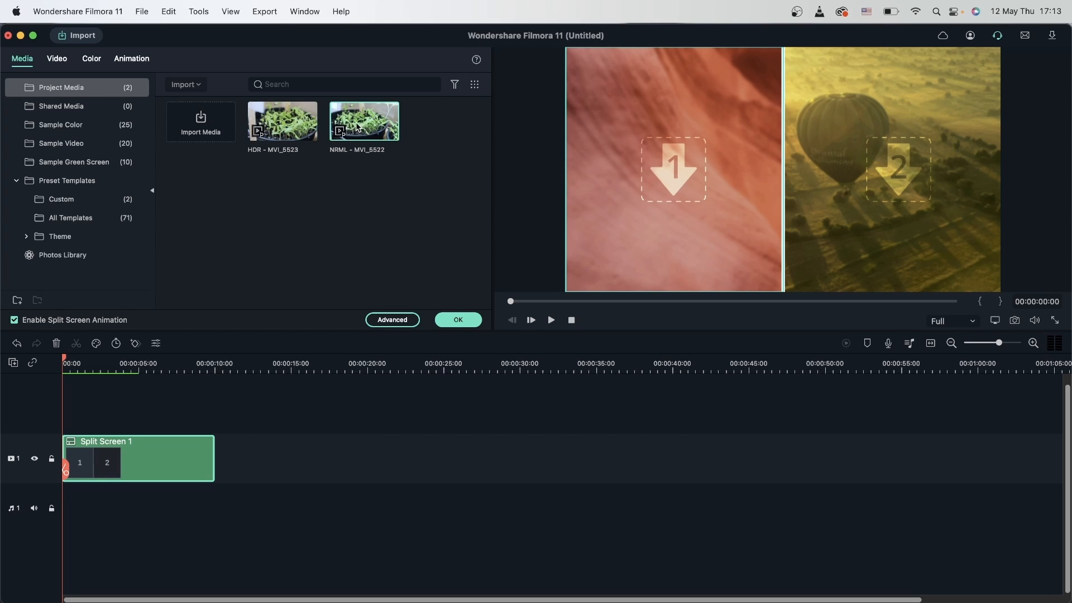
click(364, 120)
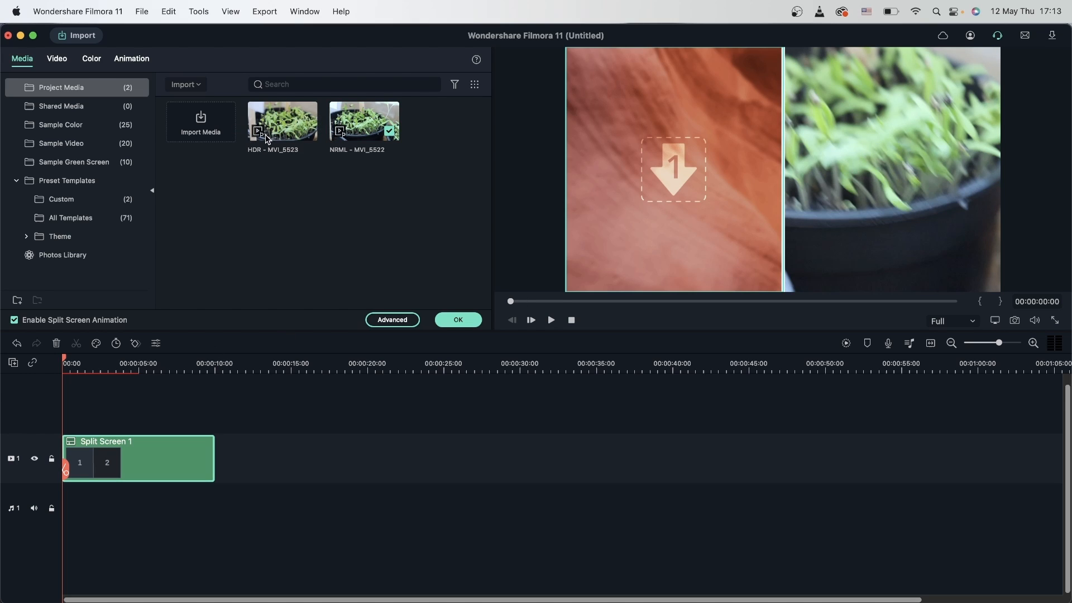
click(281, 122)
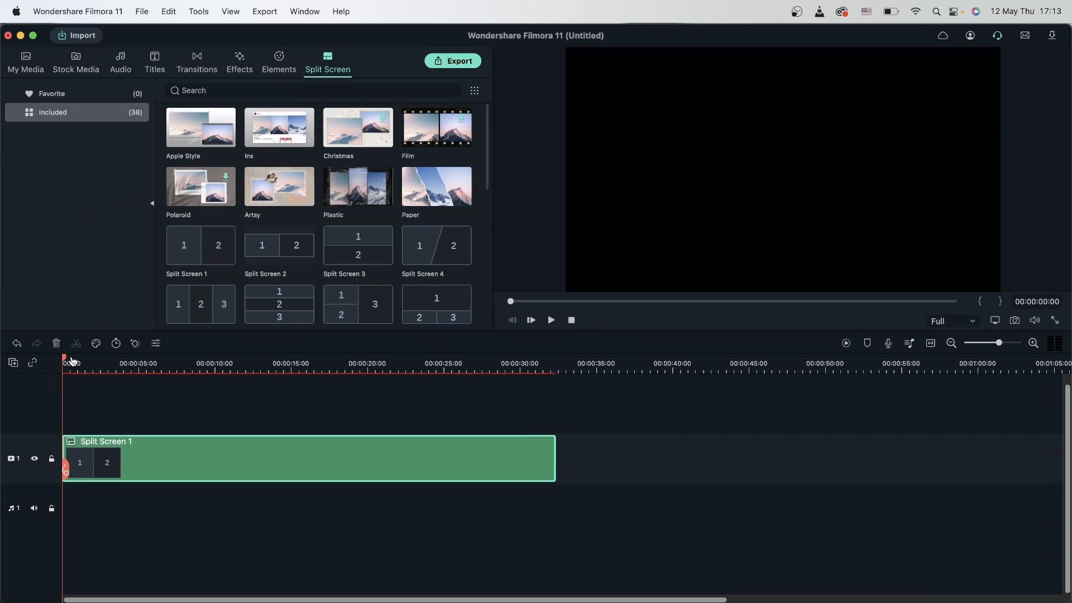
Set the playhead at the timeline start to preview Split Screen 1
click(174, 363)
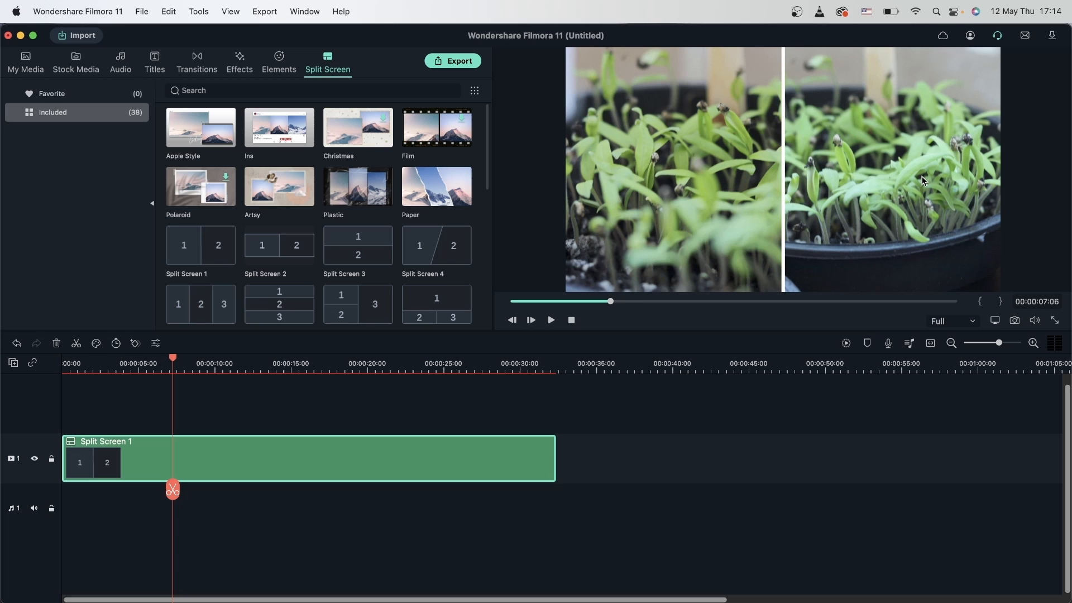
mouse_move(80, 203)
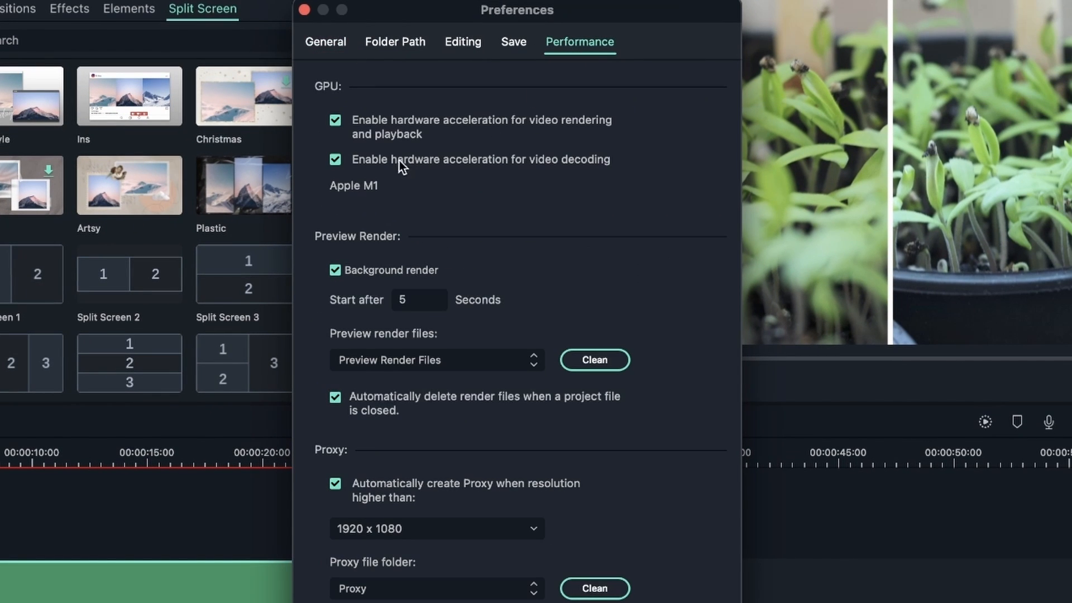
mouse_move(356, 226)
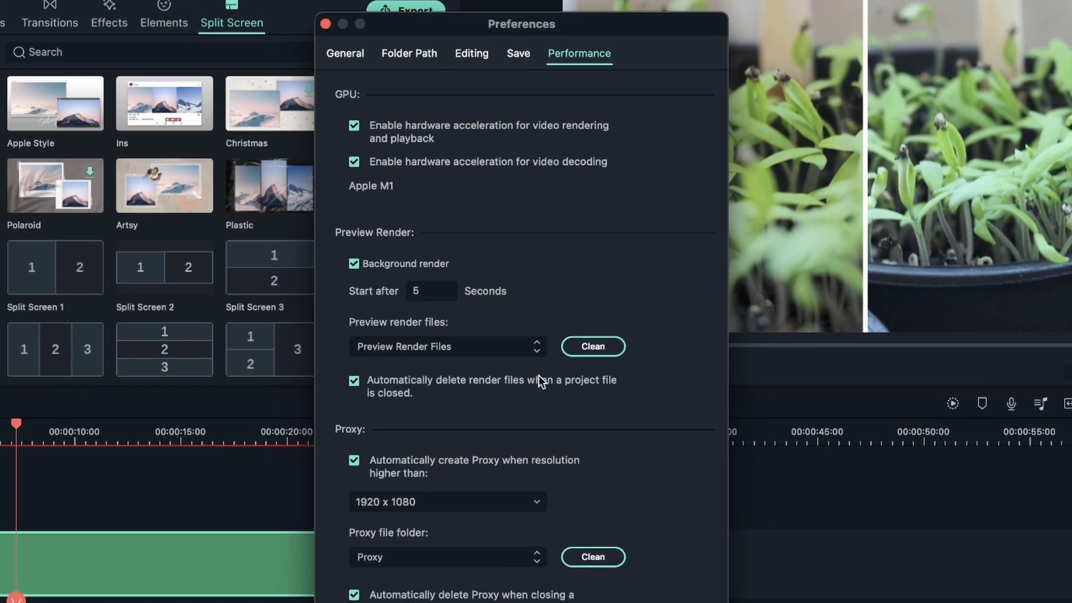
Close the Preferences window after reviewing the Performance settings
click(325, 24)
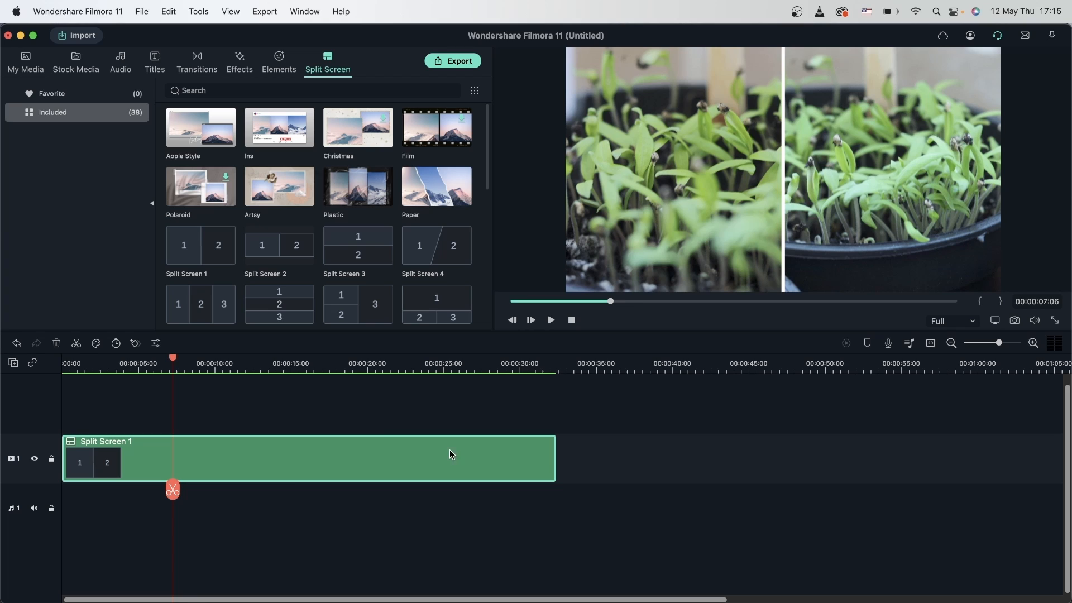
mouse_move(258, 430)
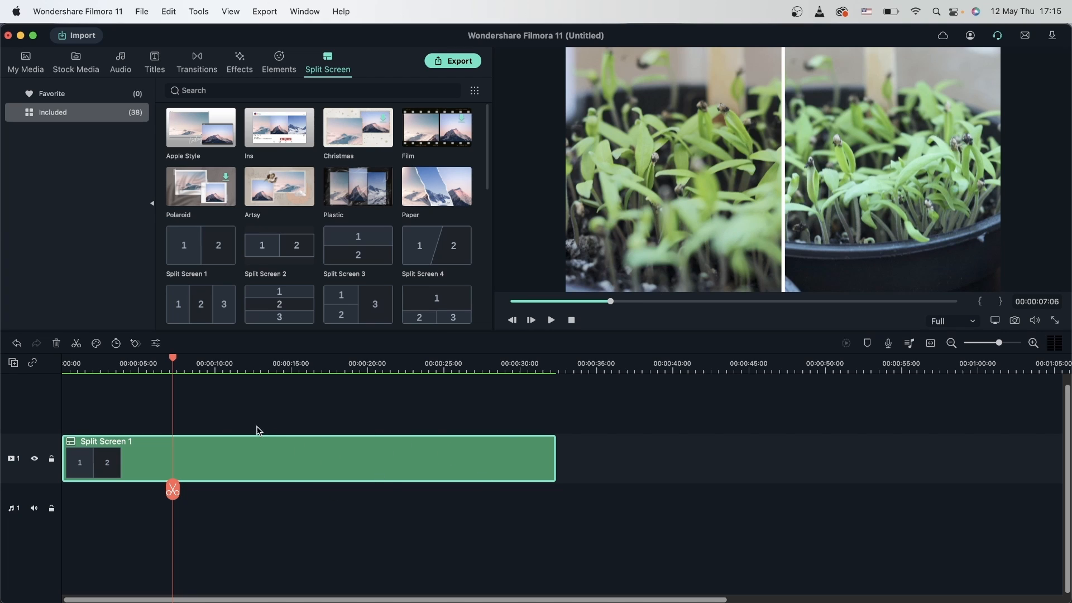
Return the timeline to only the single HDR - MVI_5523 clip
click(25, 62)
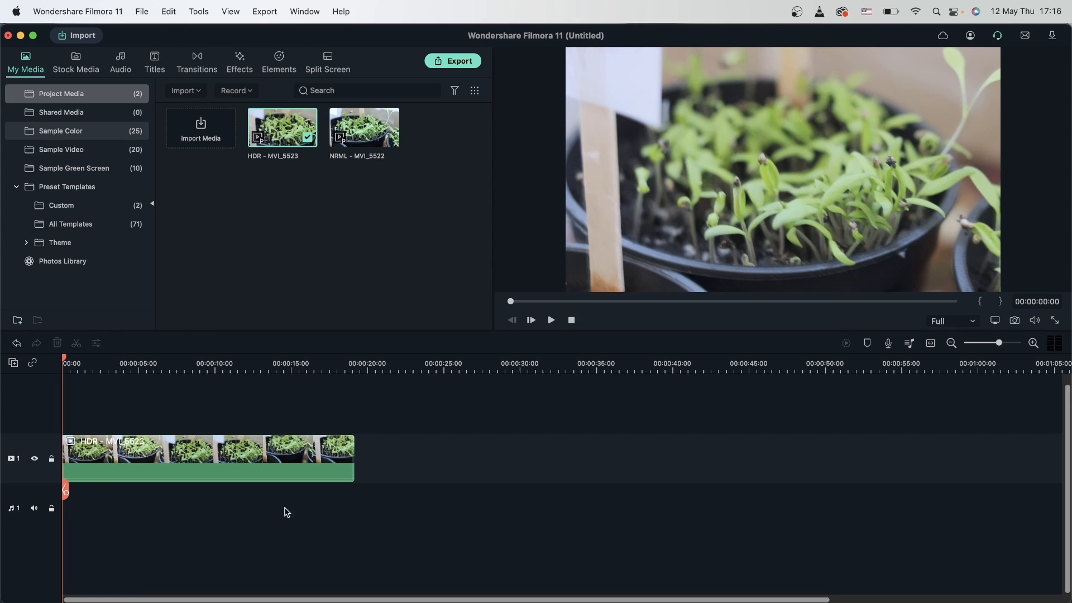
mouse_move(459, 61)
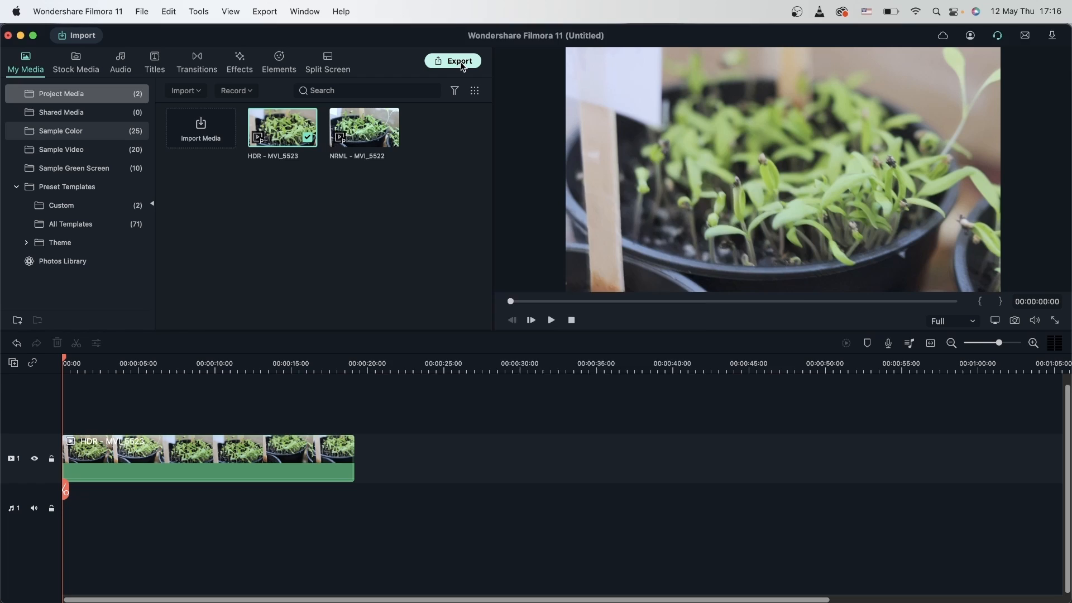
Browse the export formats (MP3, MP4, TS, M4V) and settle on HEVC MP4 at 1920 x 1080
click(453, 60)
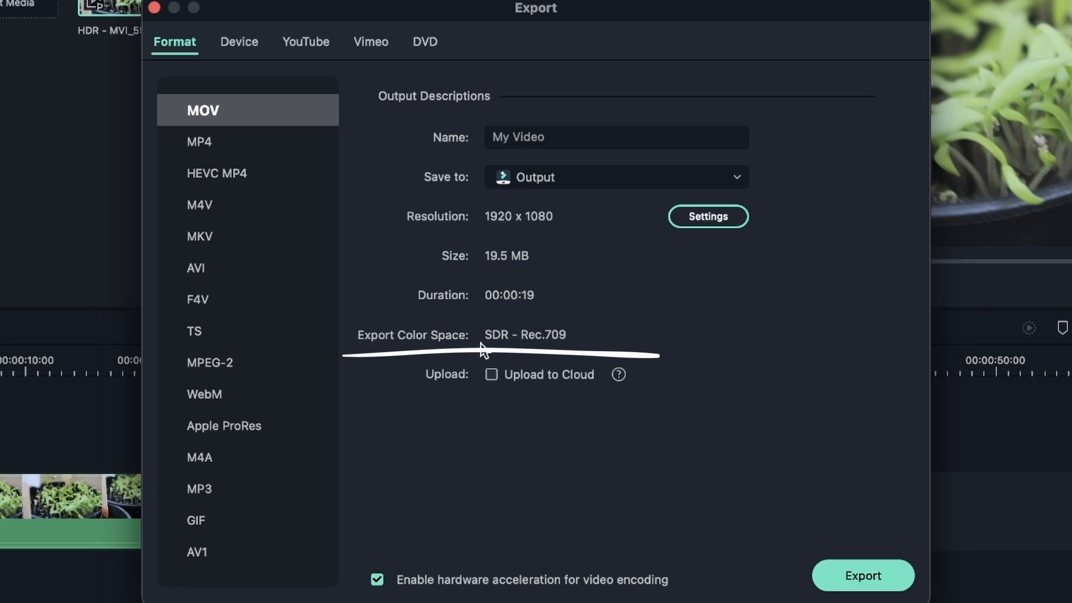
mouse_move(544, 346)
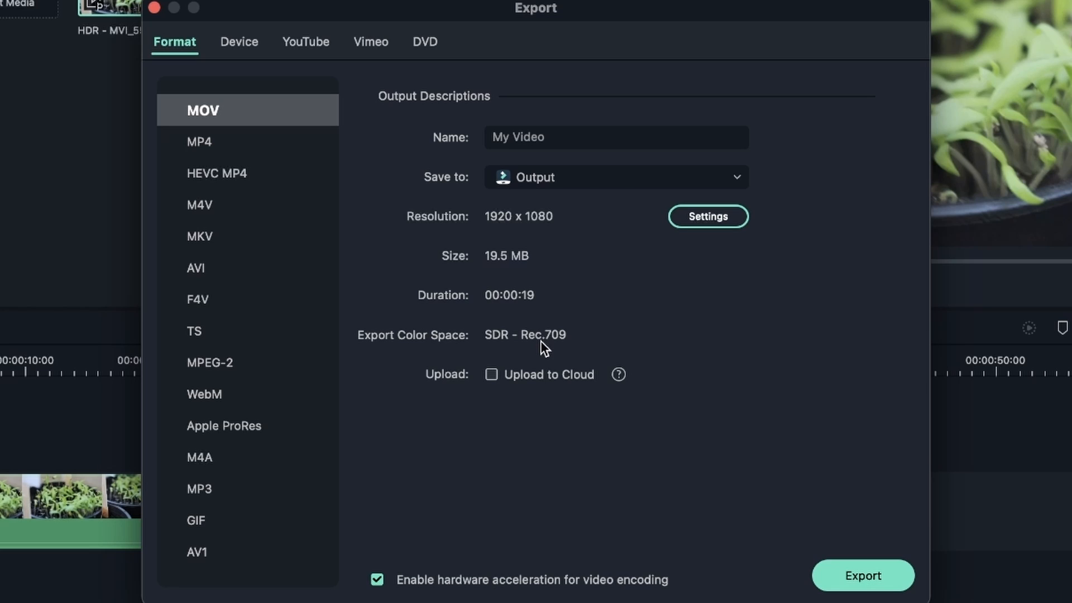
mouse_move(498, 345)
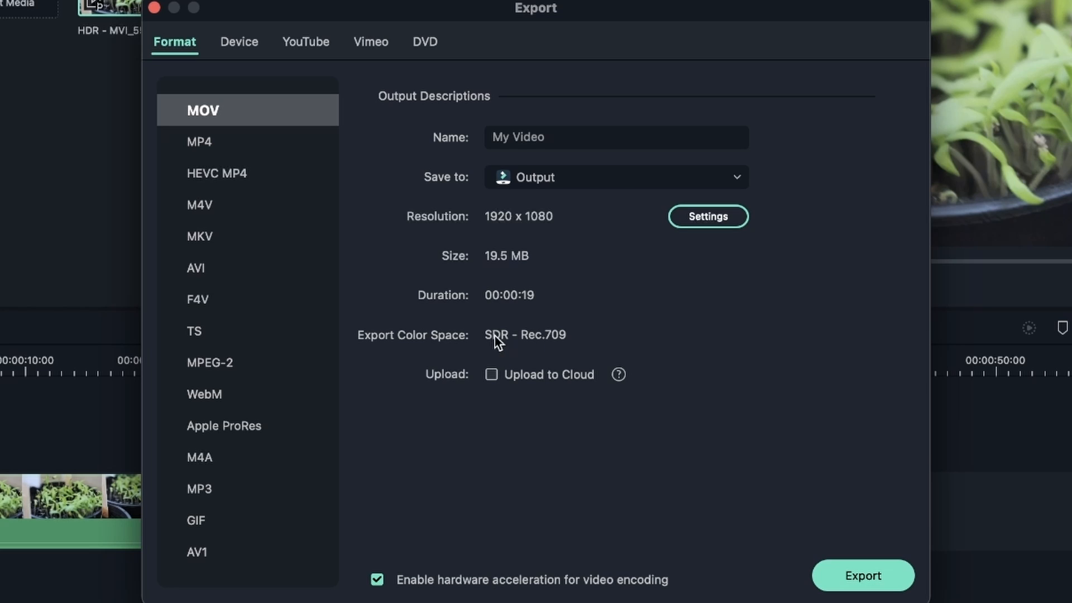
mouse_move(554, 346)
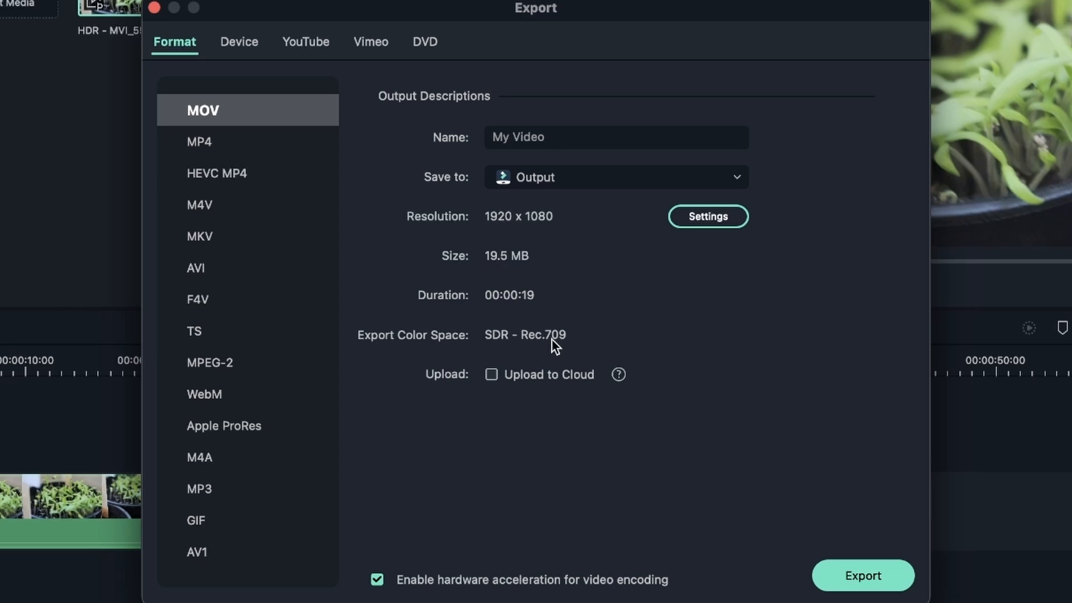
mouse_move(580, 362)
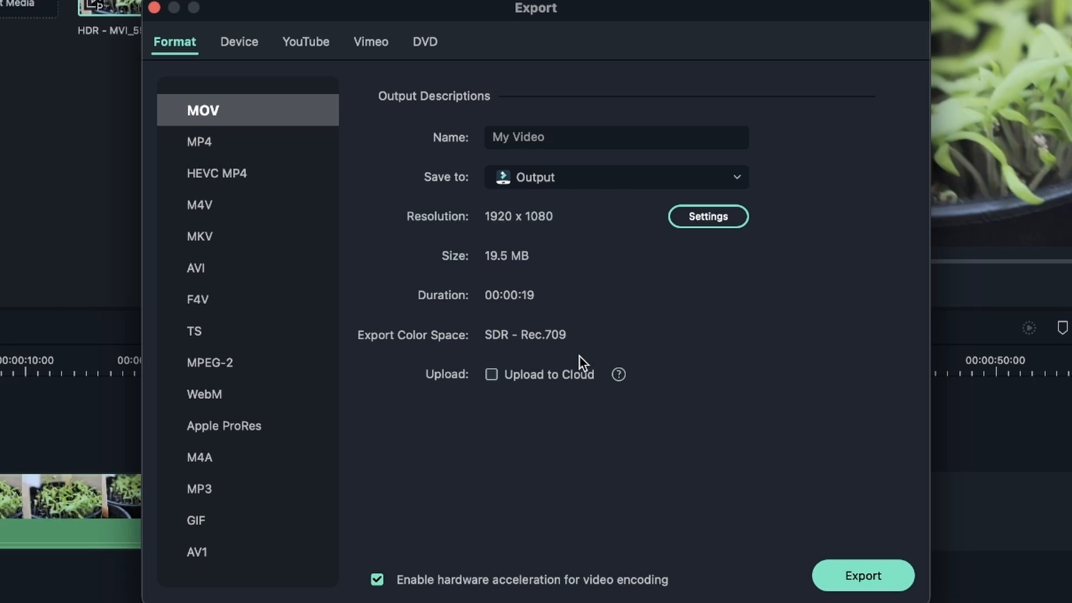
mouse_move(408, 342)
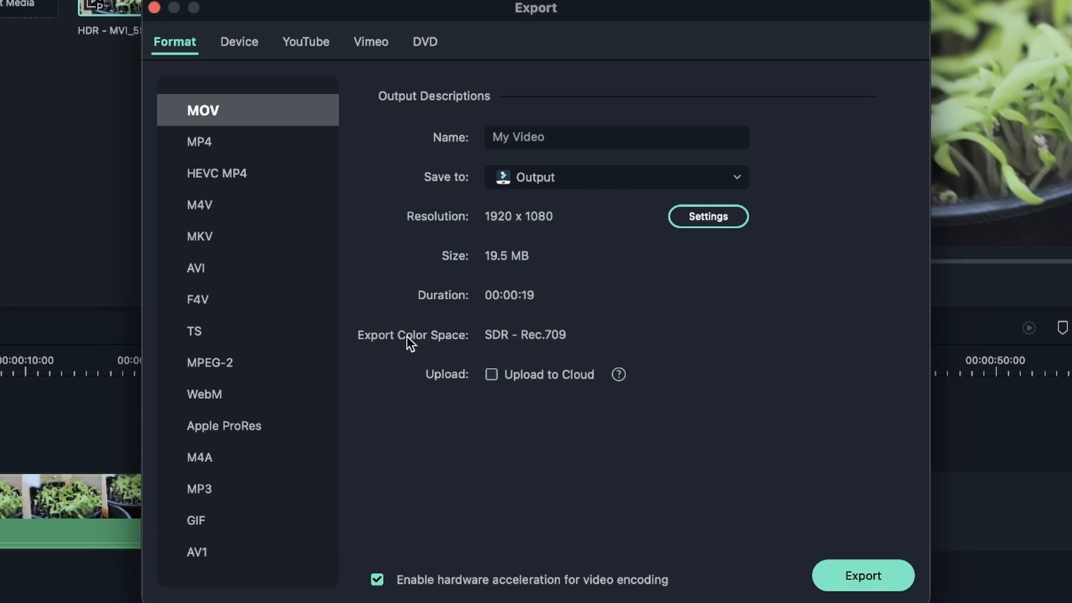
mouse_move(181, 245)
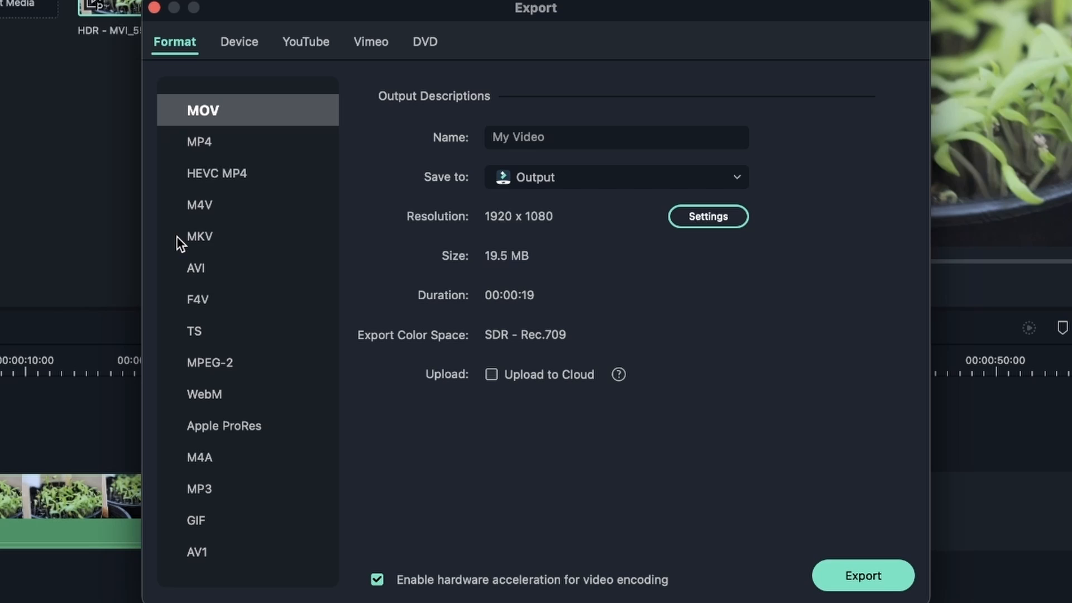
click(199, 489)
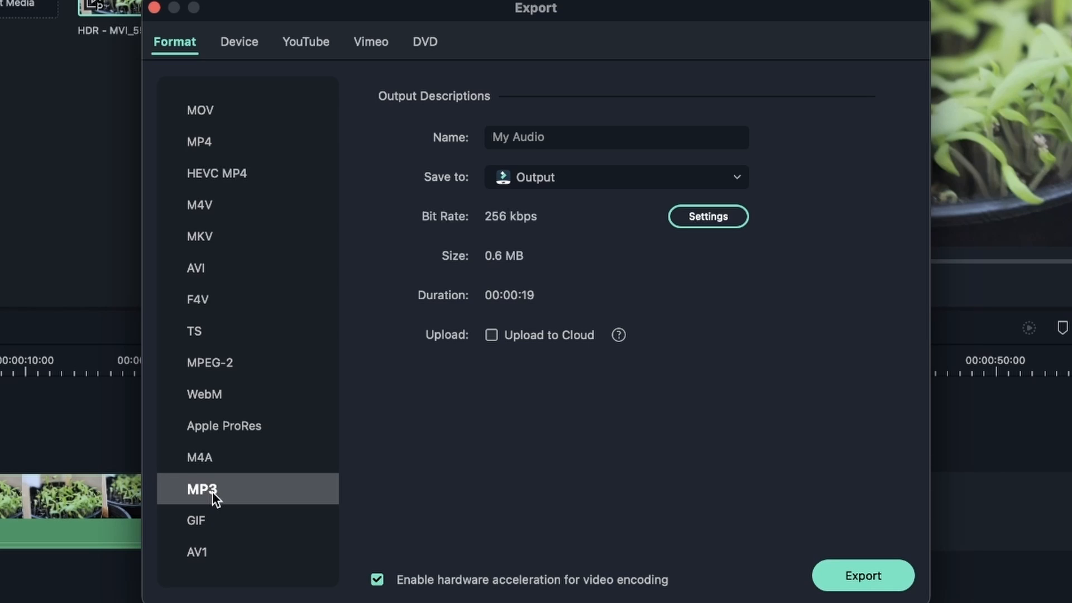
mouse_move(231, 177)
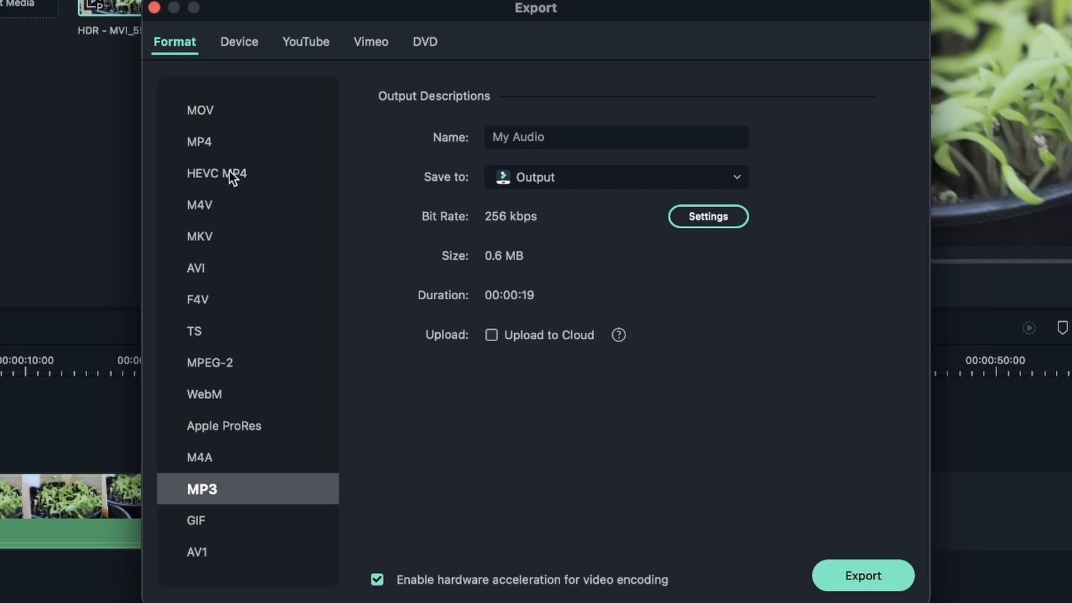
click(217, 173)
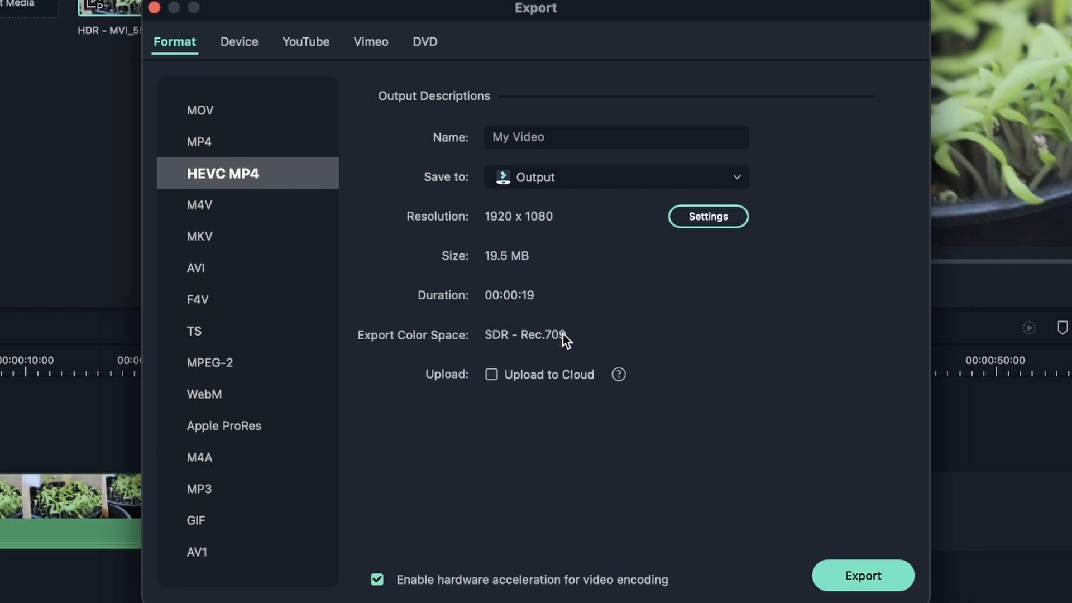
click(200, 142)
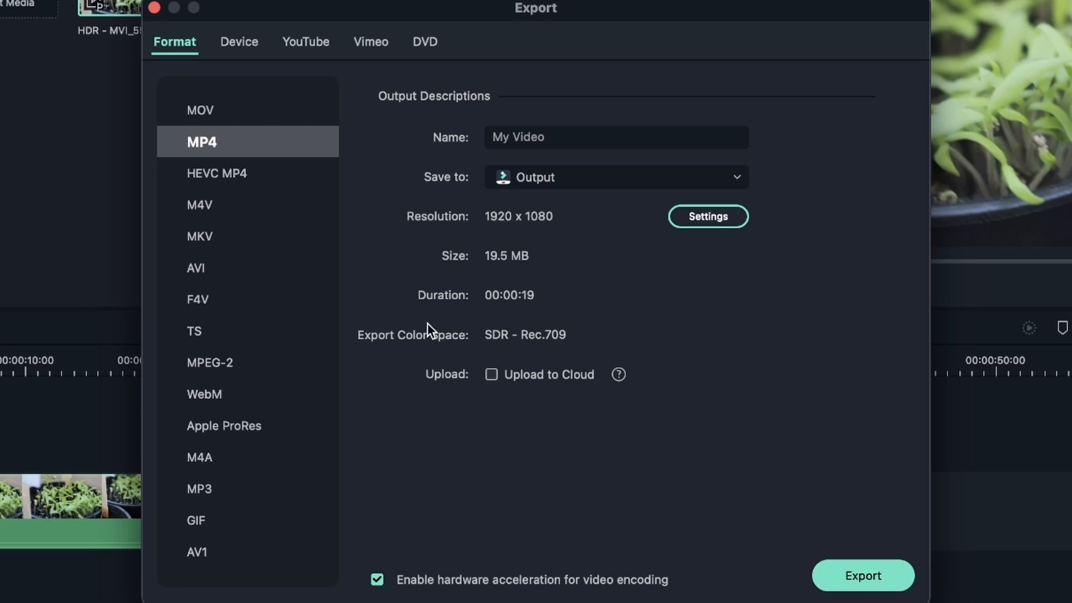
click(199, 488)
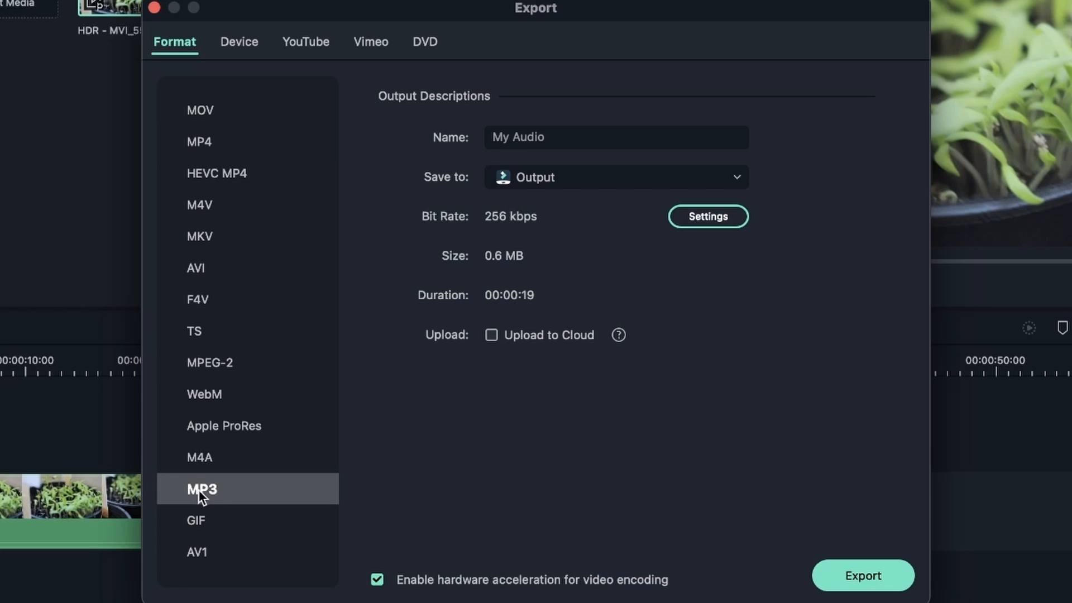
mouse_move(200, 458)
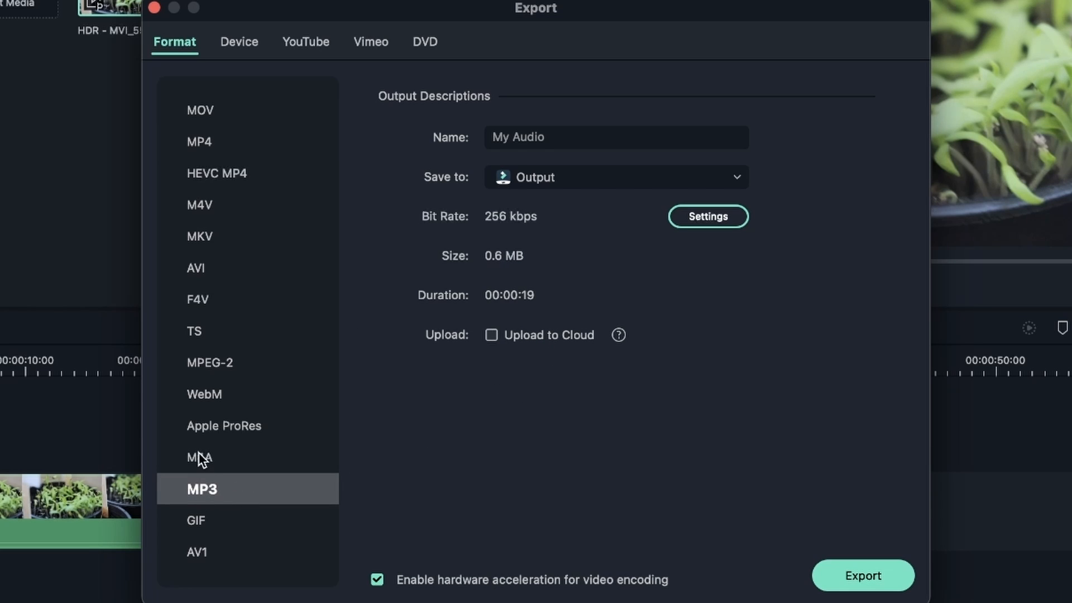
click(201, 458)
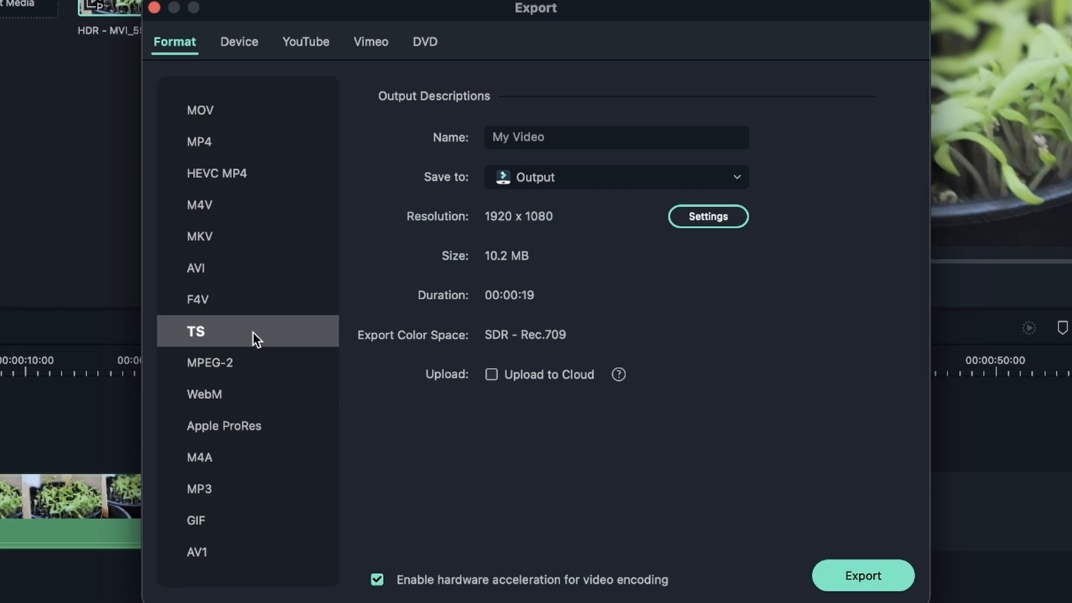
click(199, 204)
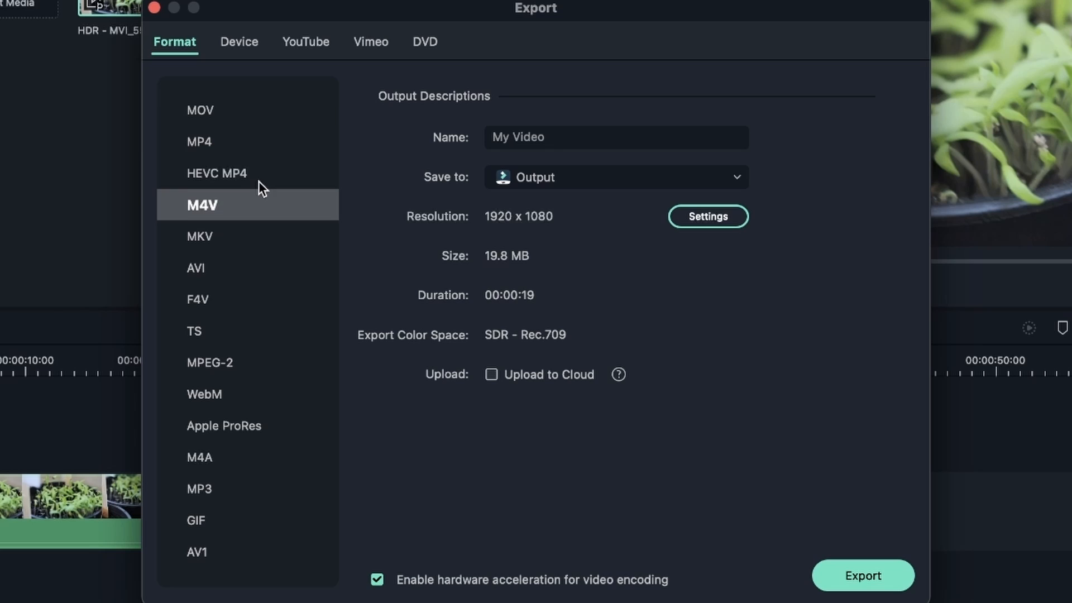
click(217, 173)
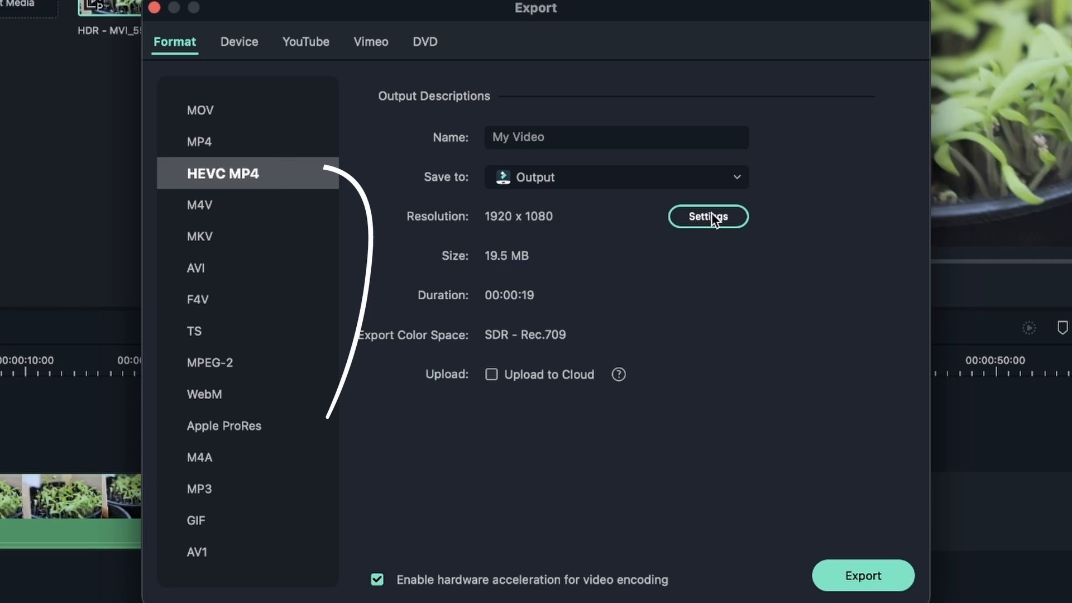
Review the HEVC MP4 encoding settings, then switch to AVI and review its settings
click(708, 216)
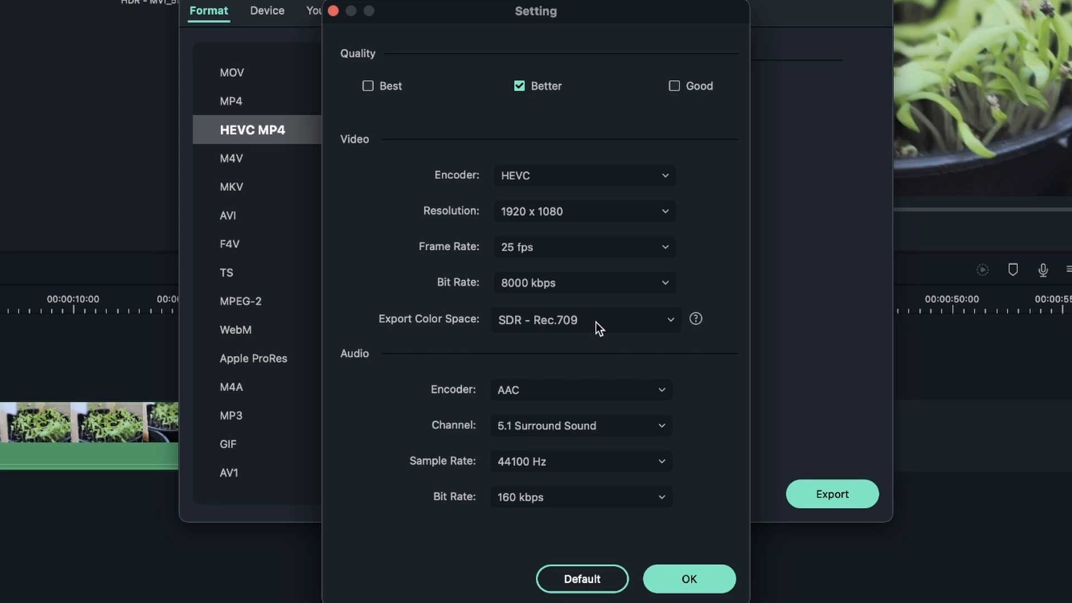
mouse_move(578, 342)
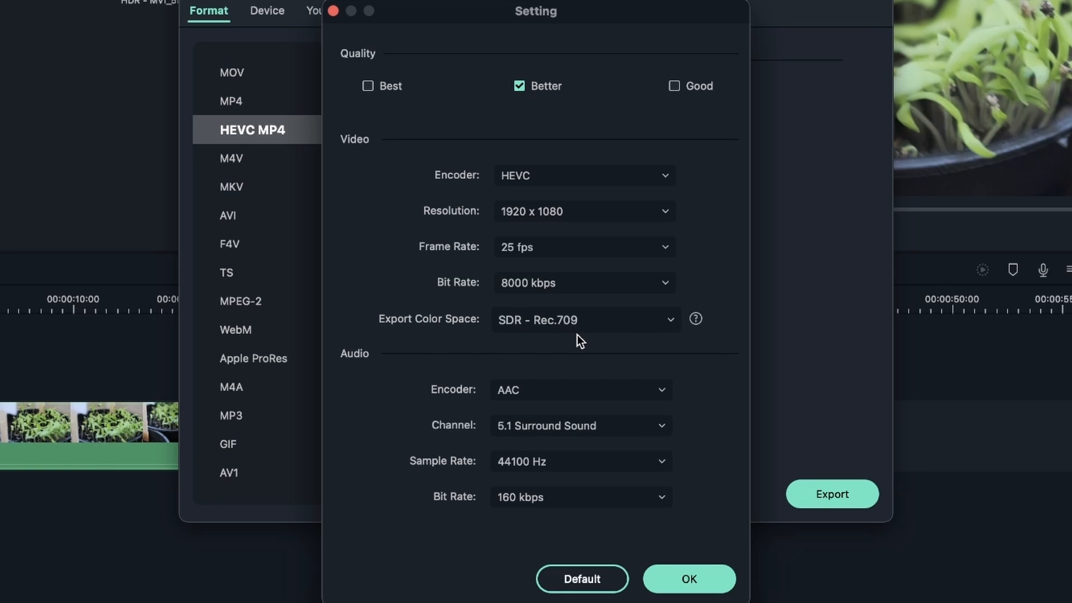
mouse_move(677, 537)
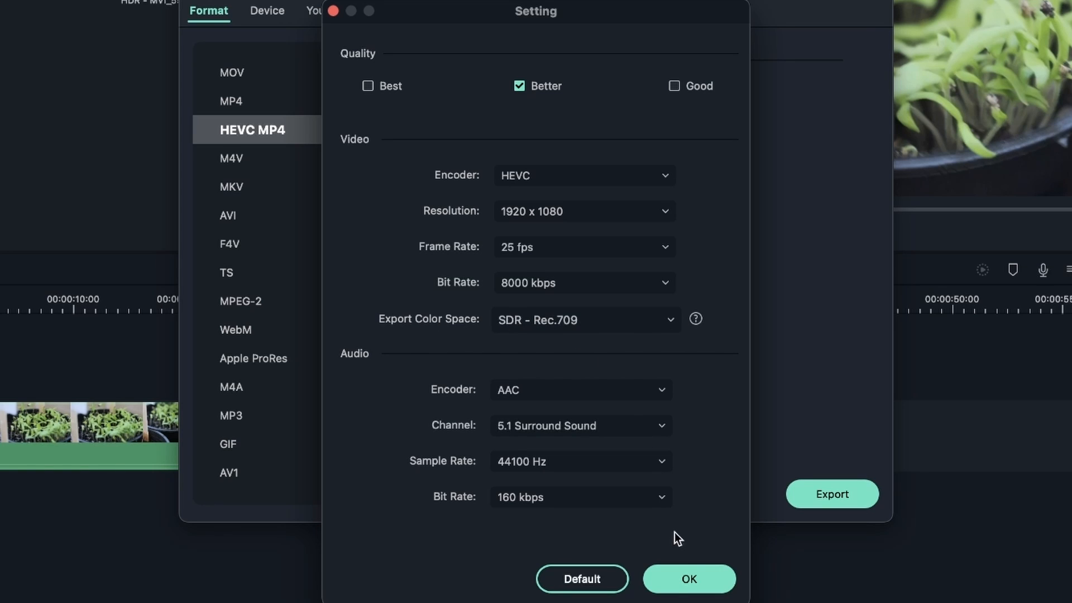
click(688, 579)
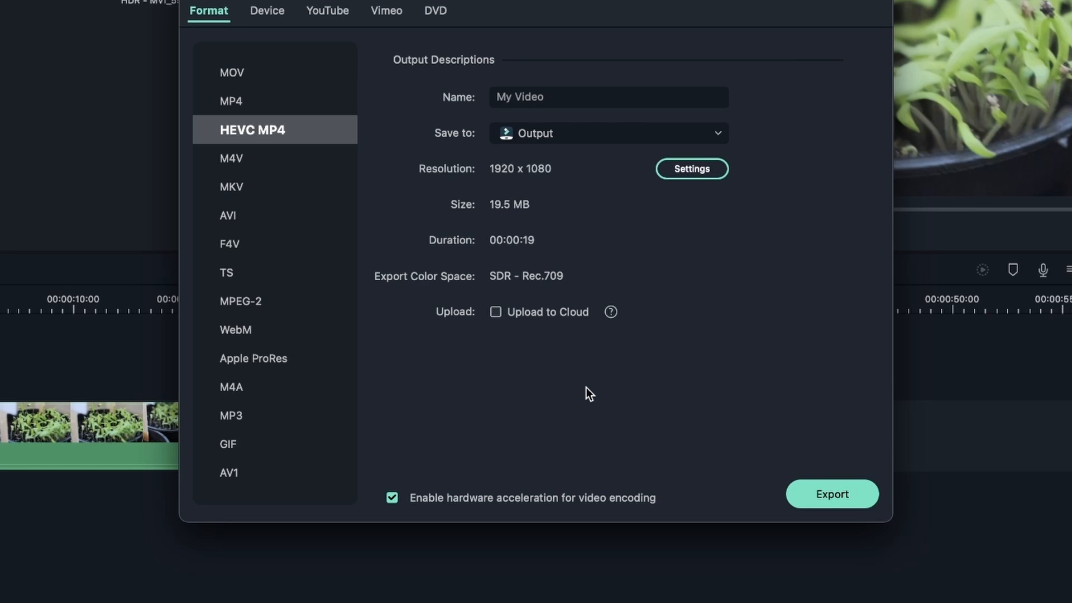
mouse_move(593, 394)
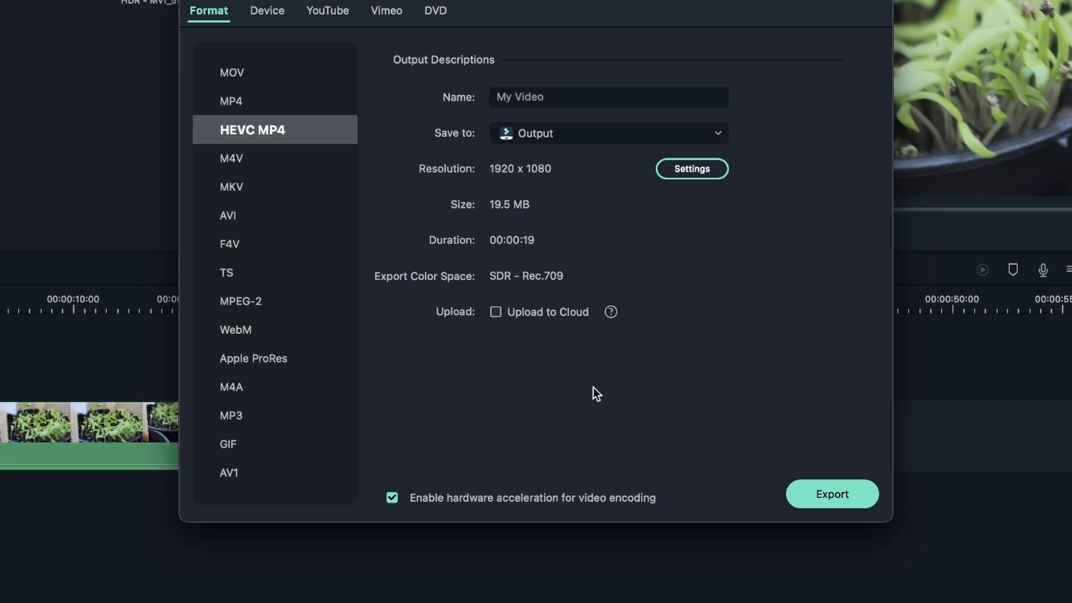
click(228, 216)
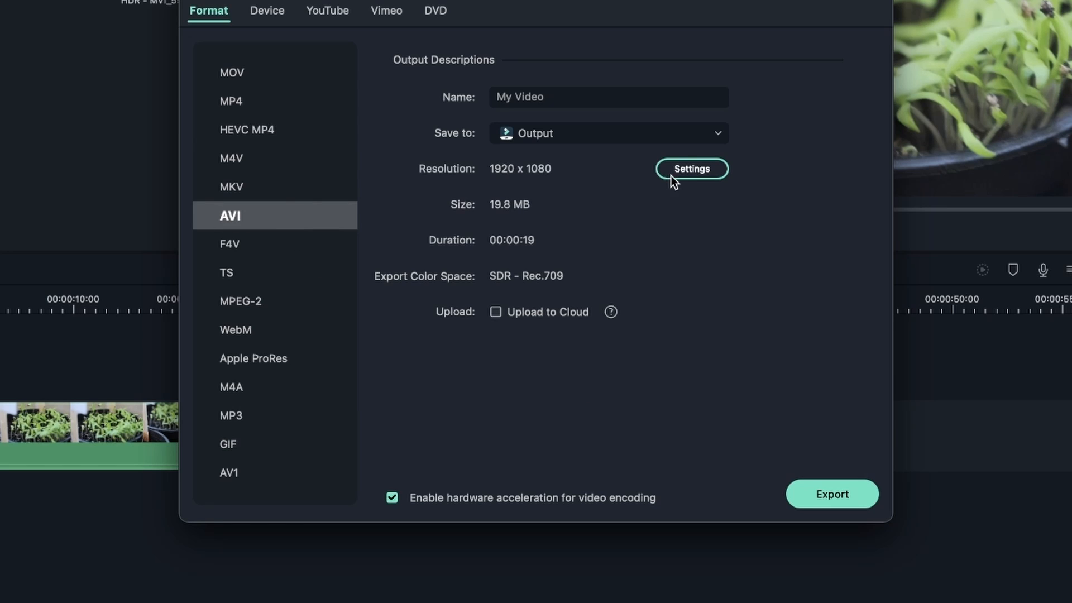
click(691, 169)
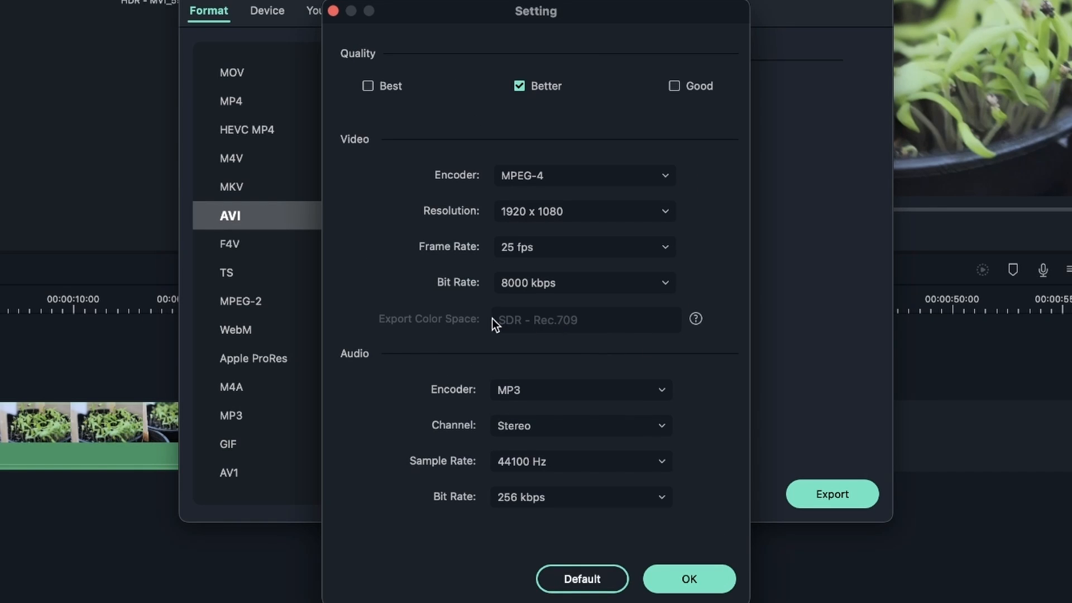
mouse_move(439, 327)
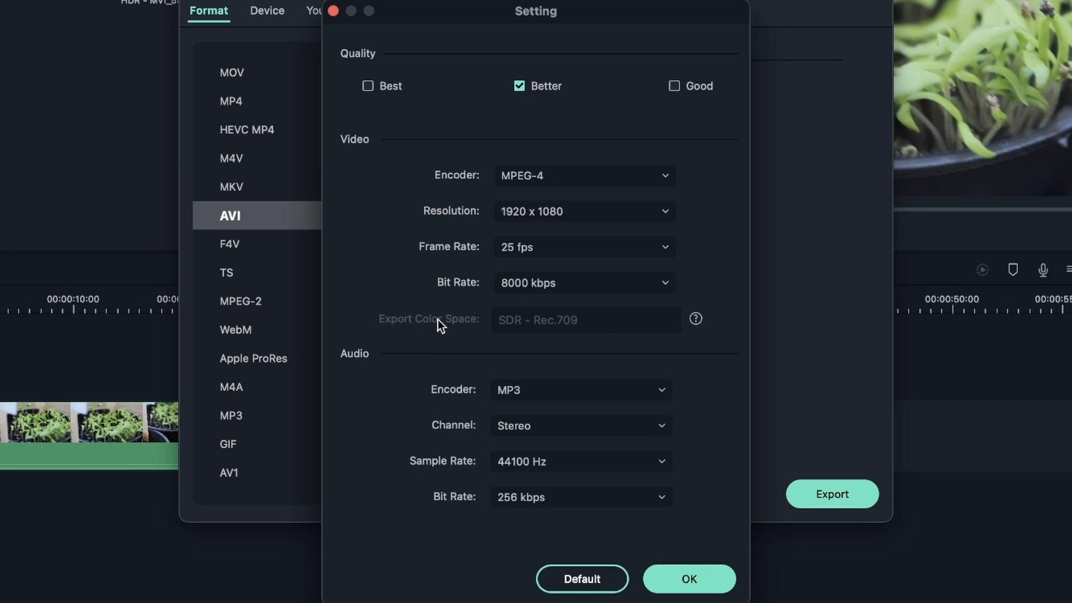
click(689, 578)
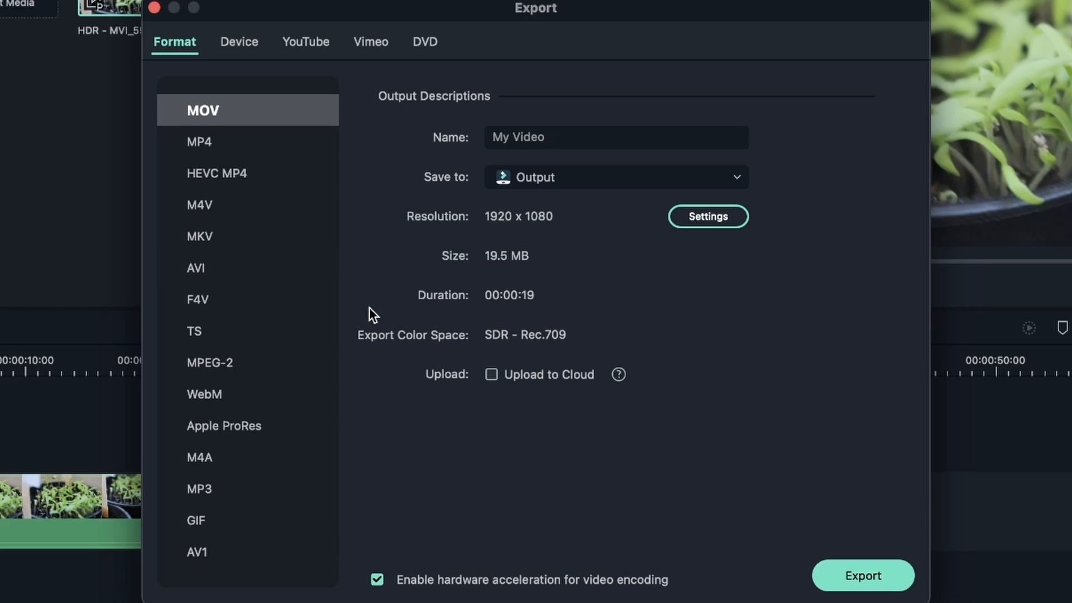
mouse_move(440, 280)
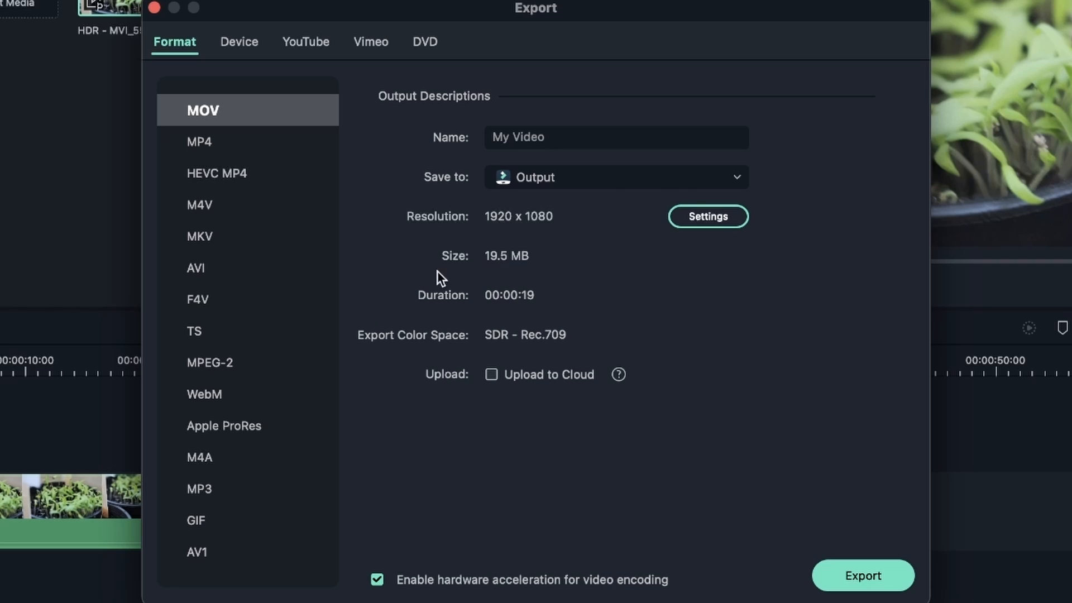
Choose HEVC MP4 again and list its Export Color Space options (SDR, HLG, PQ)
click(247, 173)
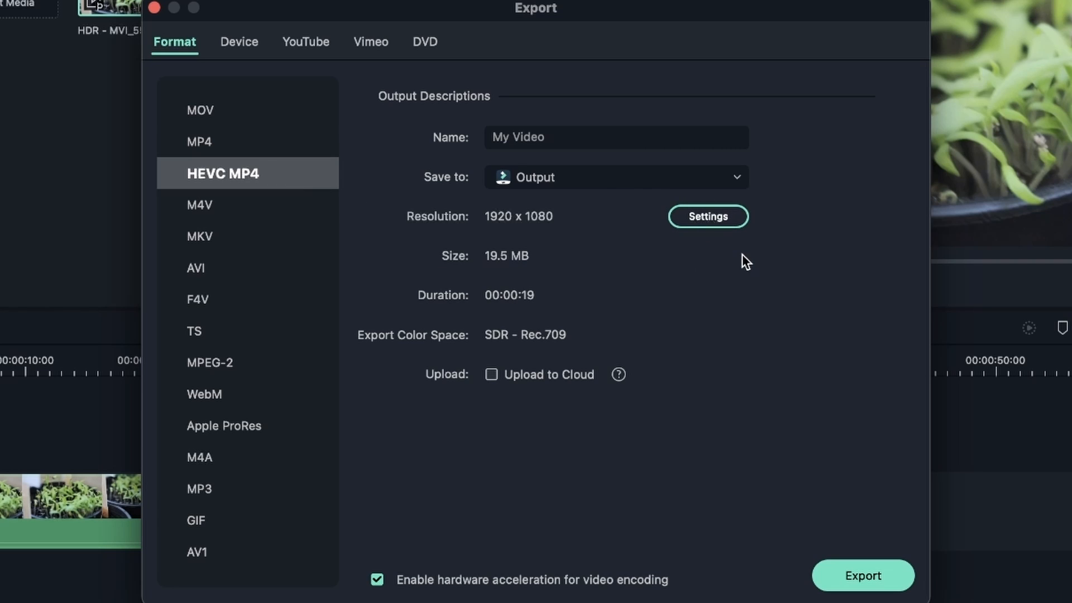
click(708, 215)
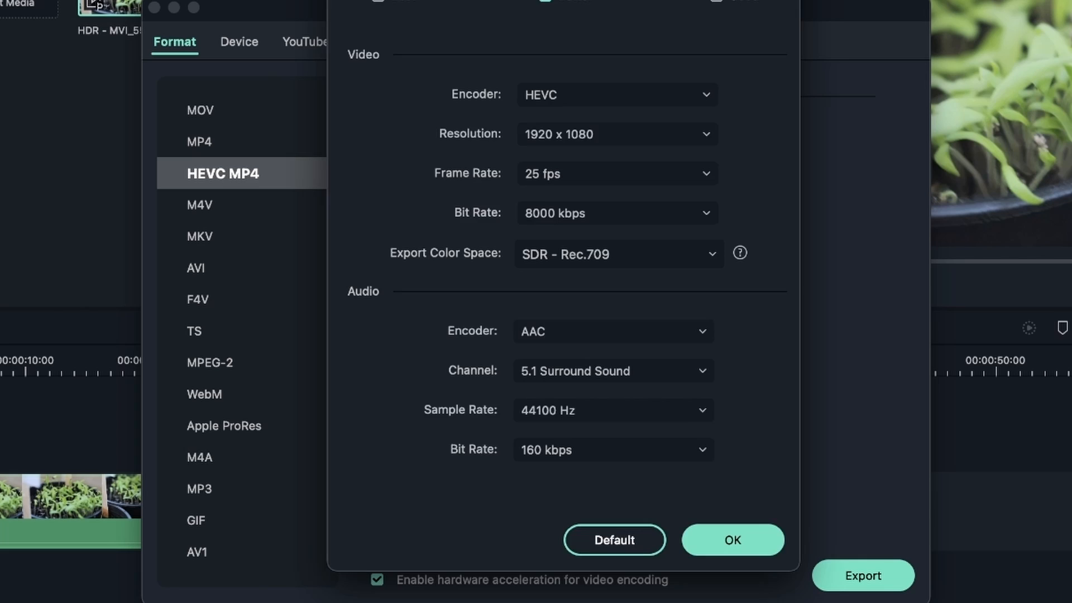
scroll(down, 3)
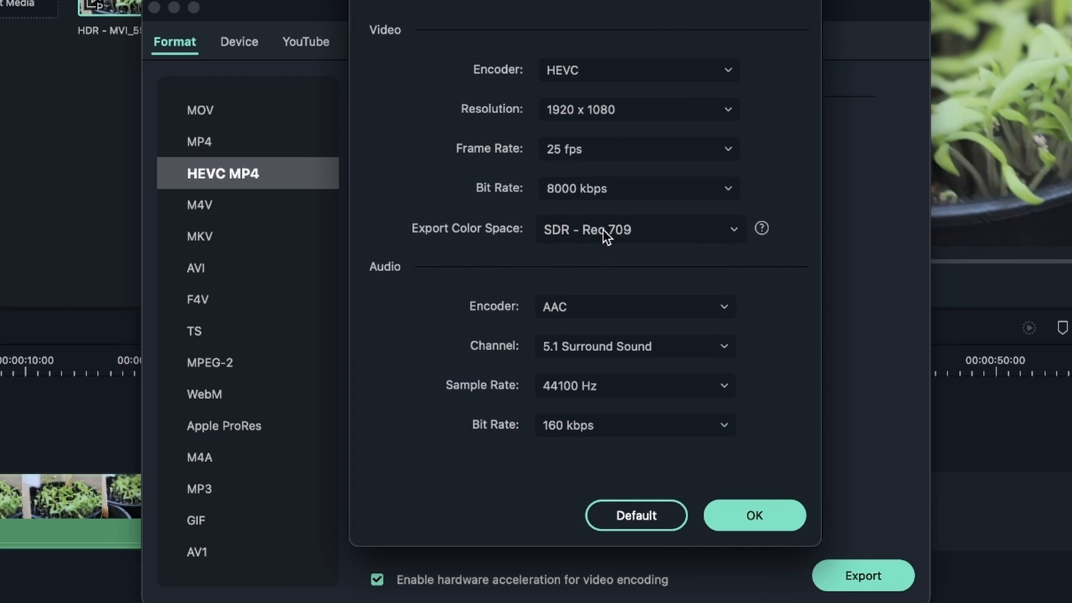
click(638, 229)
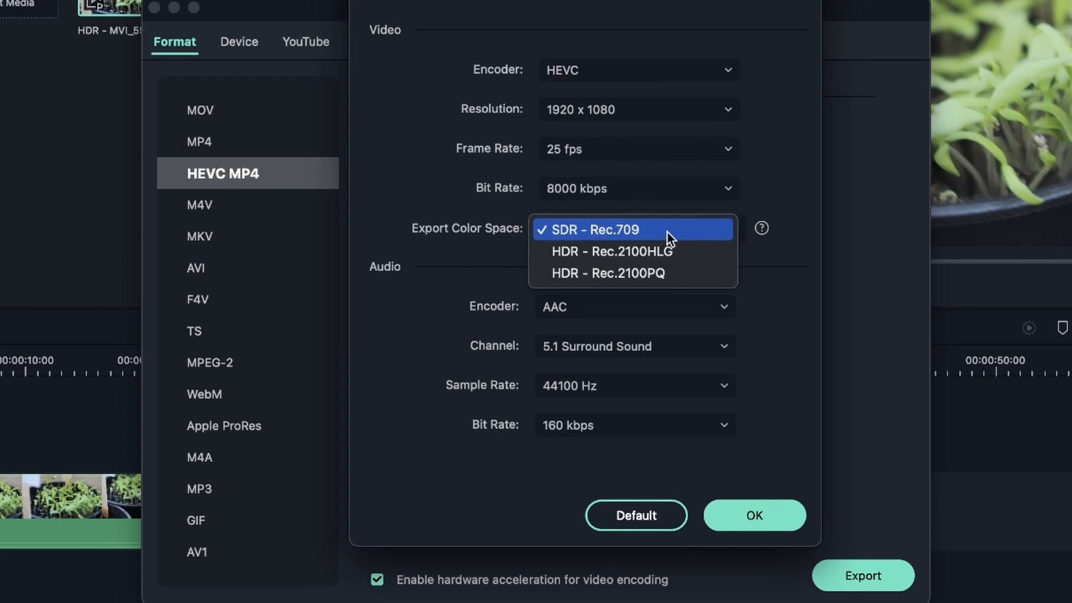
mouse_move(633, 273)
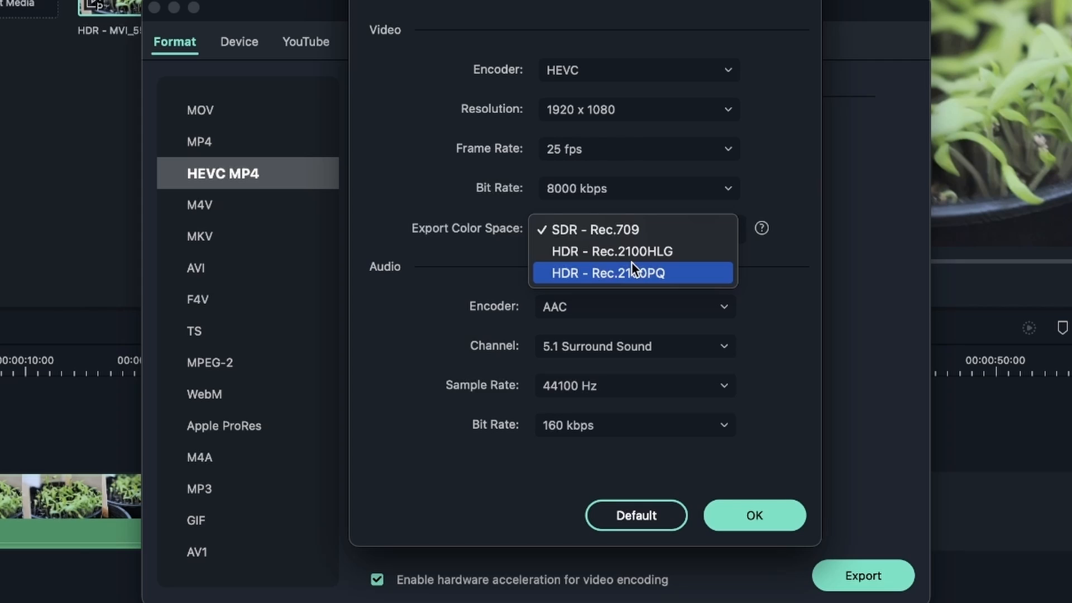
mouse_move(601, 221)
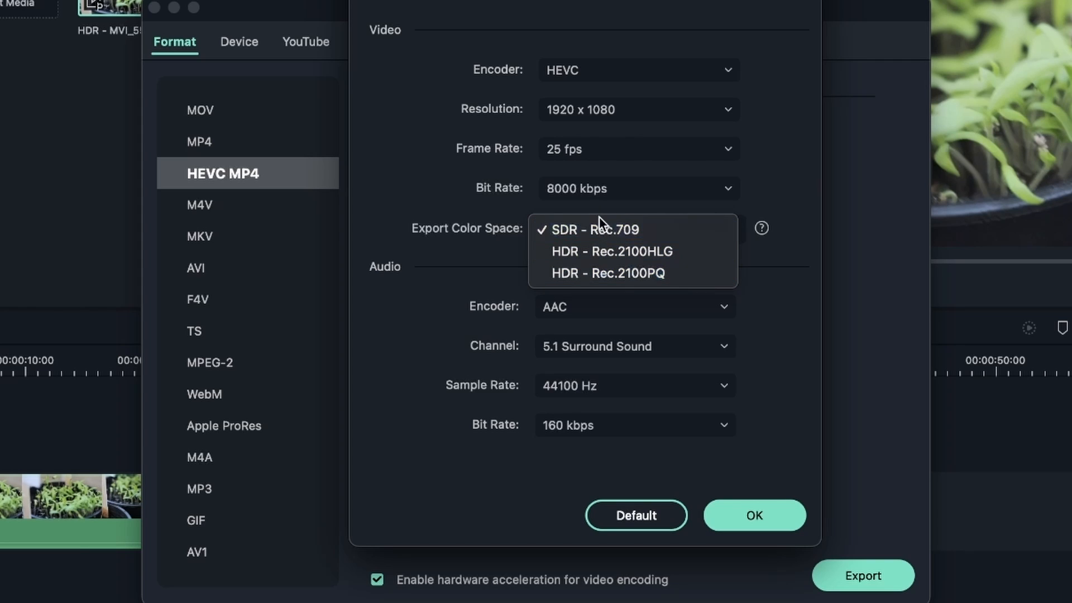
mouse_move(647, 242)
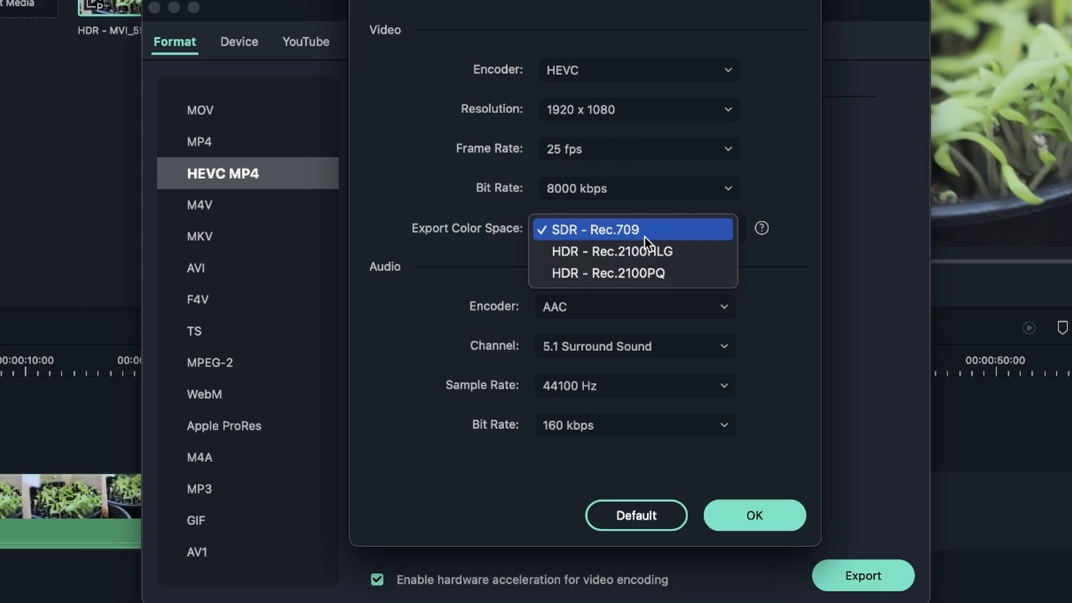
mouse_move(641, 272)
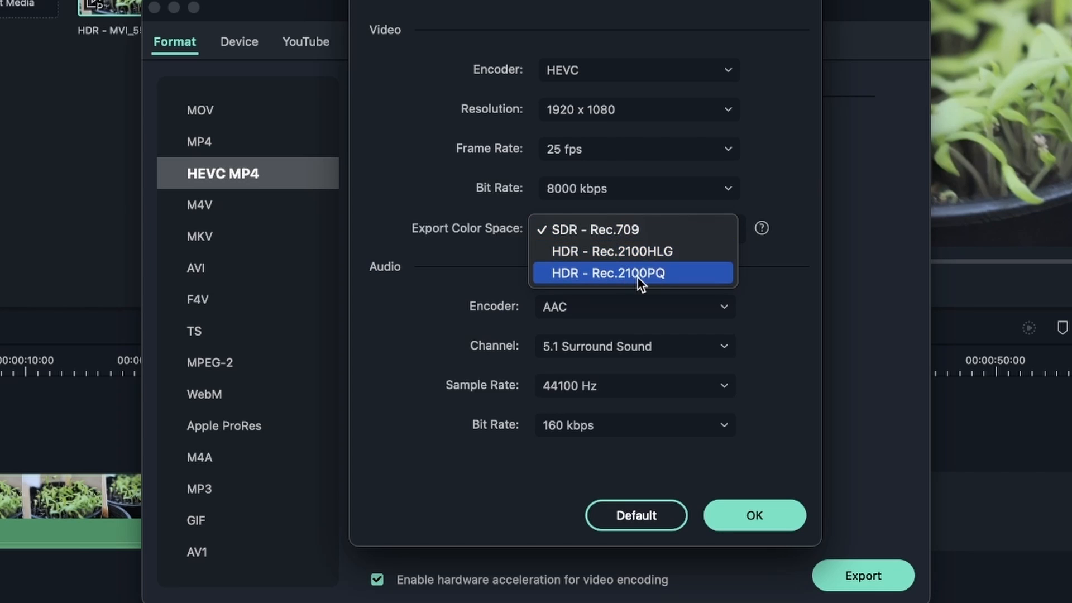
mouse_move(589, 251)
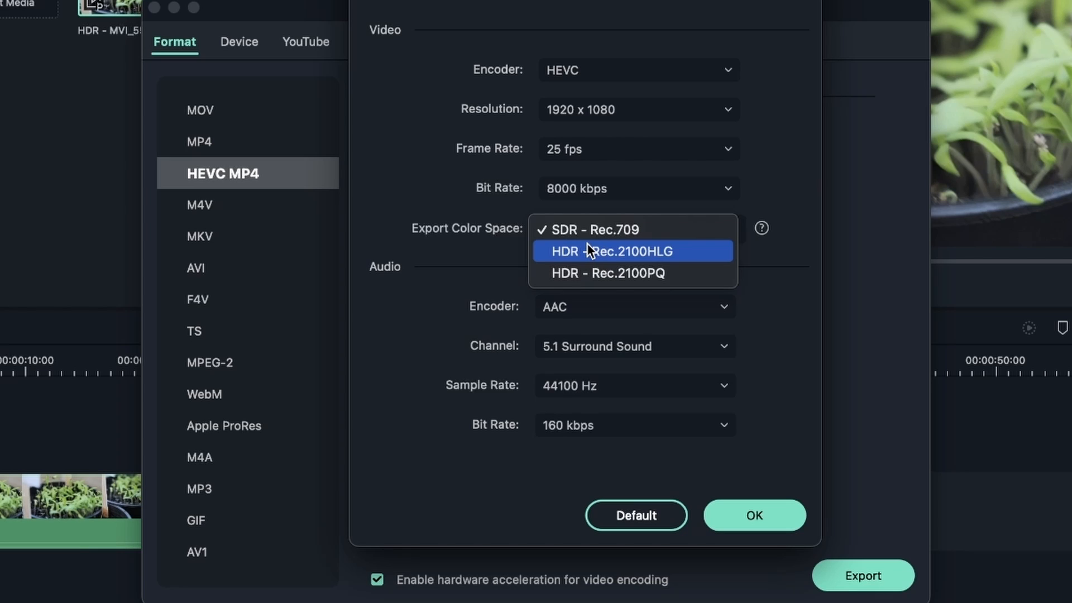
mouse_move(695, 272)
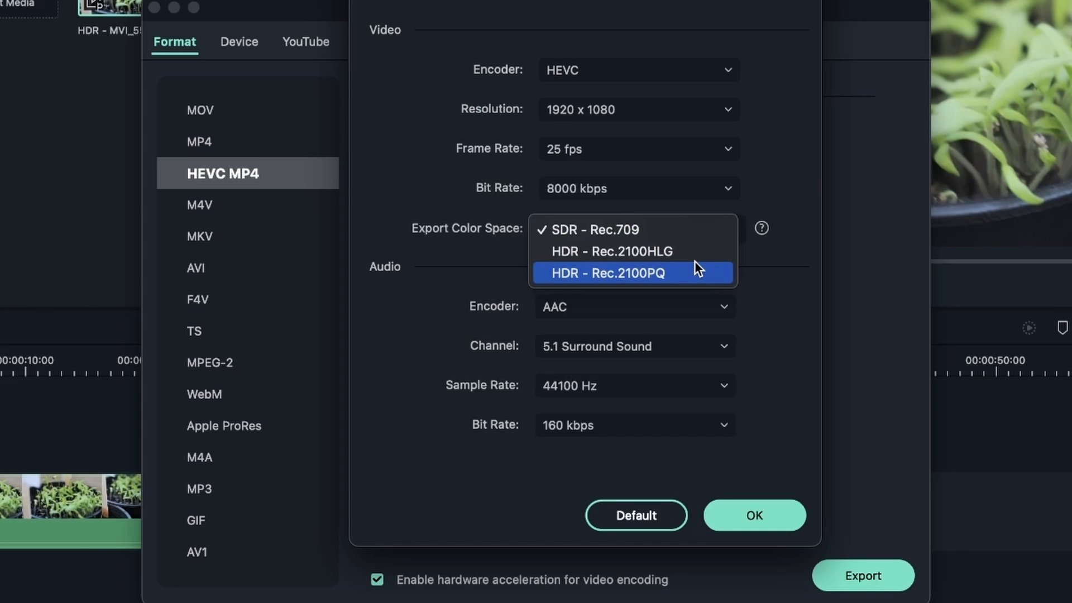
mouse_move(612, 290)
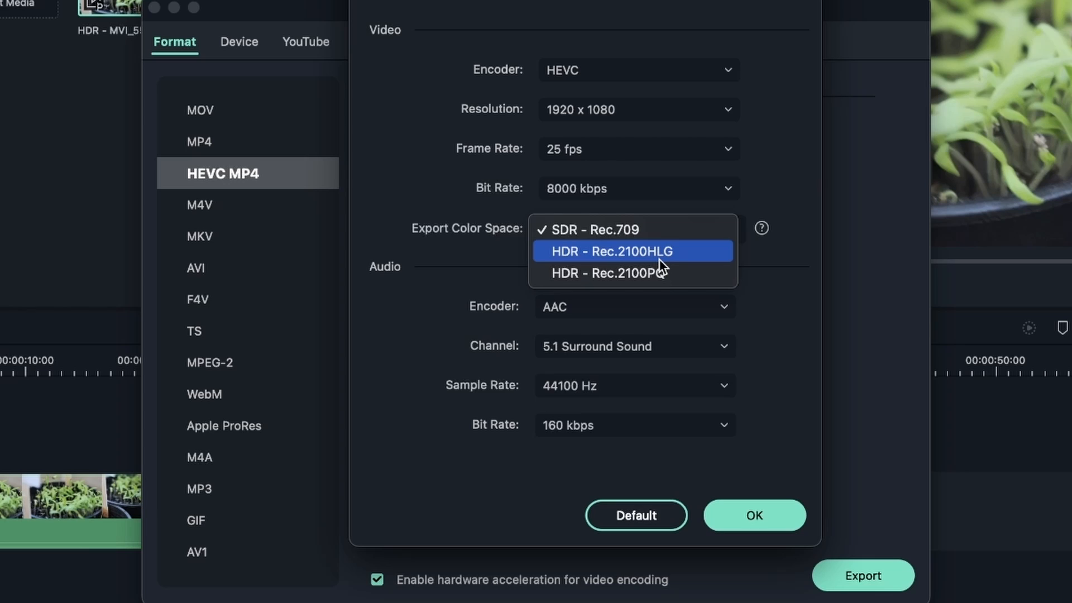
mouse_move(658, 270)
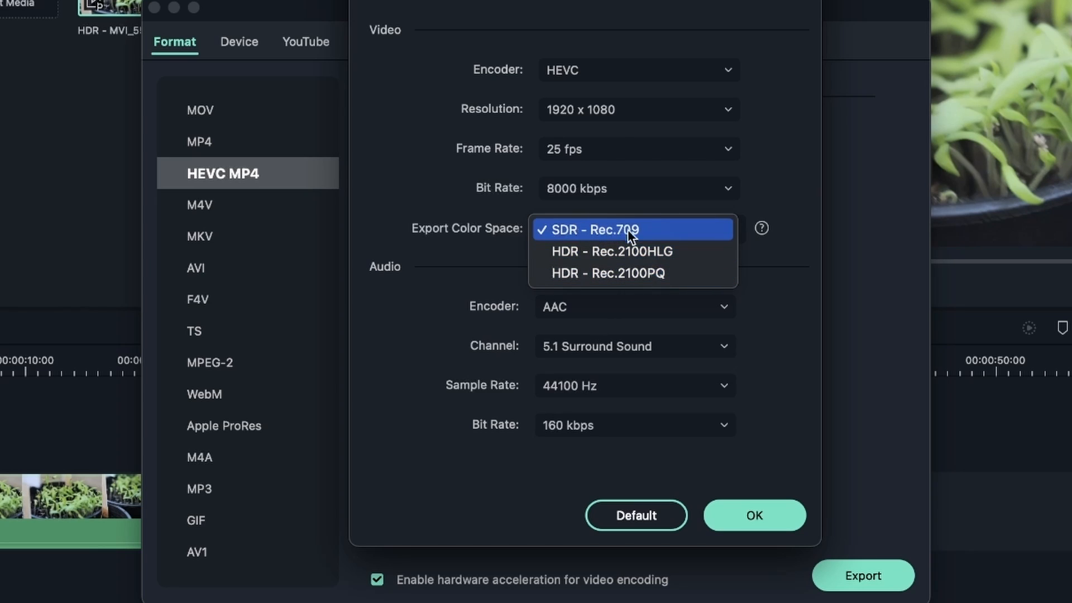
mouse_move(648, 234)
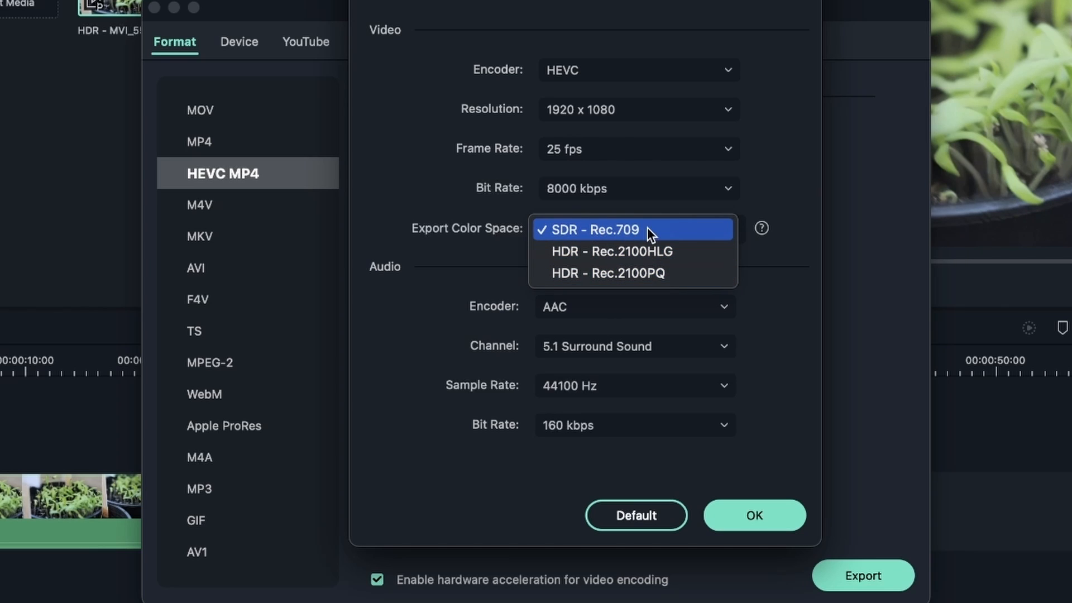
Set Export Color Space to HDR - Rec.2100PQ, confirm, and start the export
click(626, 273)
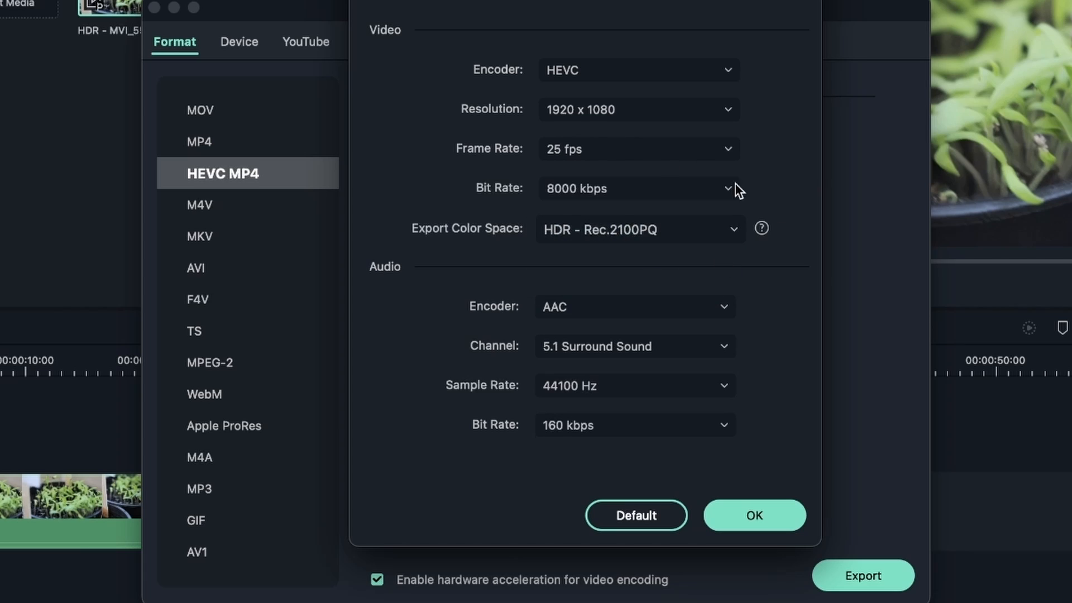
mouse_move(518, 32)
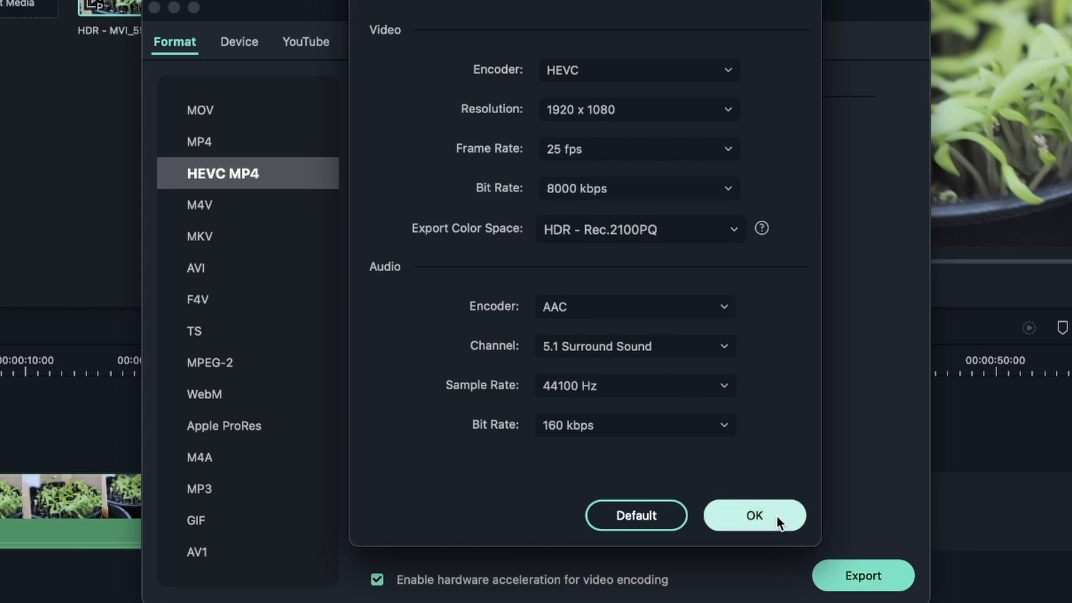
click(754, 515)
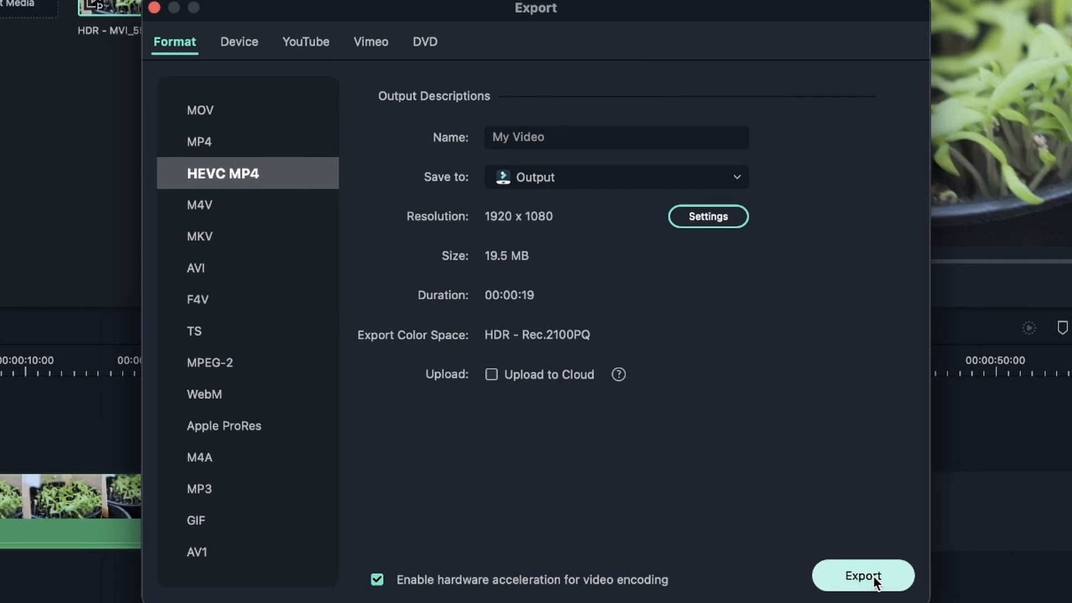
click(862, 575)
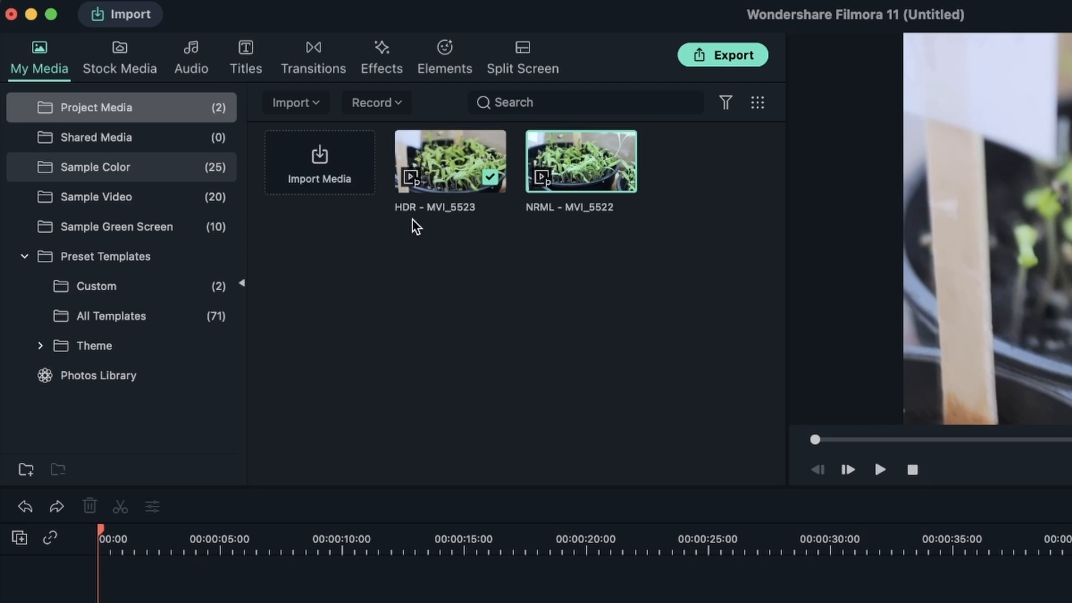
mouse_move(553, 252)
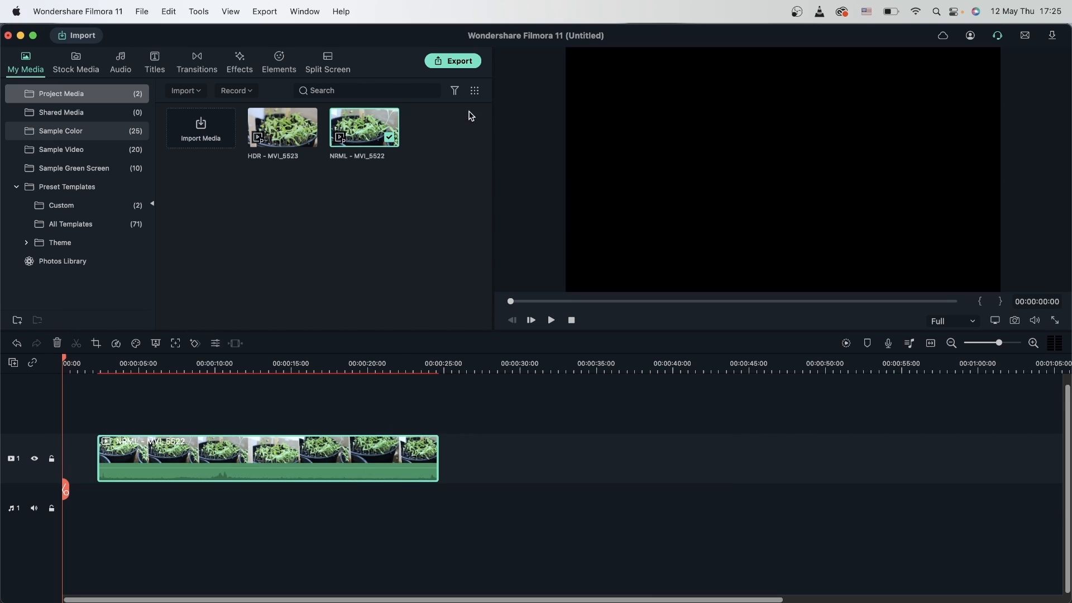
click(454, 60)
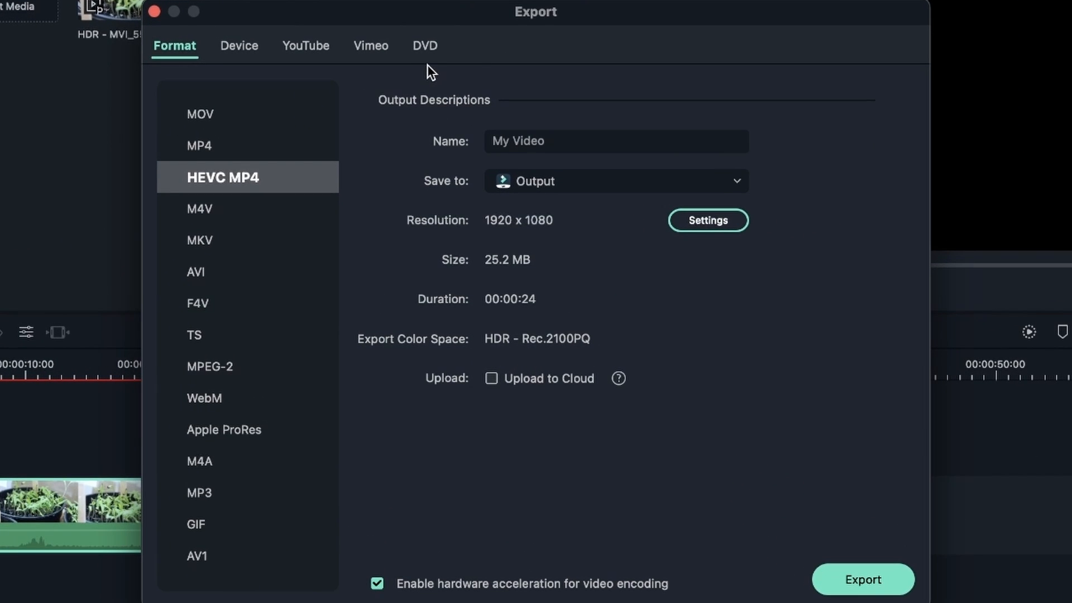
mouse_move(555, 350)
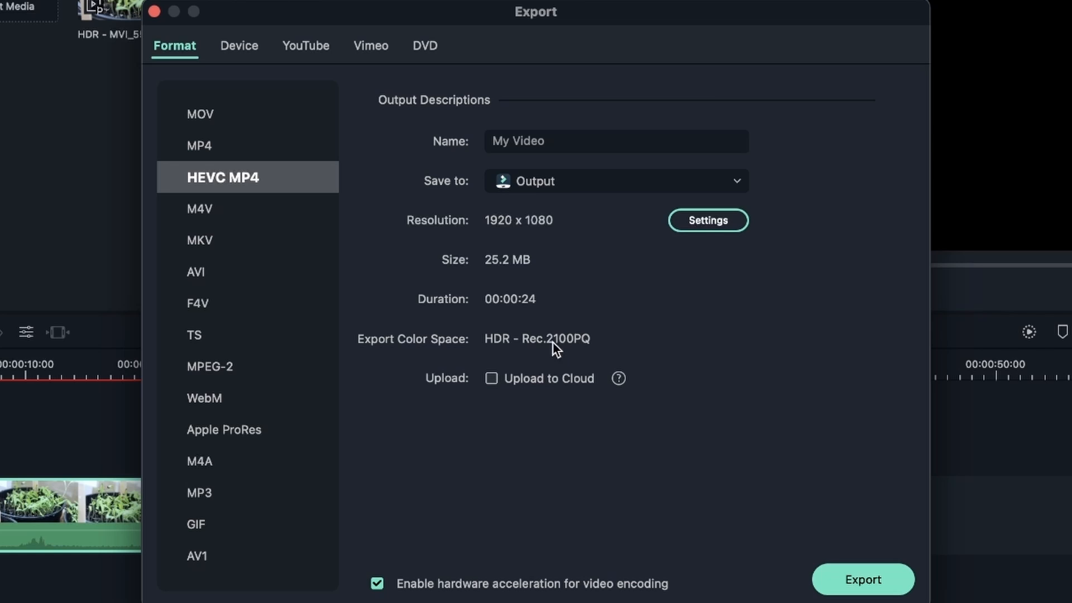
click(863, 580)
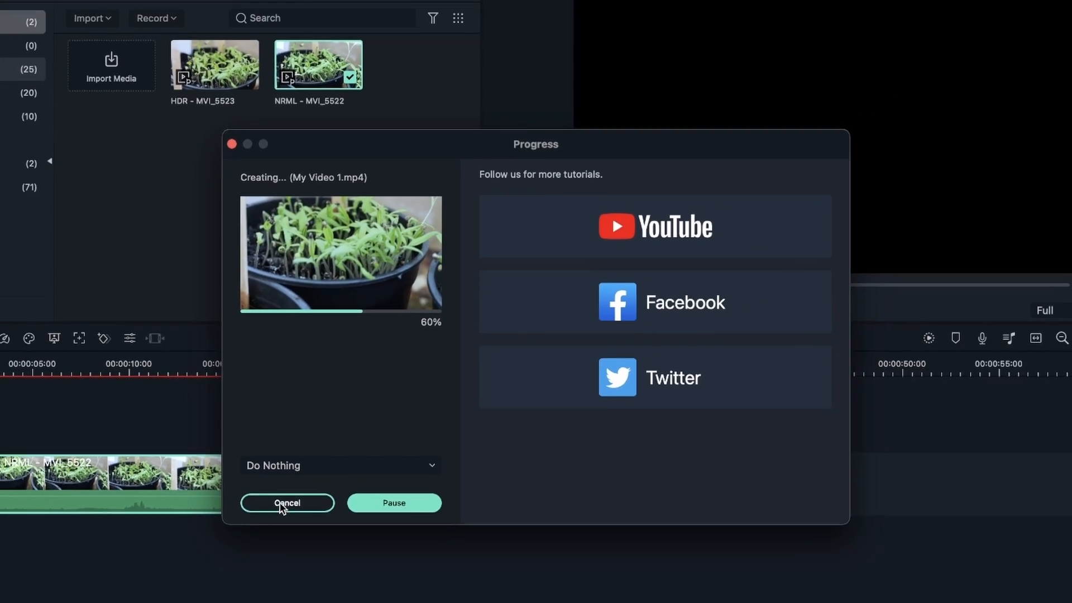
click(287, 503)
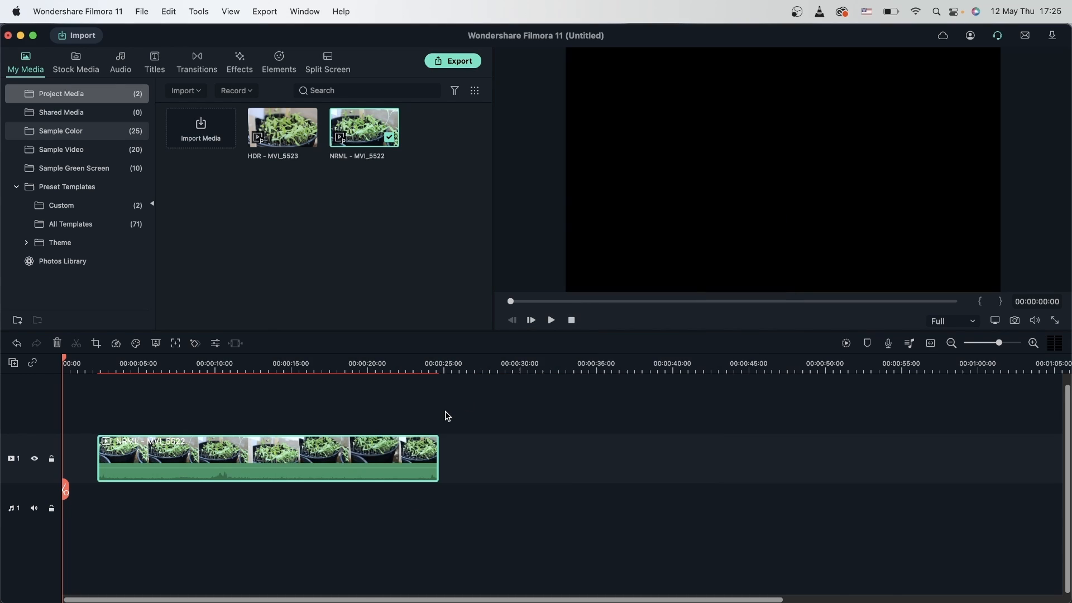